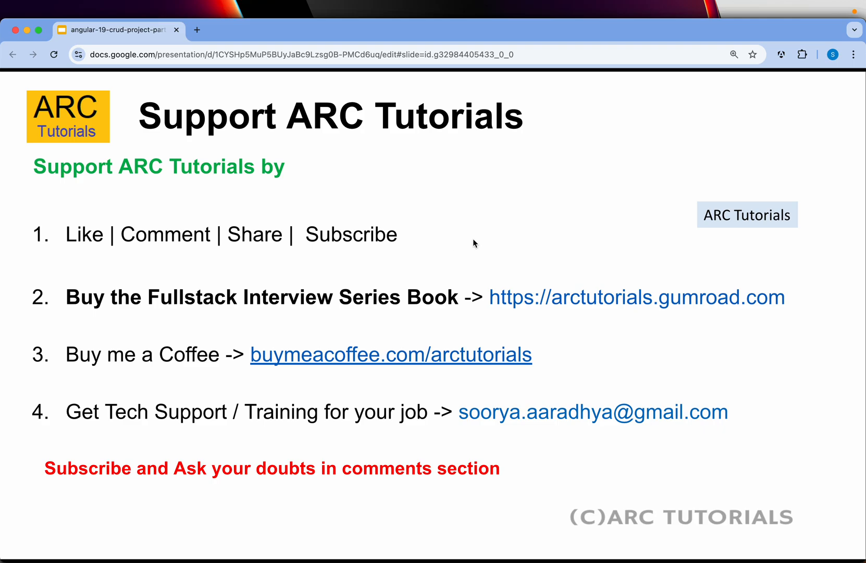
mouse_move(214, 308)
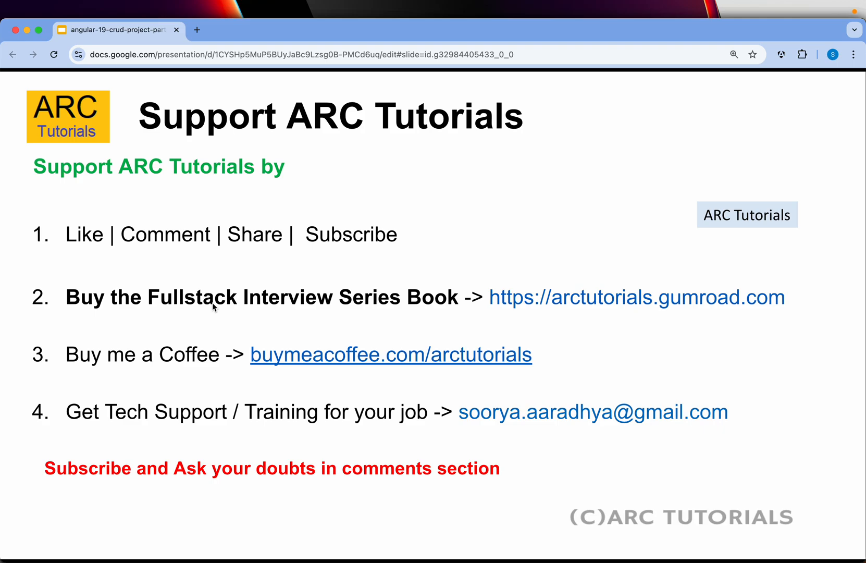
mouse_move(404, 310)
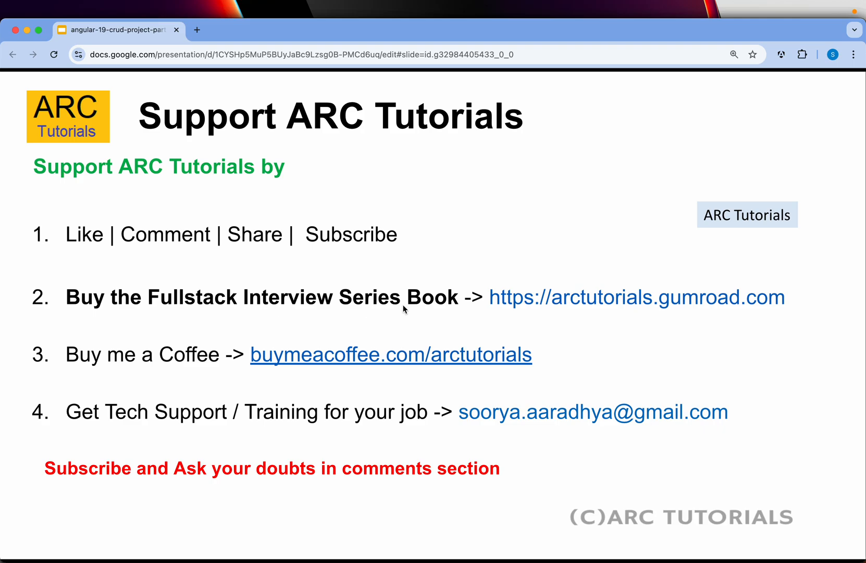
mouse_move(446, 306)
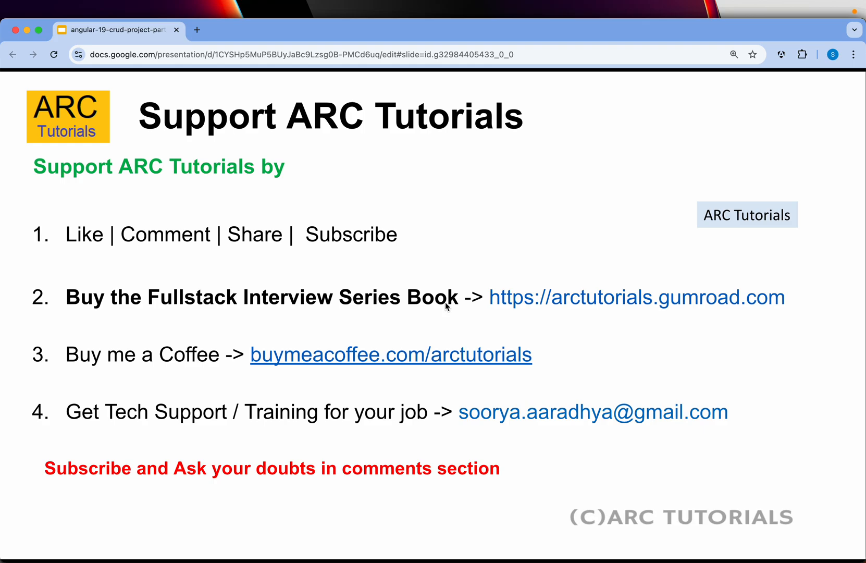
mouse_move(555, 308)
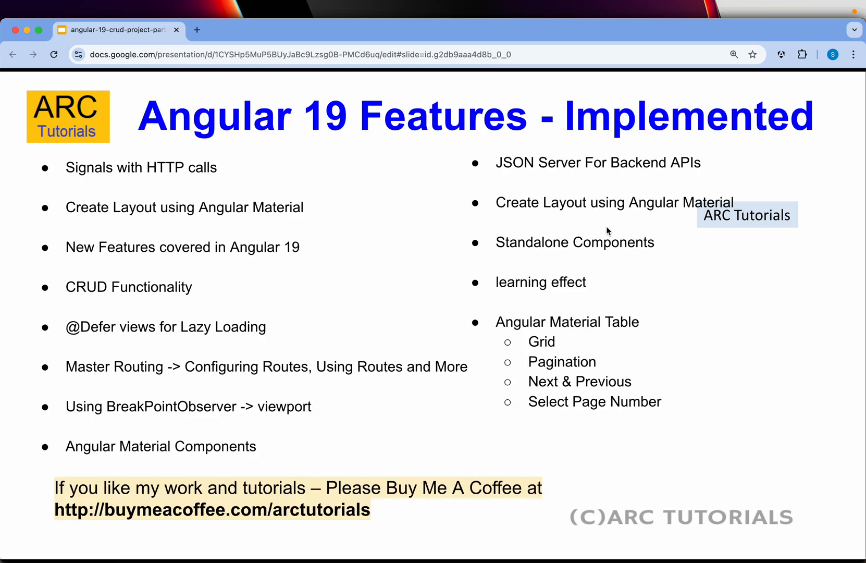
mouse_move(483, 166)
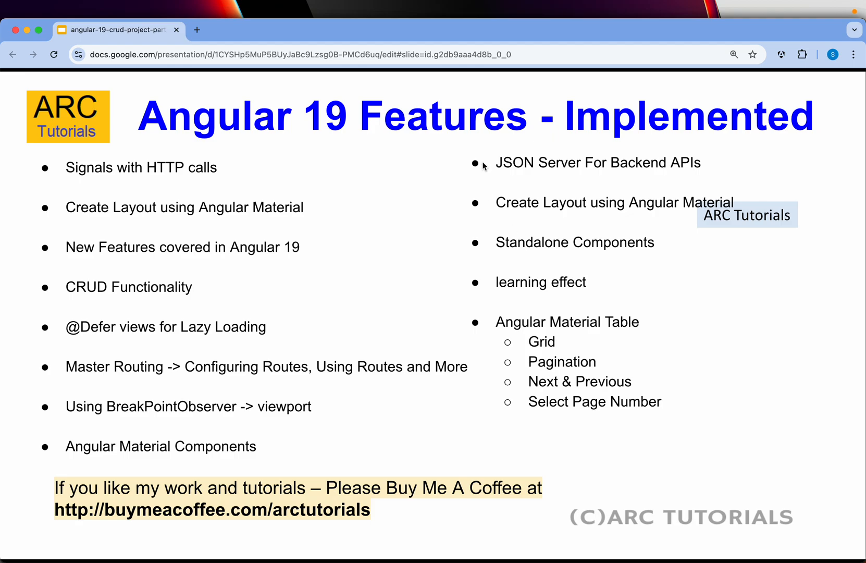
mouse_move(399, 287)
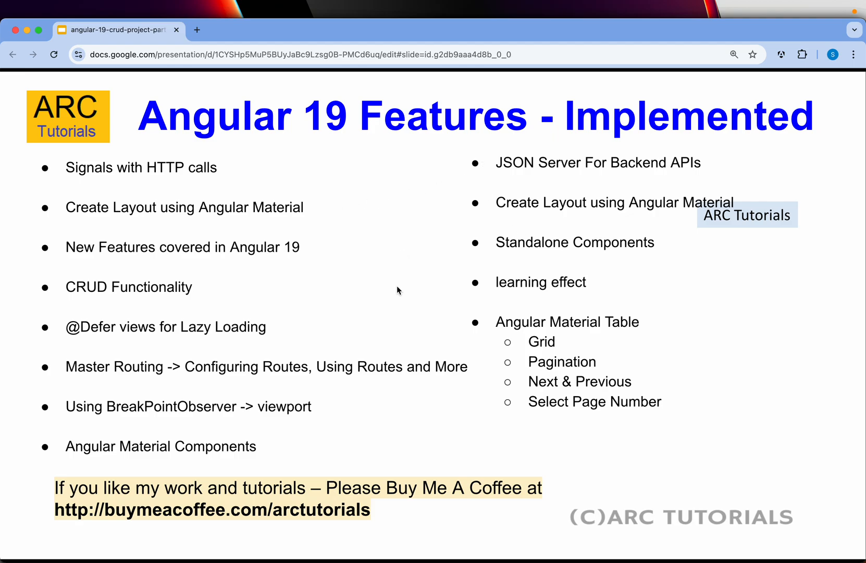
mouse_move(421, 294)
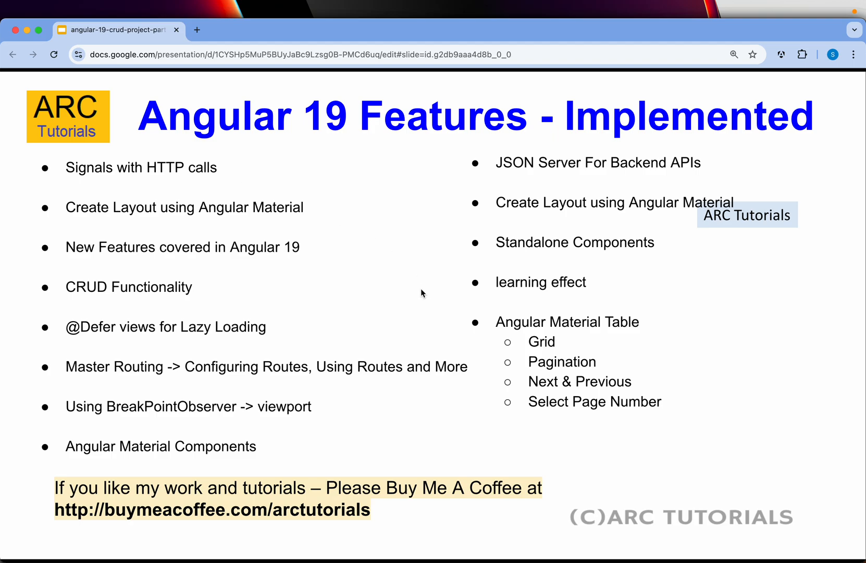
mouse_move(137, 344)
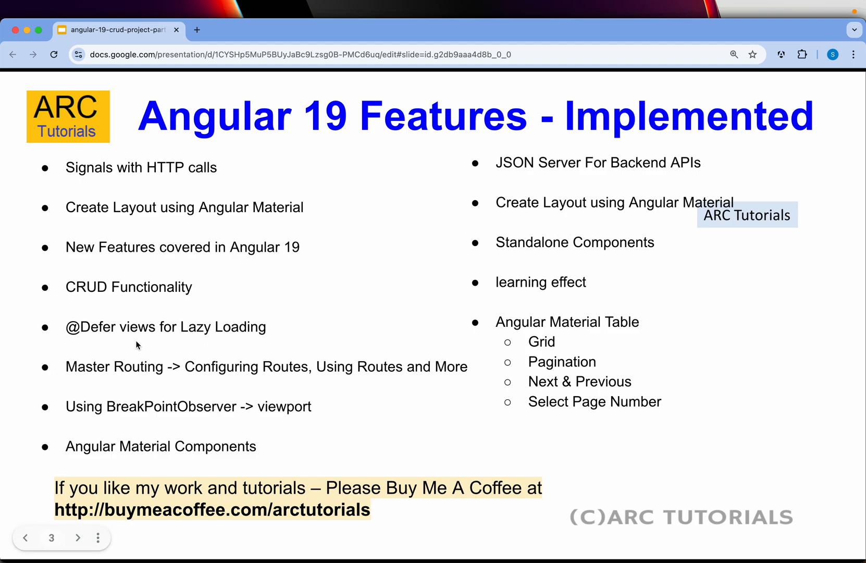
mouse_move(173, 256)
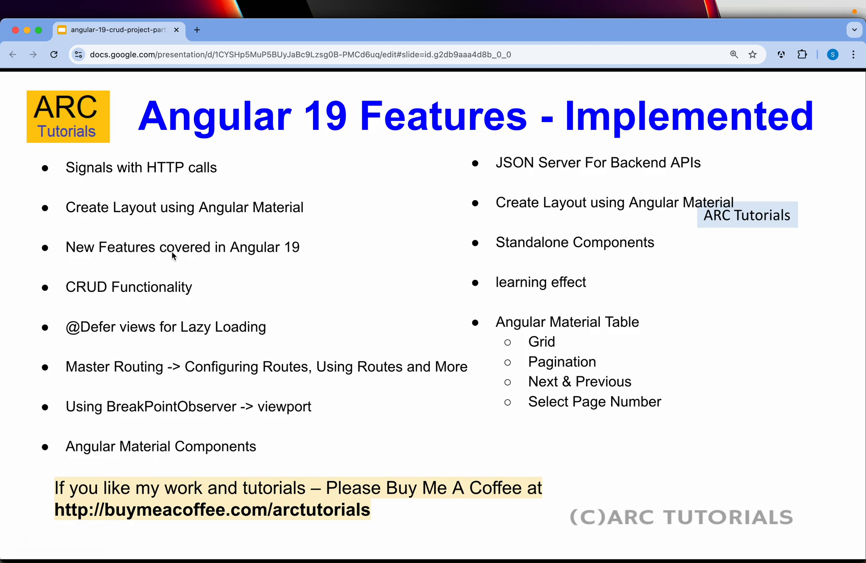
mouse_move(157, 257)
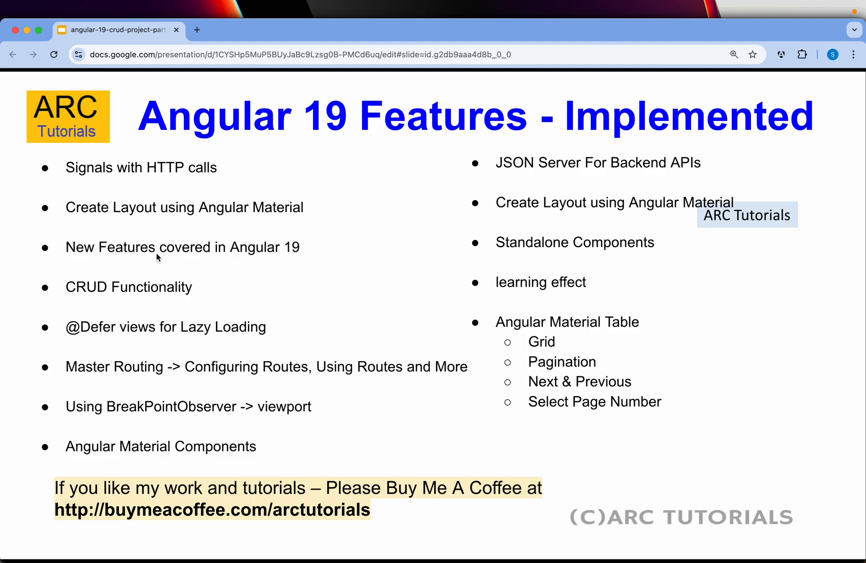
mouse_move(576, 387)
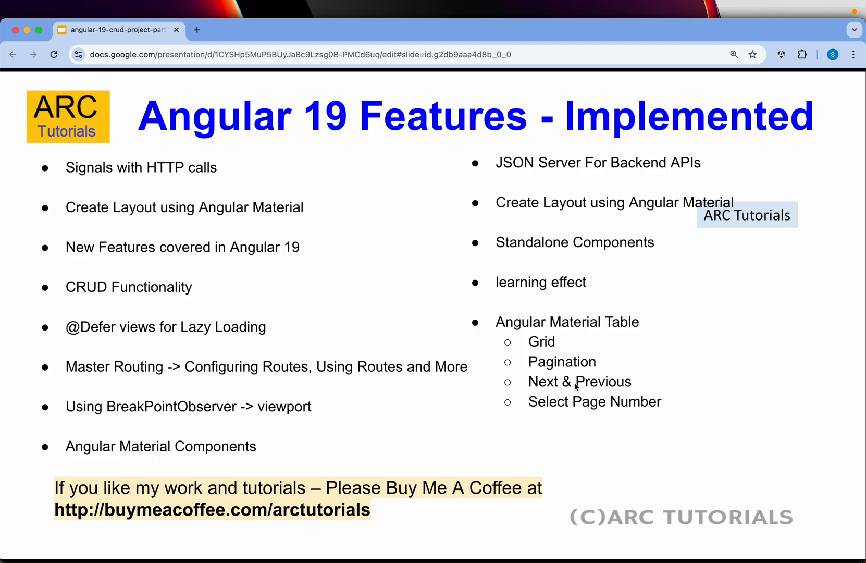
mouse_move(302, 413)
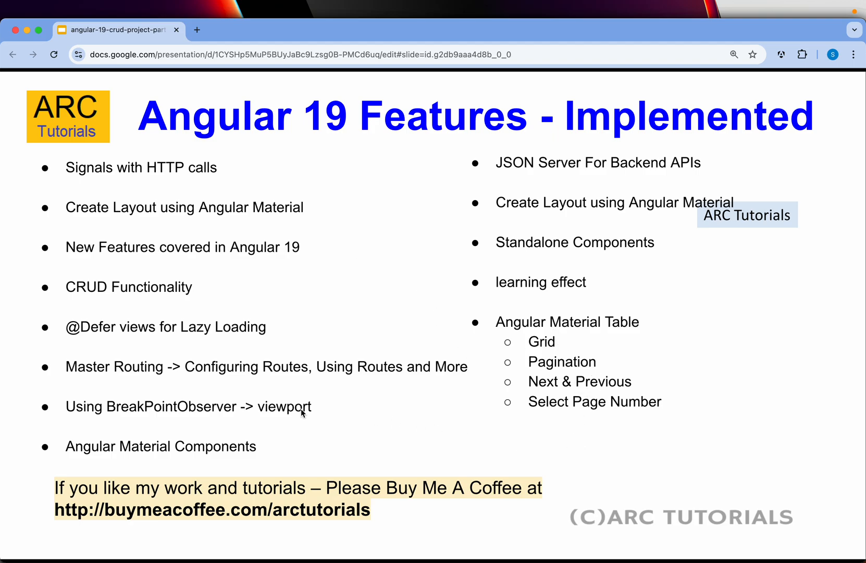
mouse_move(474, 270)
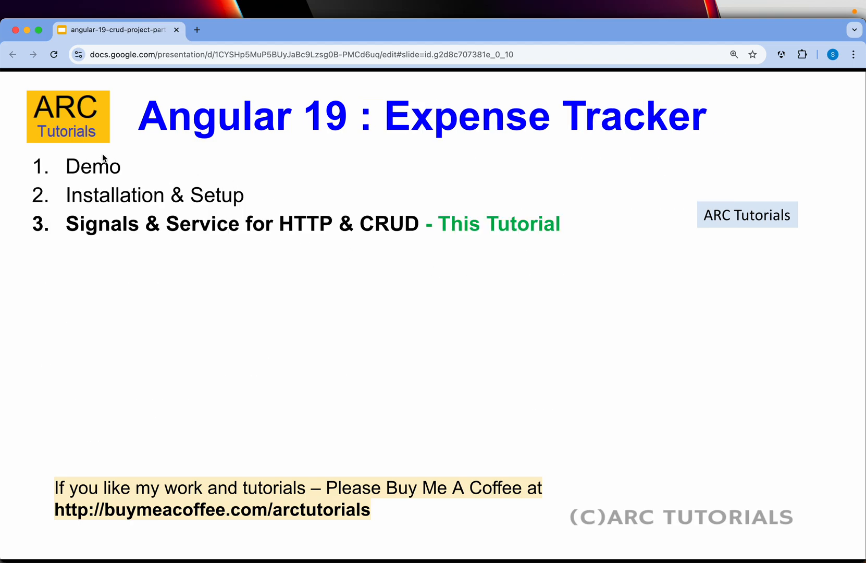
mouse_move(257, 256)
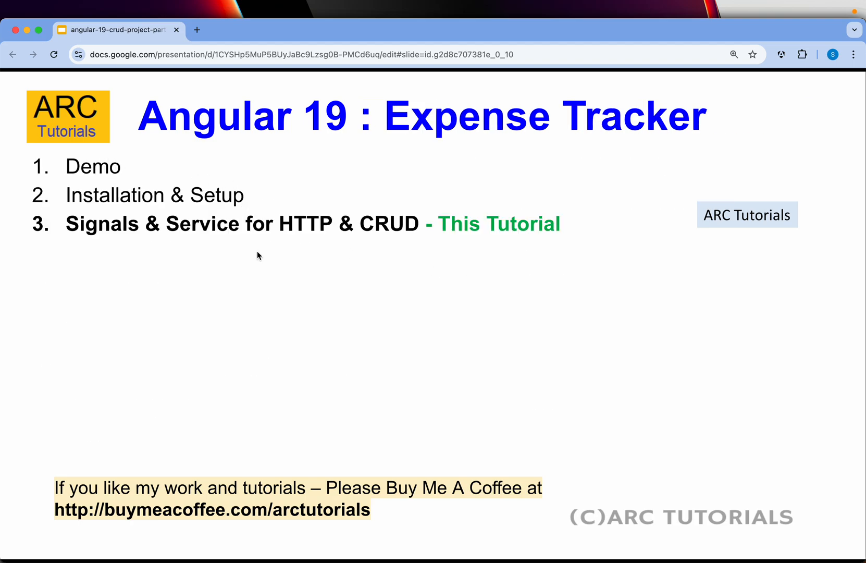
mouse_move(303, 284)
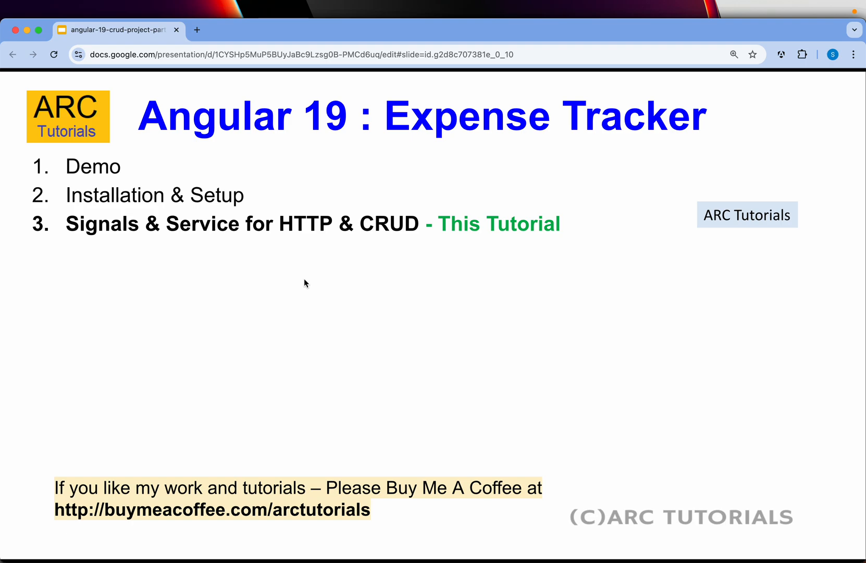
mouse_move(263, 193)
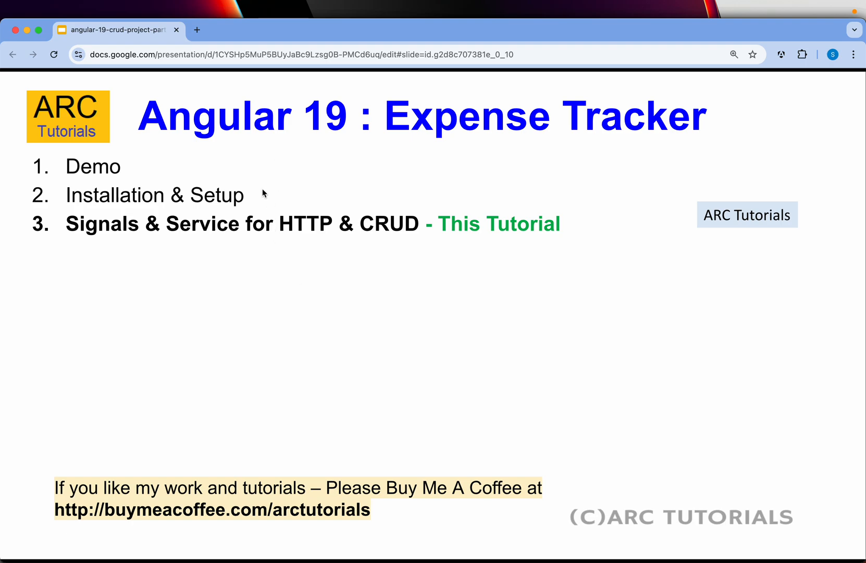
mouse_move(210, 209)
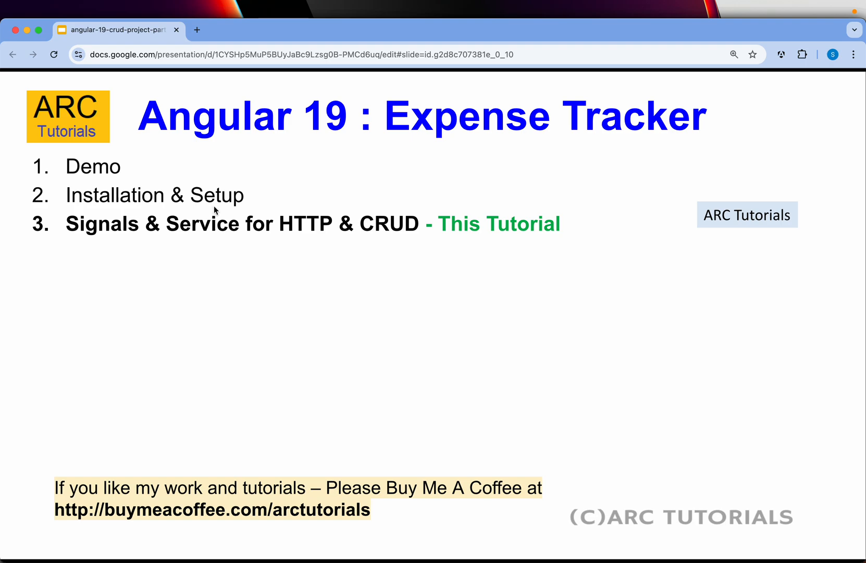
mouse_move(362, 213)
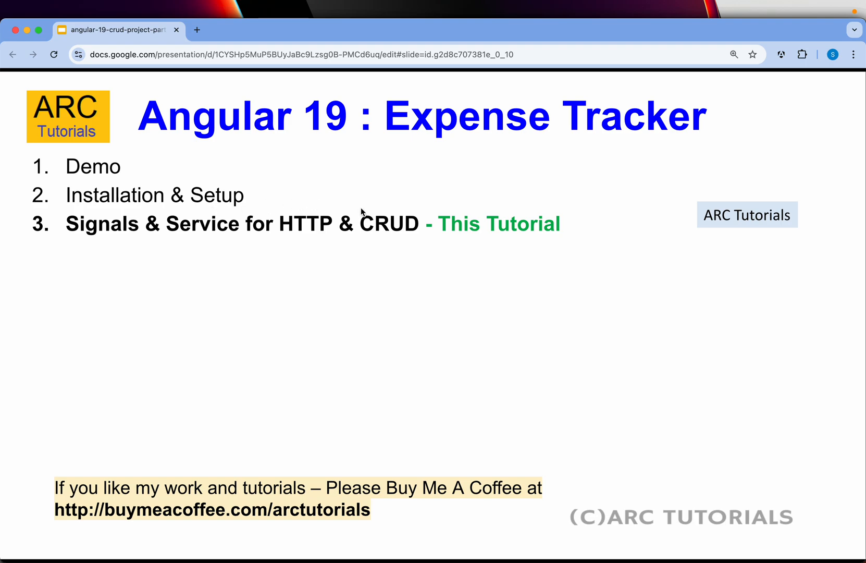
mouse_move(413, 291)
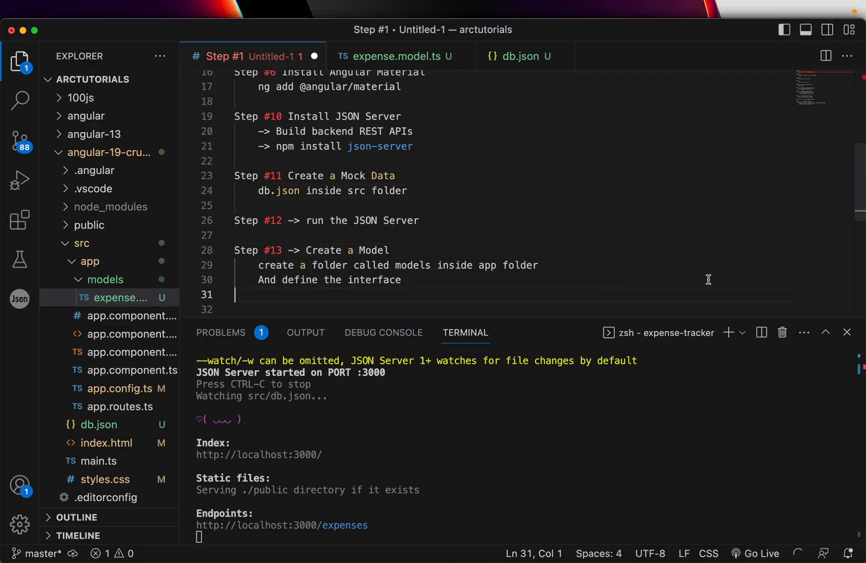
- Type the note 'Step #14 -> Create a Service' on line 32, then return to line 26
scroll(down, 3)
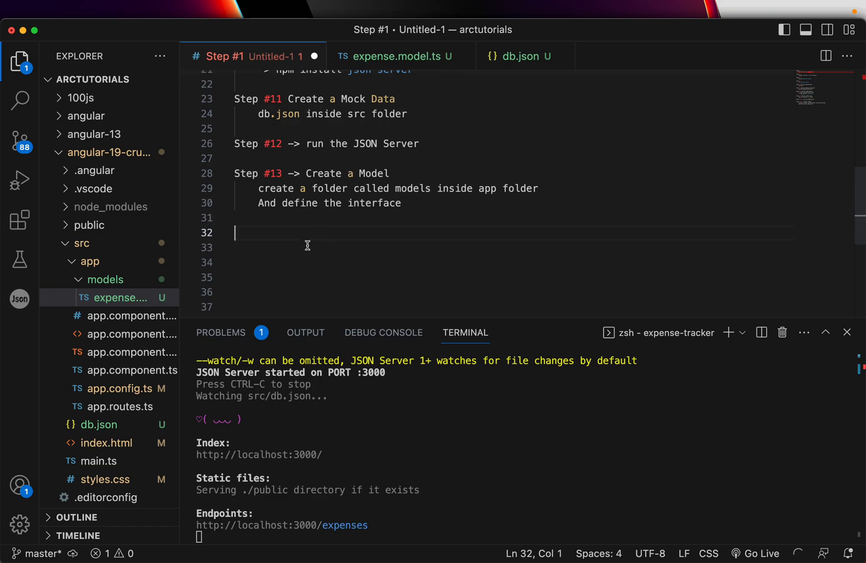
text(Step #14 ->)
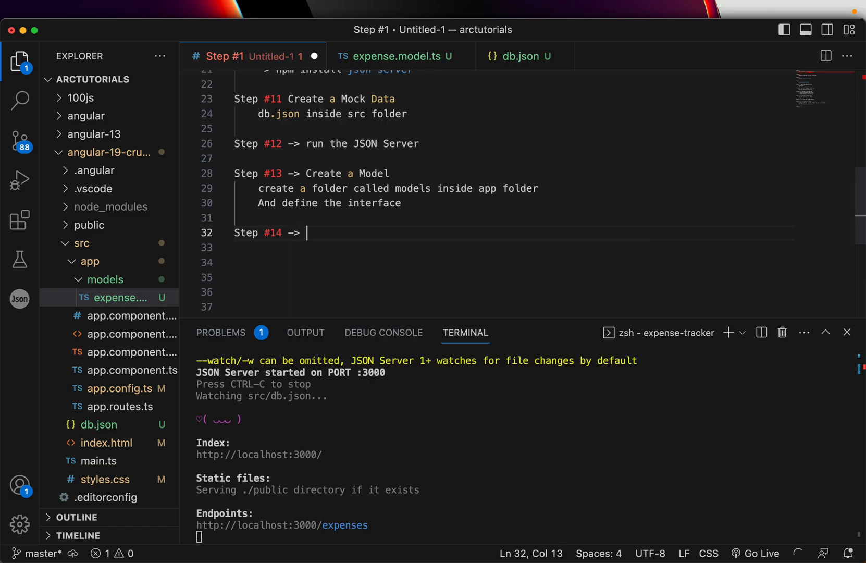
text(Create a Service)
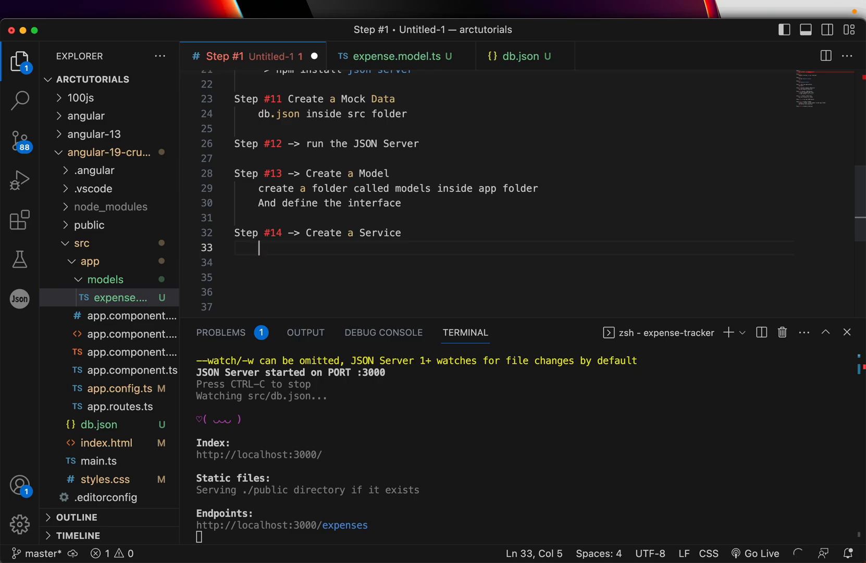
mouse_move(419, 203)
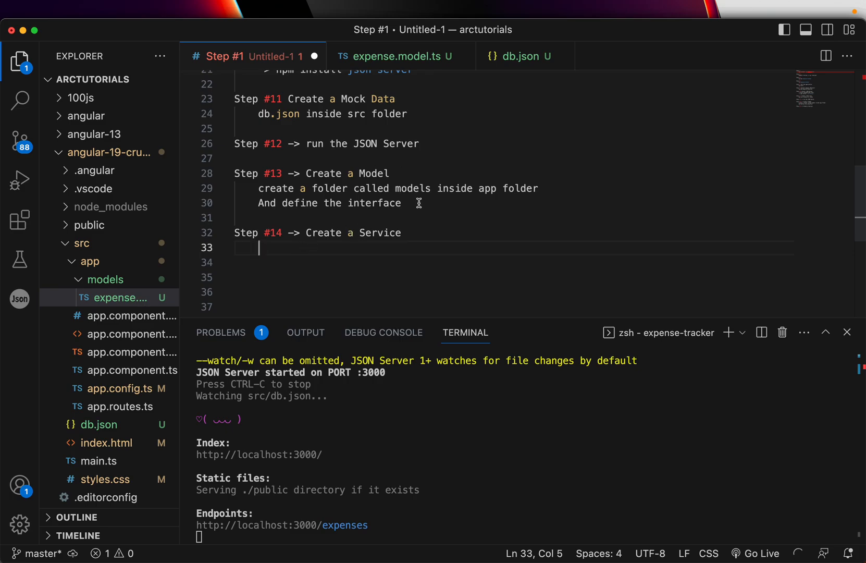
click(425, 144)
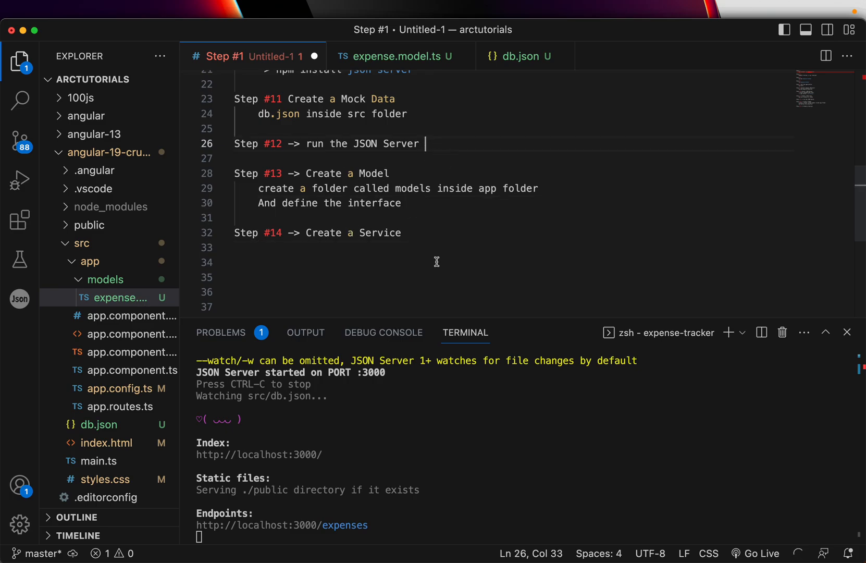
mouse_move(328, 518)
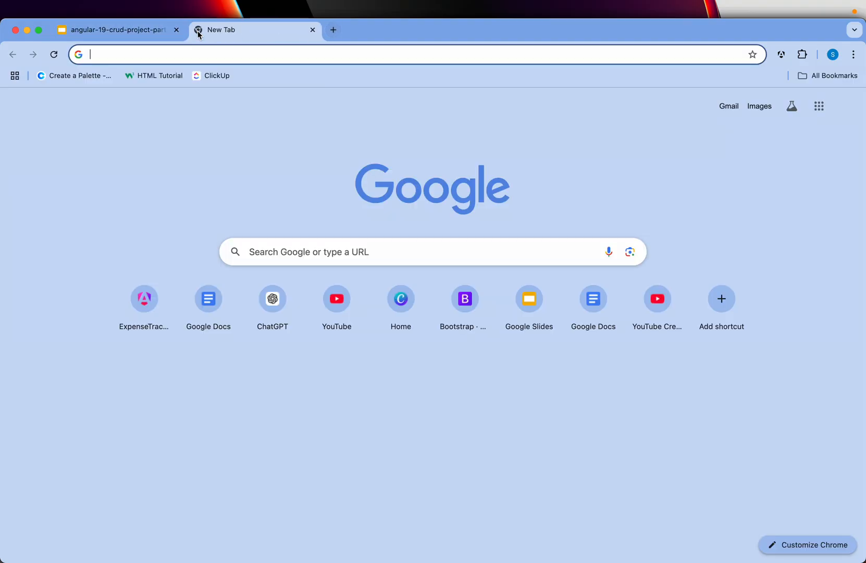
- Open a new Chrome tab and enter localhost:4200 in the address bar
text(localhost:3000/expe)
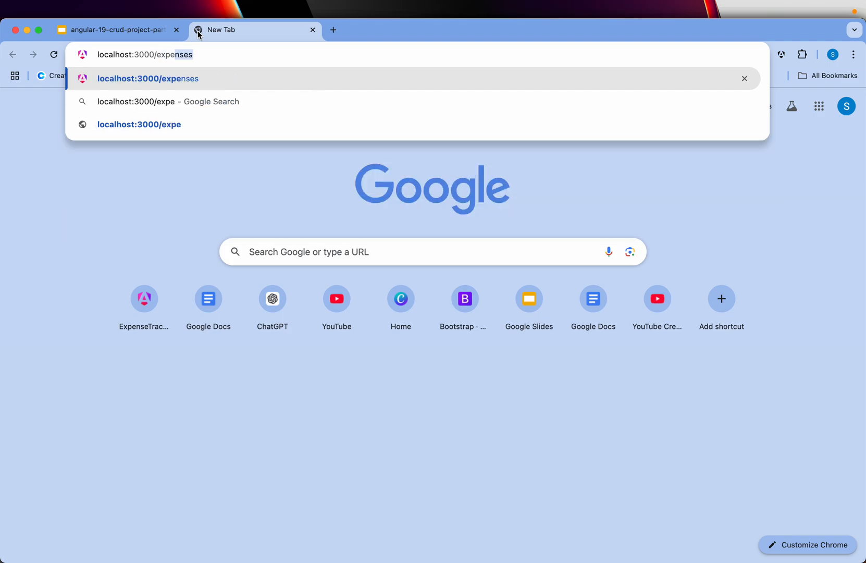
text(localhost:4200)
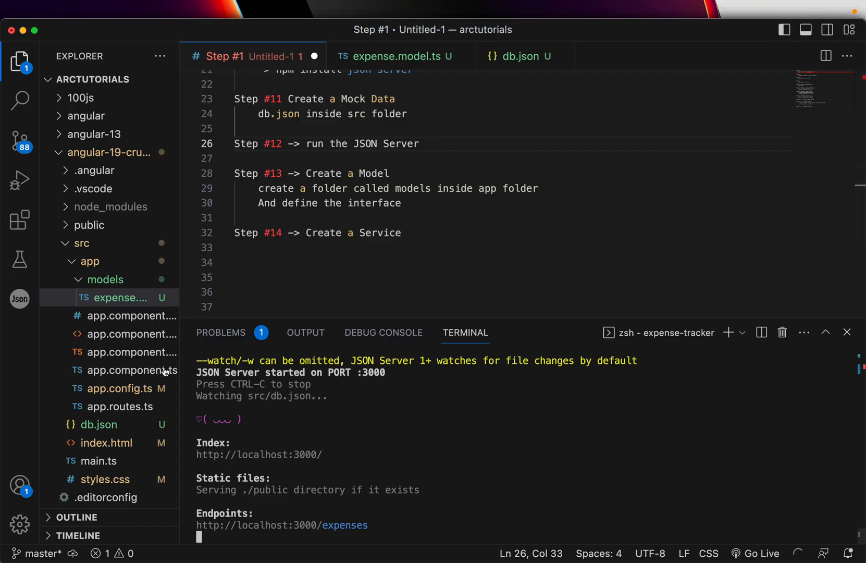
- Open an integrated terminal from the src folder and run ng serve
click(82, 243)
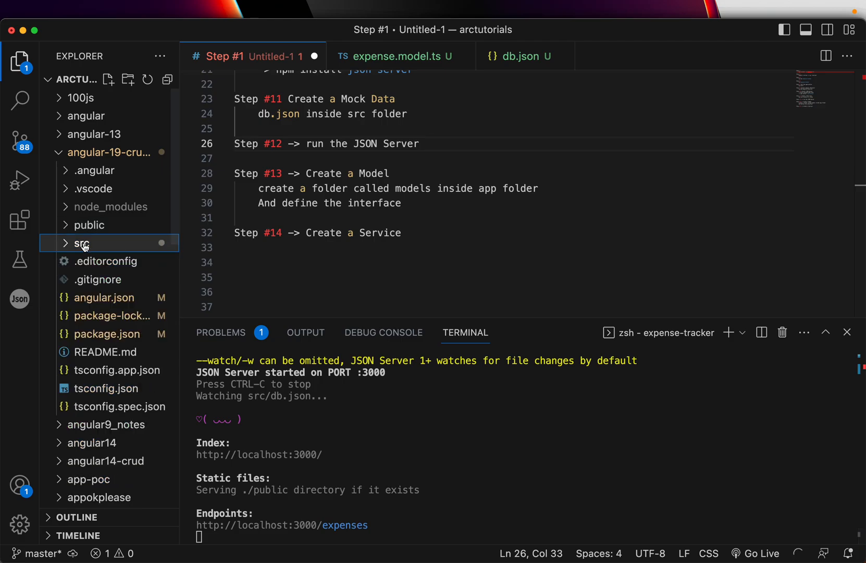
right_click(82, 243)
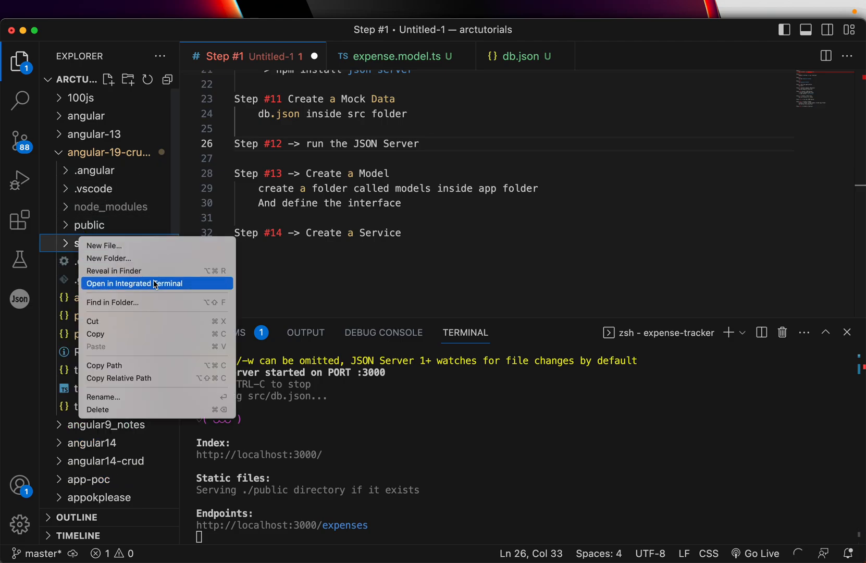
click(133, 283)
text(cd ..)
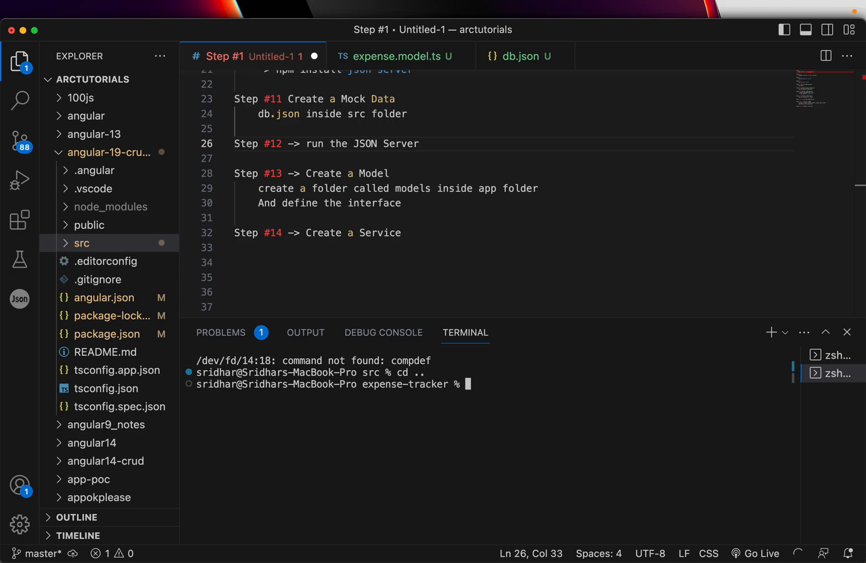
text(ng serve)
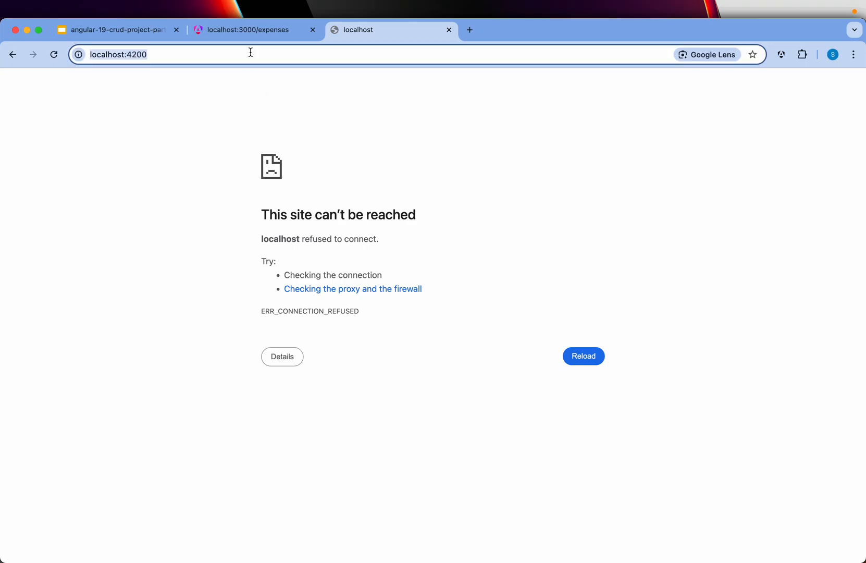
- Reload localhost:4200 to show the Angular expense-tracker starter page
click(583, 356)
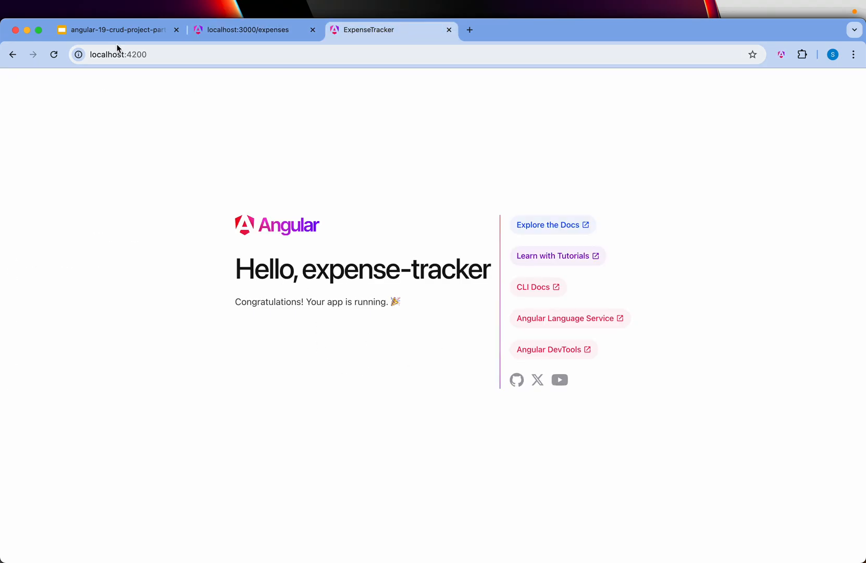
mouse_move(340, 363)
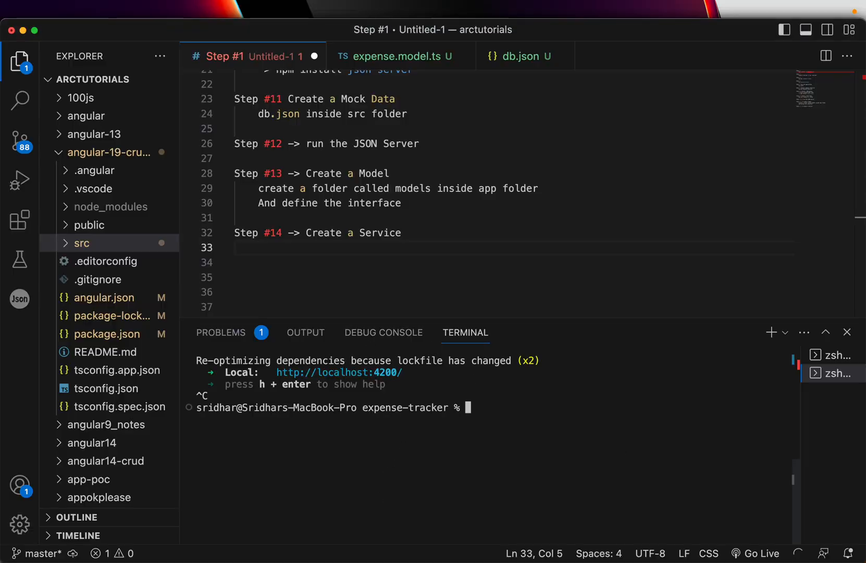
- Run ng g service expense and expand src/app to see the generated service files
text(ng g)
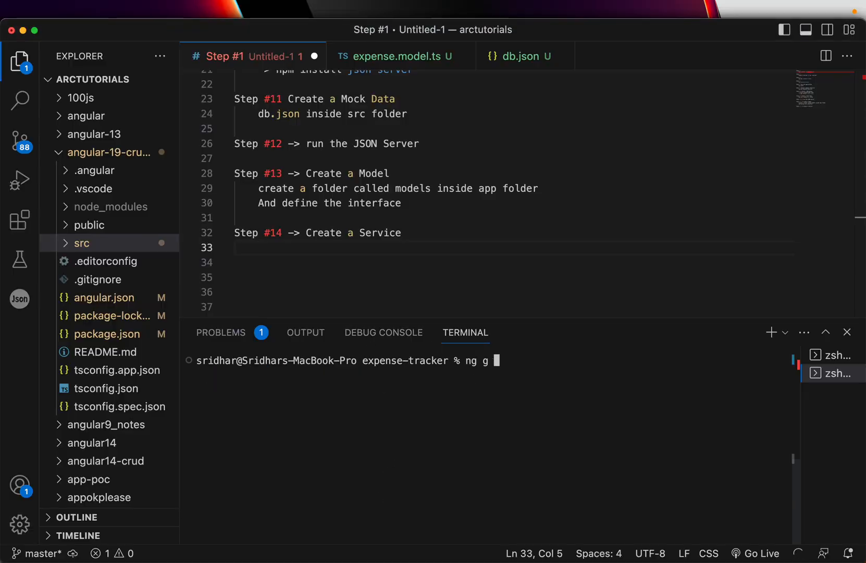
text(service e)
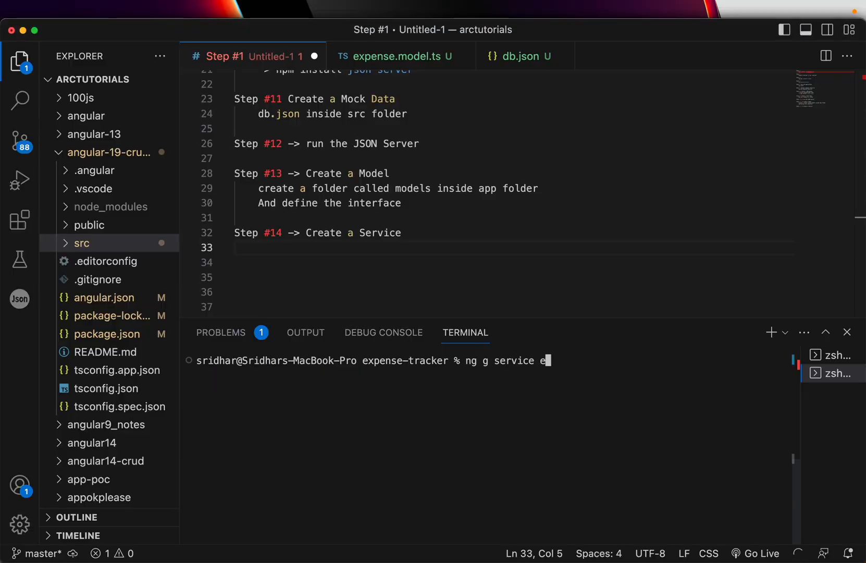
text(xpense)
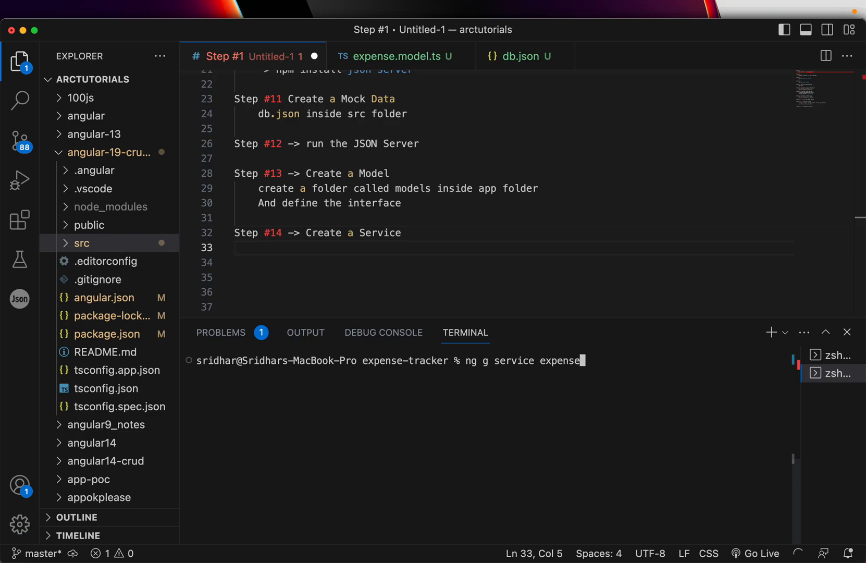
key(Return)
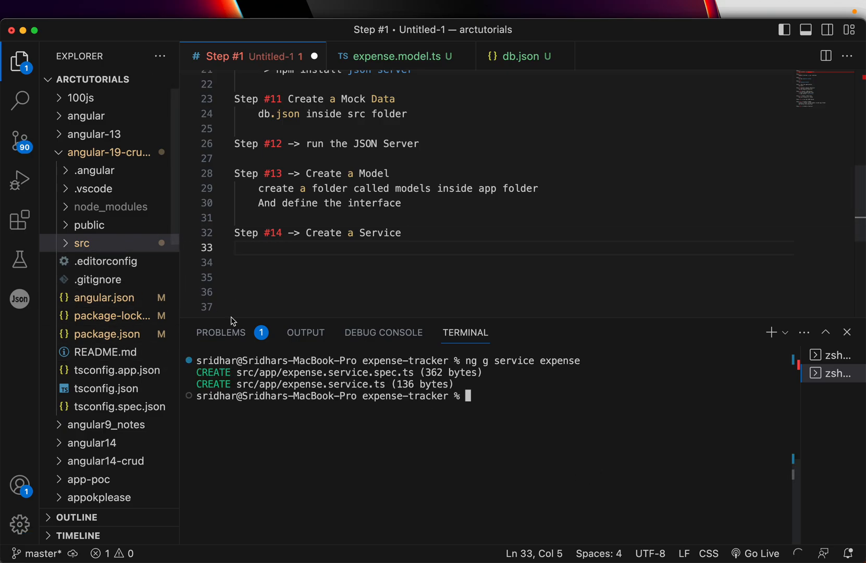
mouse_move(82, 243)
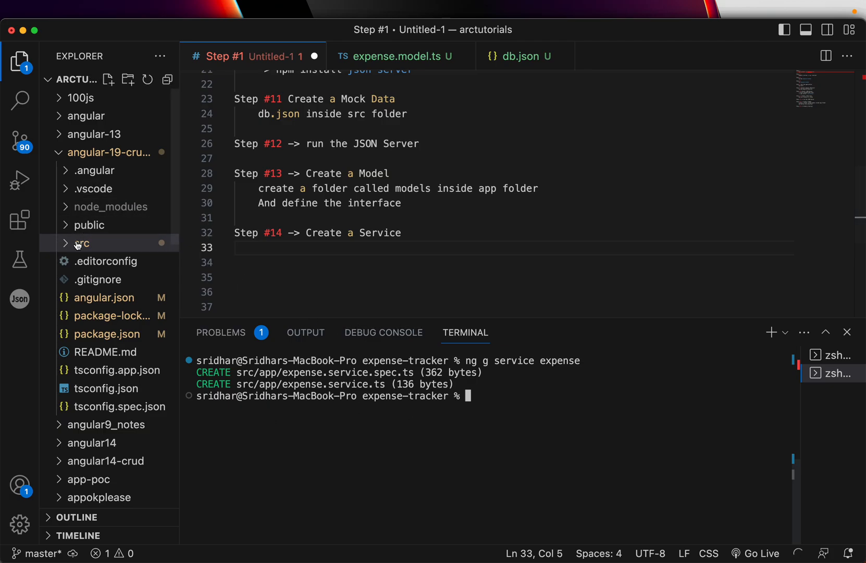
click(81, 243)
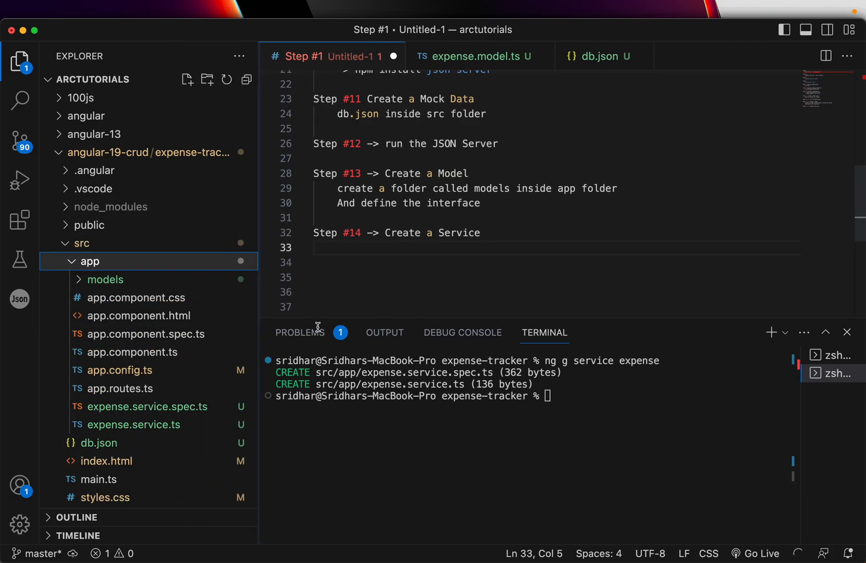
text(cle)
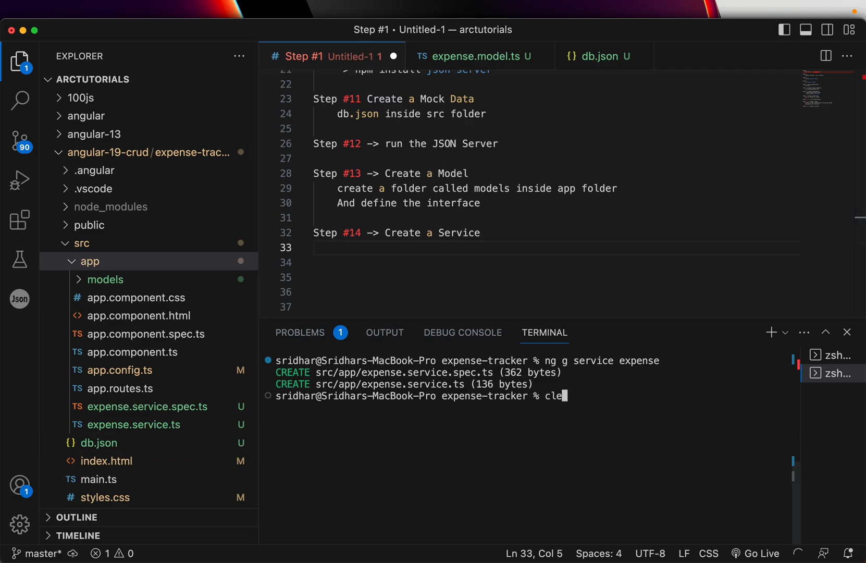
- Clear the terminal and move expense.service.ts and its spec file to Trash
key(Return)
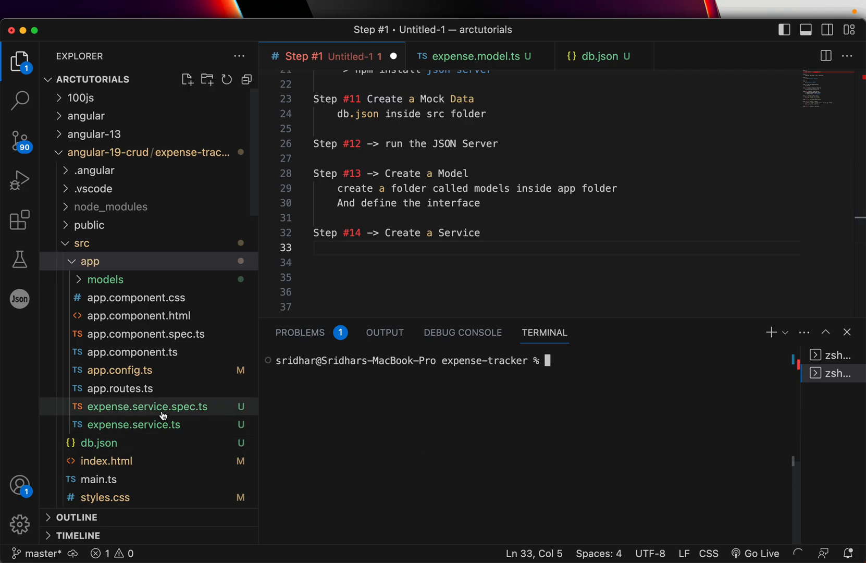
right_click(147, 406)
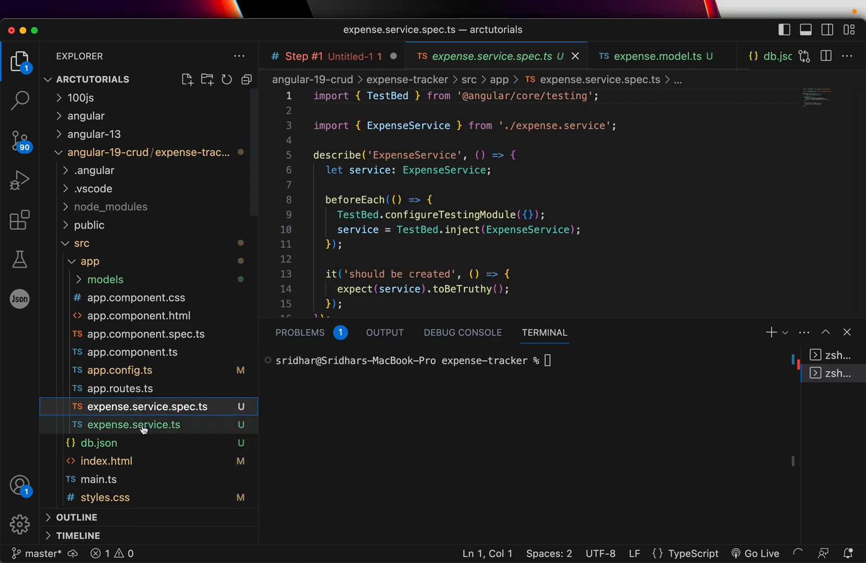
right_click(133, 424)
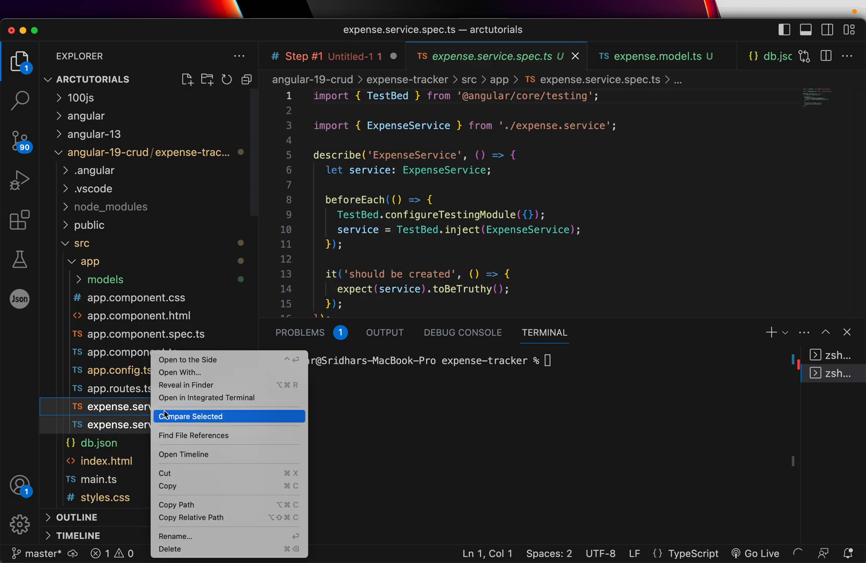
click(170, 548)
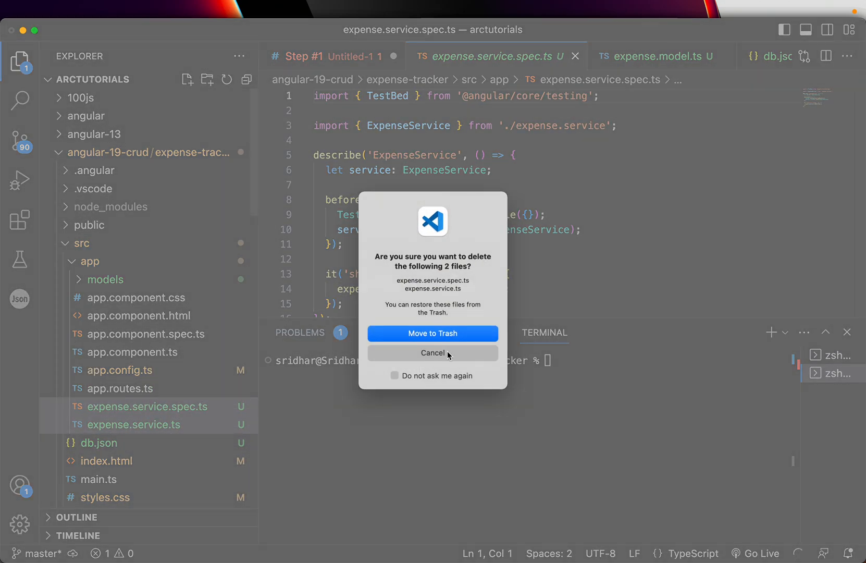
click(432, 333)
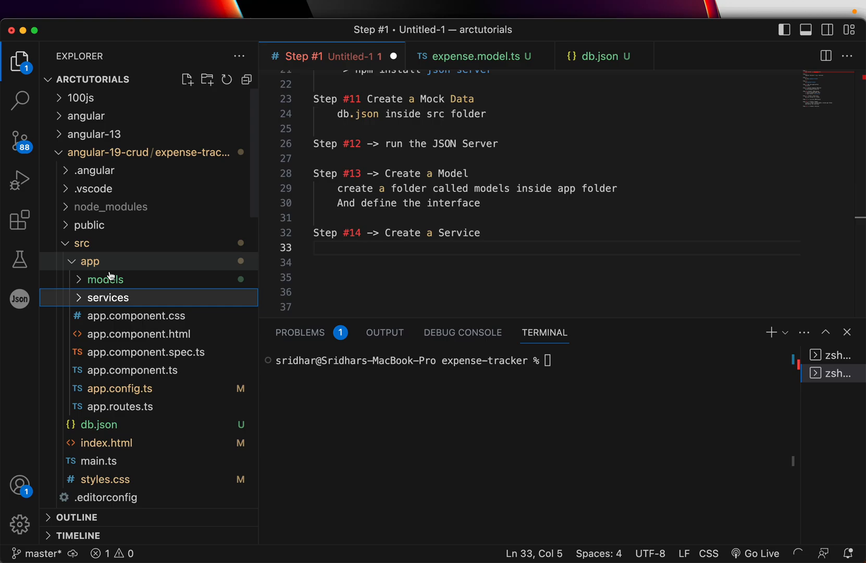
- Regenerate the expense service from src/app/services and expand the services folder
text(cd)
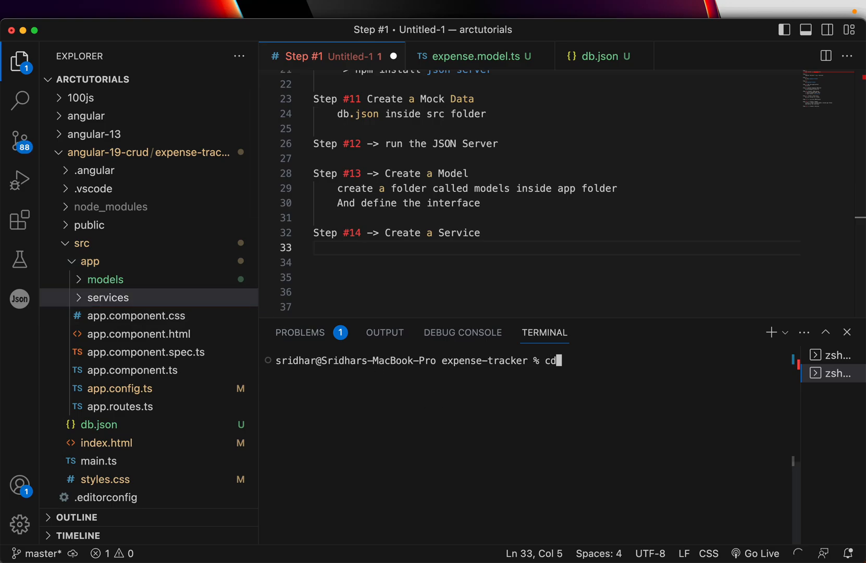
text(se)
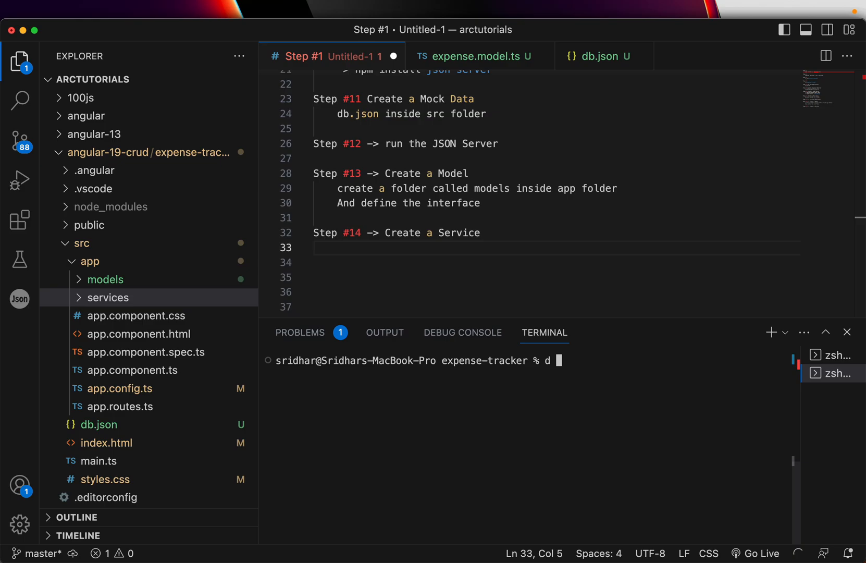
text(cd src/)
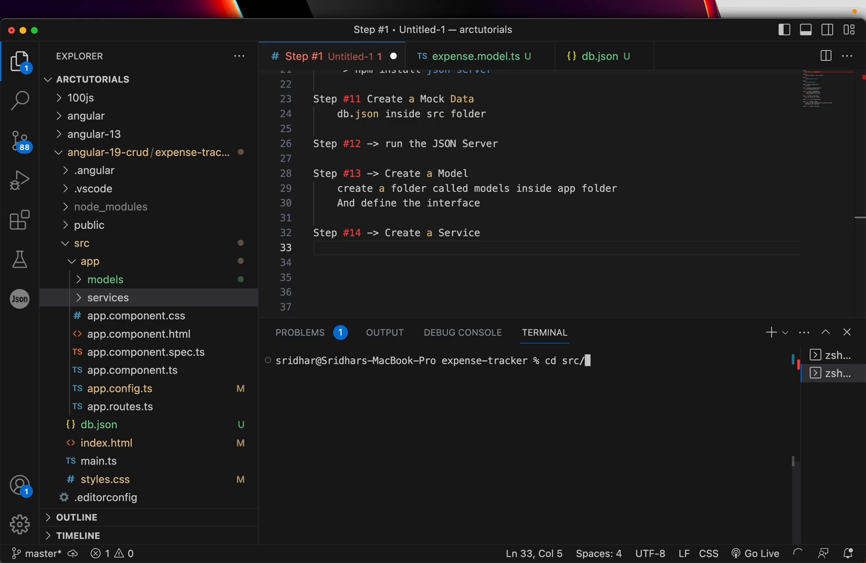
text(app/services)
text(ng g service expense)
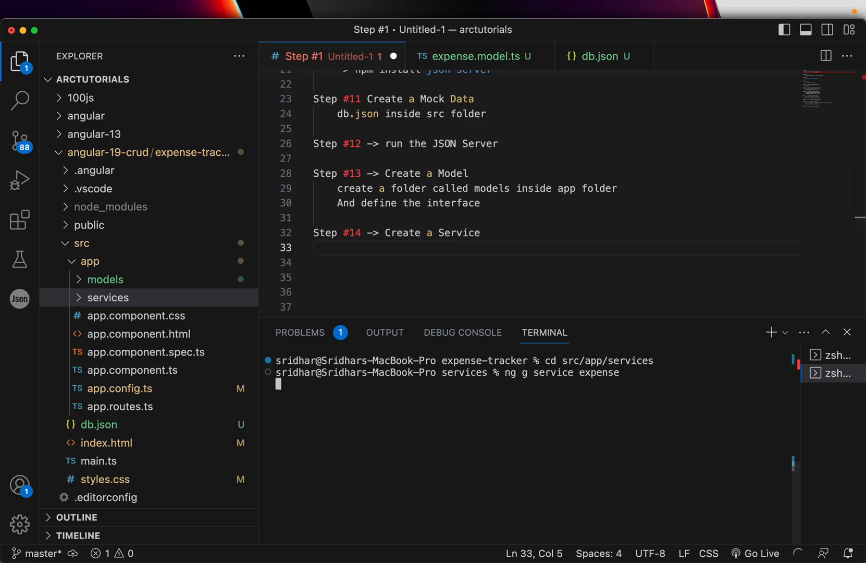
key(Return)
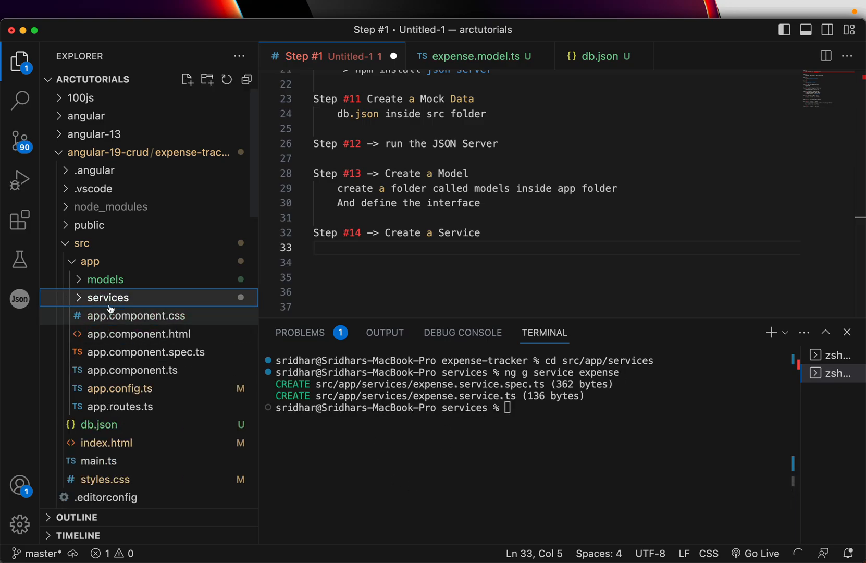
click(108, 297)
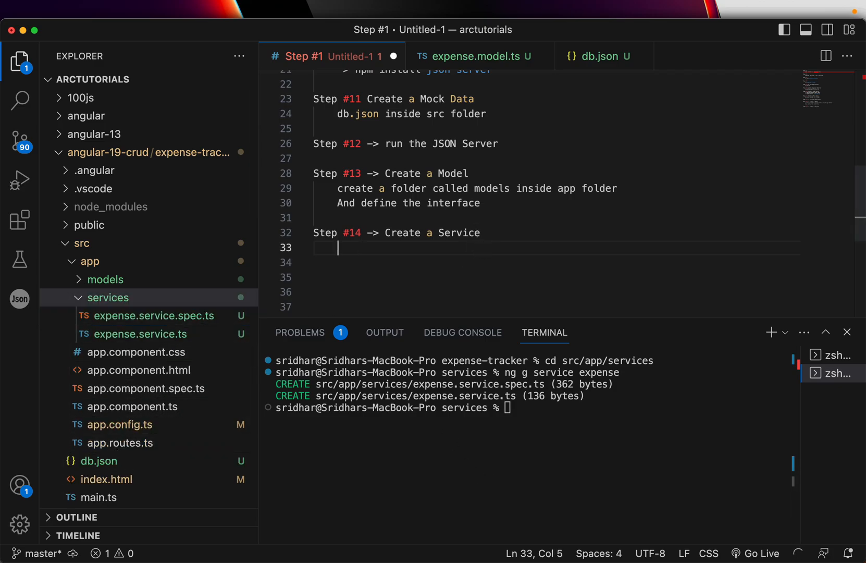
- Record 'ng g service expense' under Step #14 in the notes
text(ng g service)
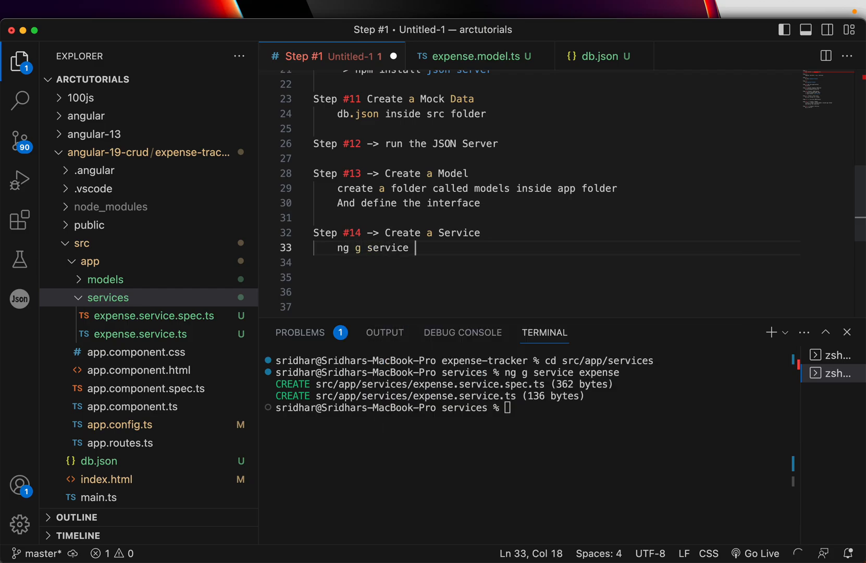
text(expense)
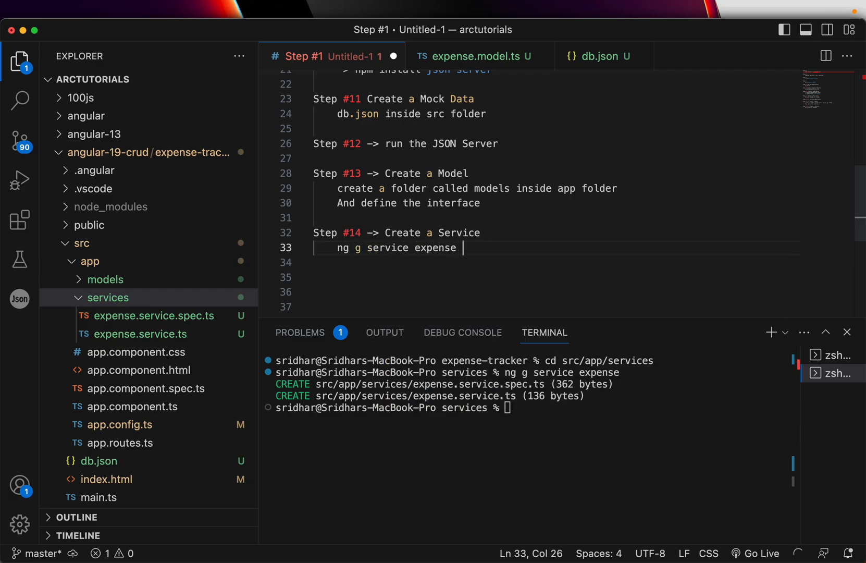
key(Return)
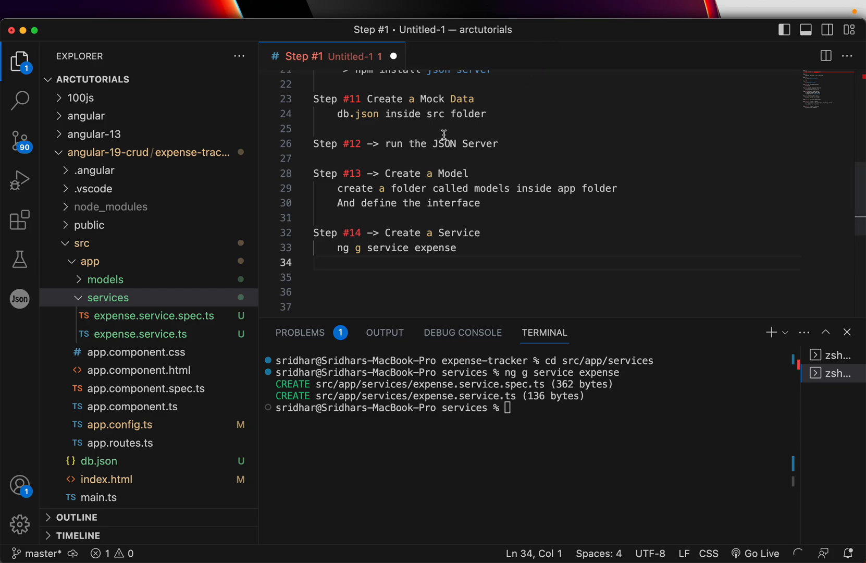
- In expense.service.ts, start a private expenseSignal = signal<Expense, auto-importing Expense
click(140, 334)
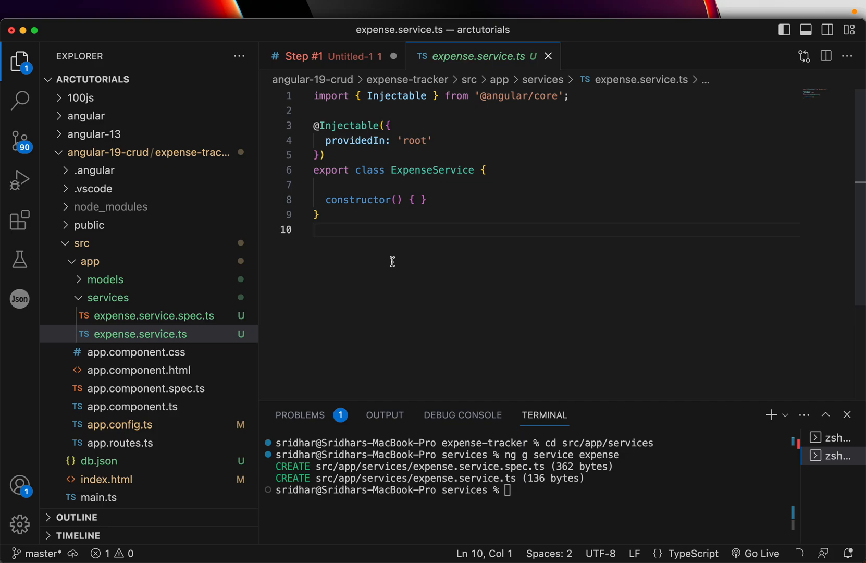
click(315, 229)
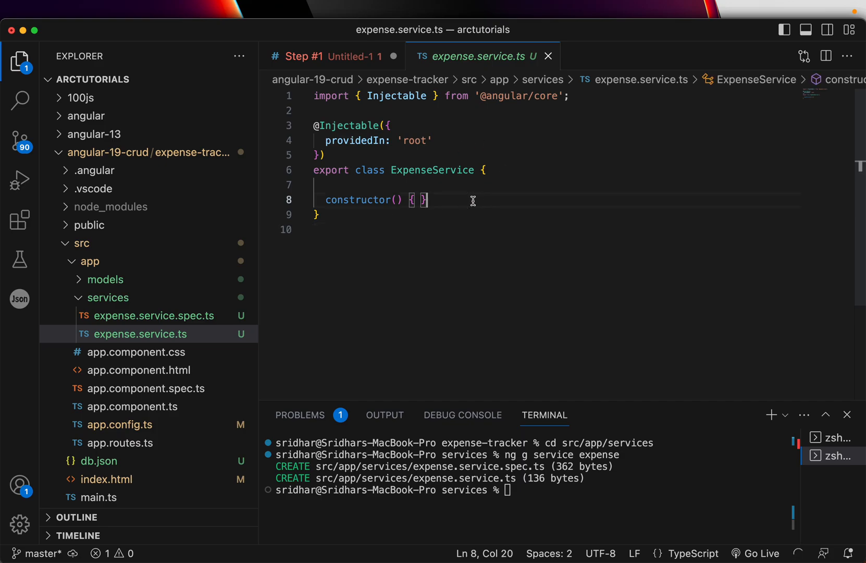
text(privat)
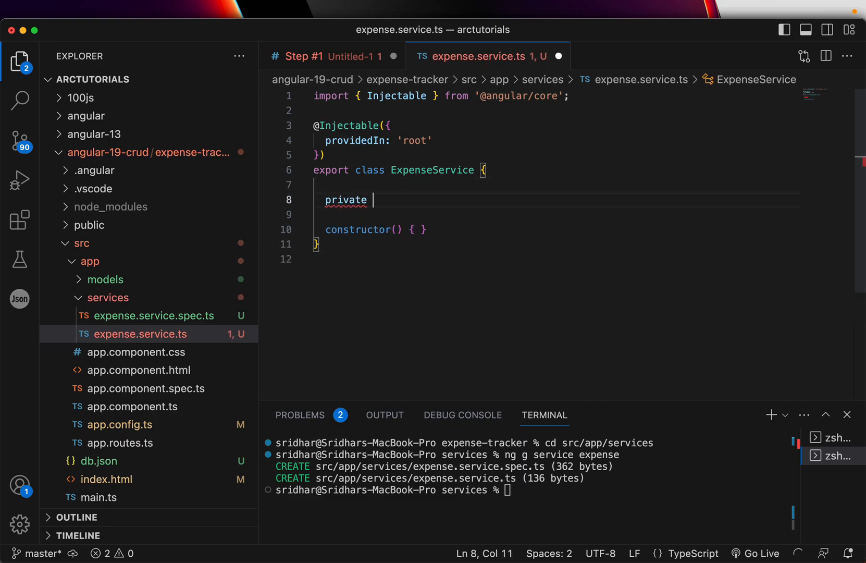
text(expenseSignal)
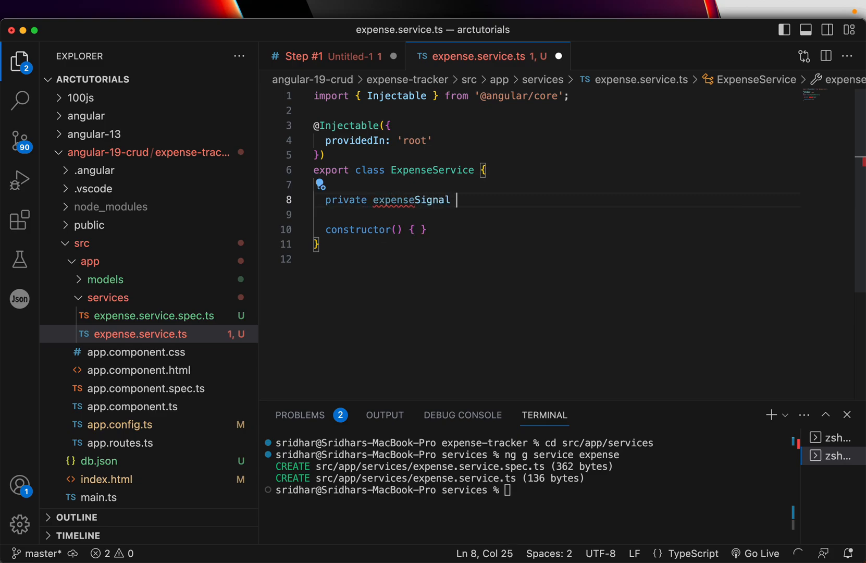
text(=)
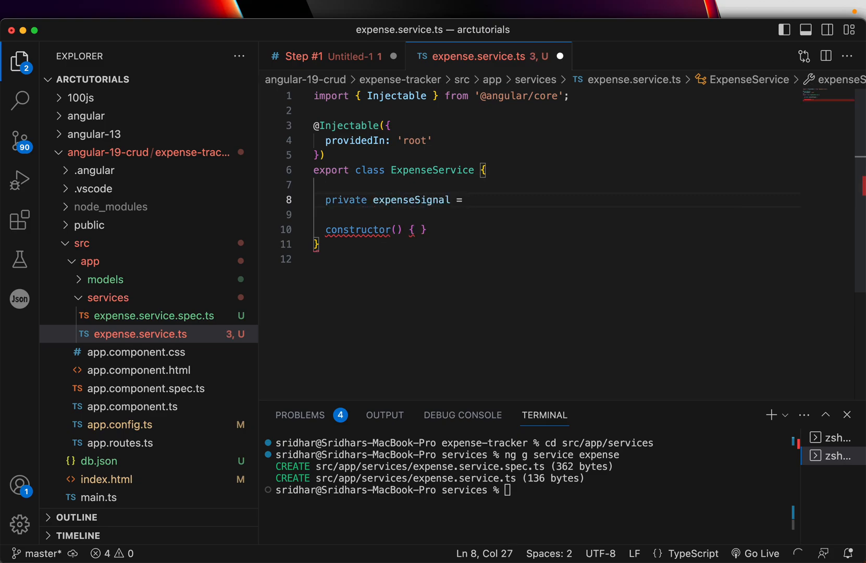
text(signal)
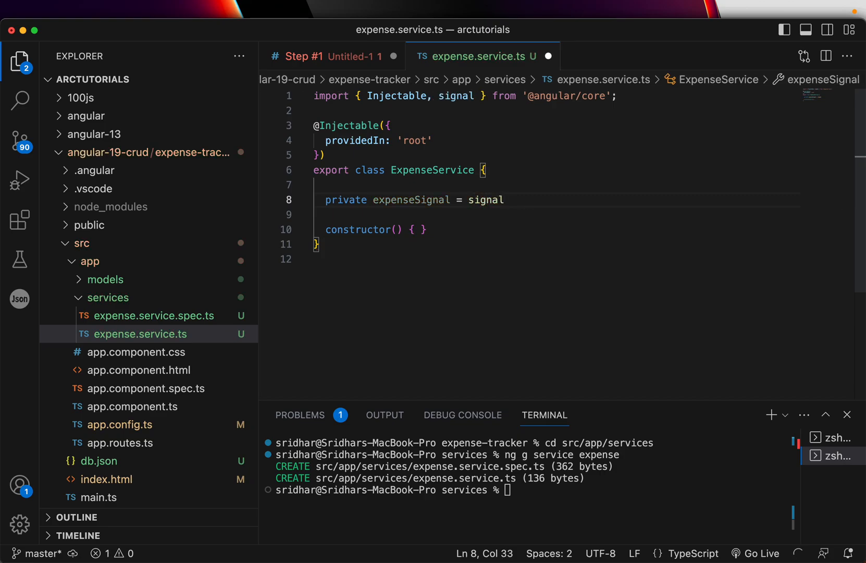
text(<E)
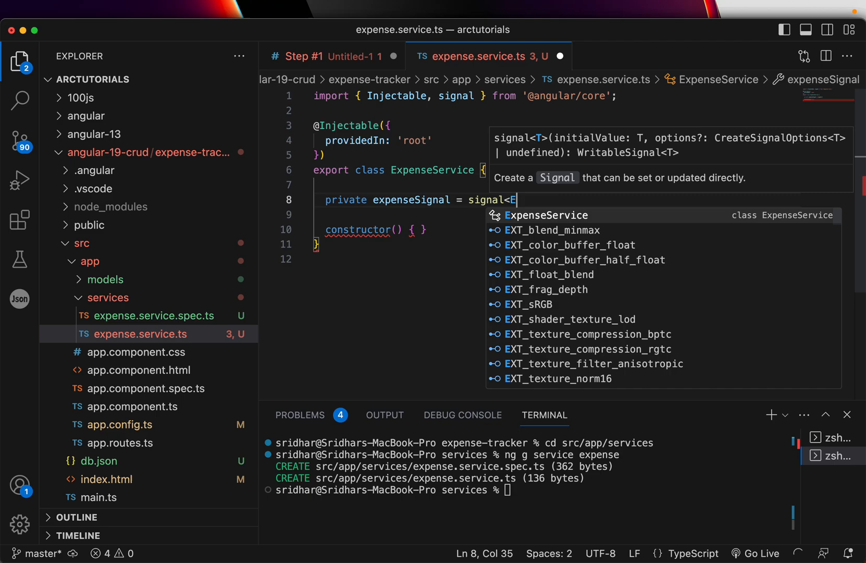
text(xp)
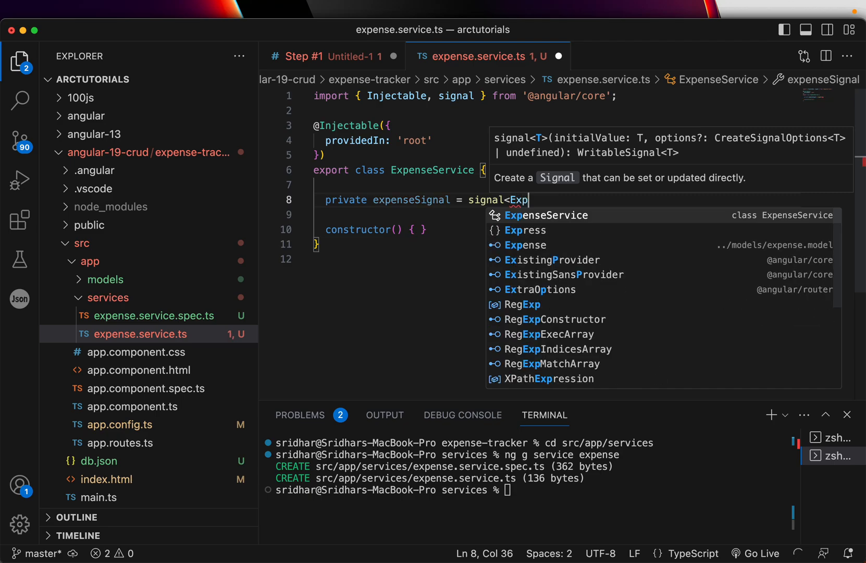
click(526, 245)
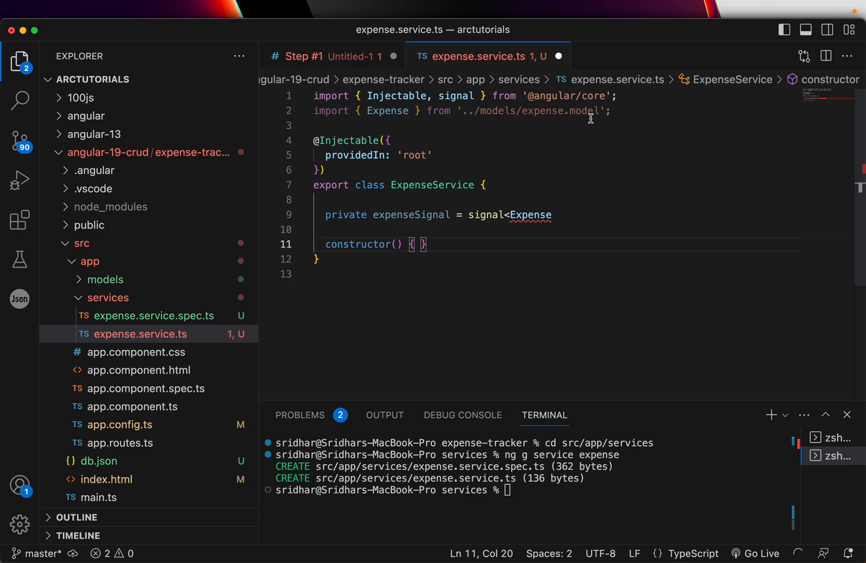
- Check expense.model.ts, then finish the declaration as signal<Expense[]>([])
click(314, 126)
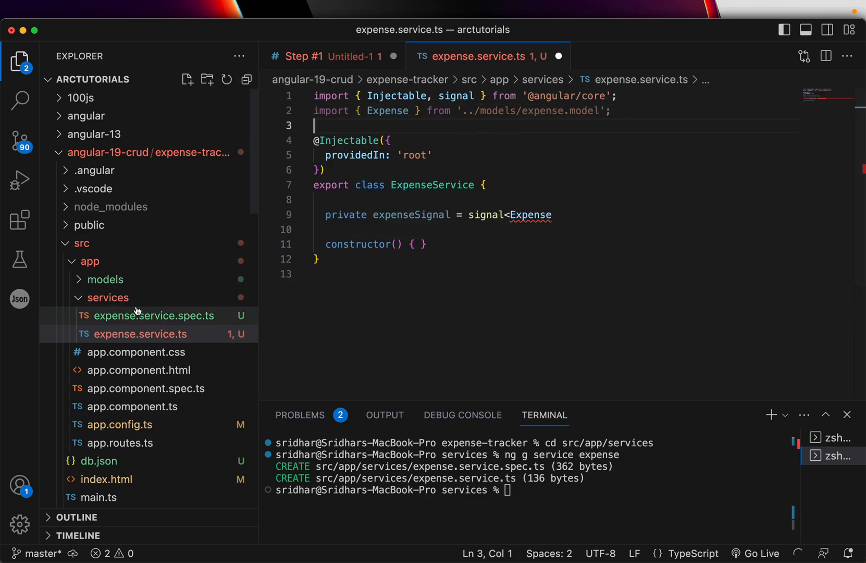
click(138, 298)
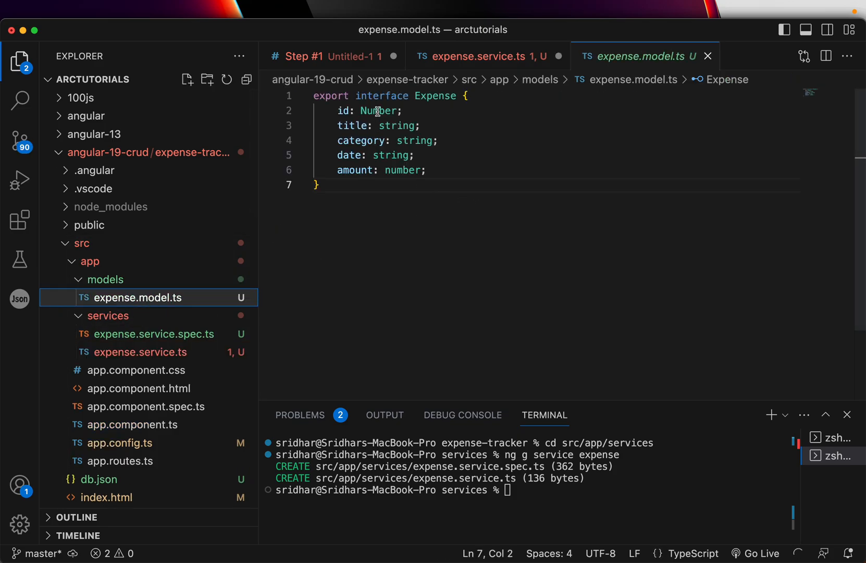
click(141, 352)
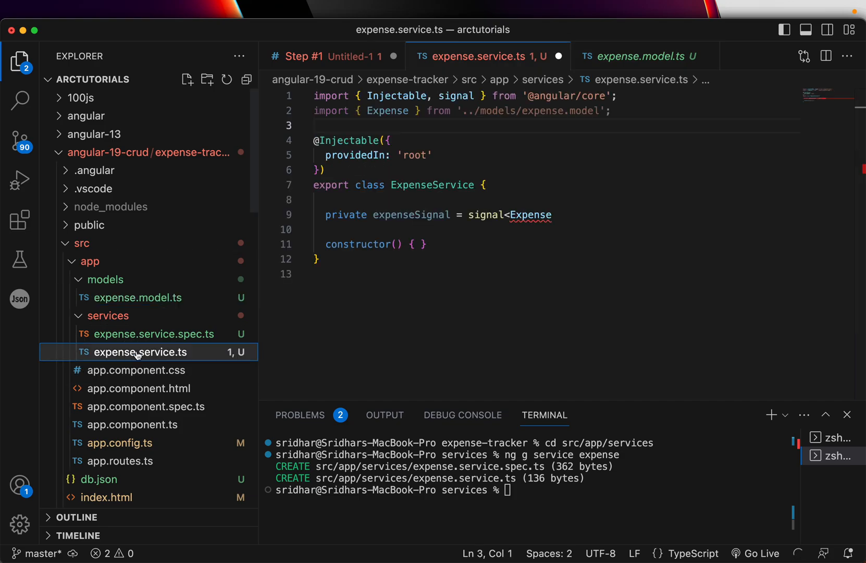
click(486, 215)
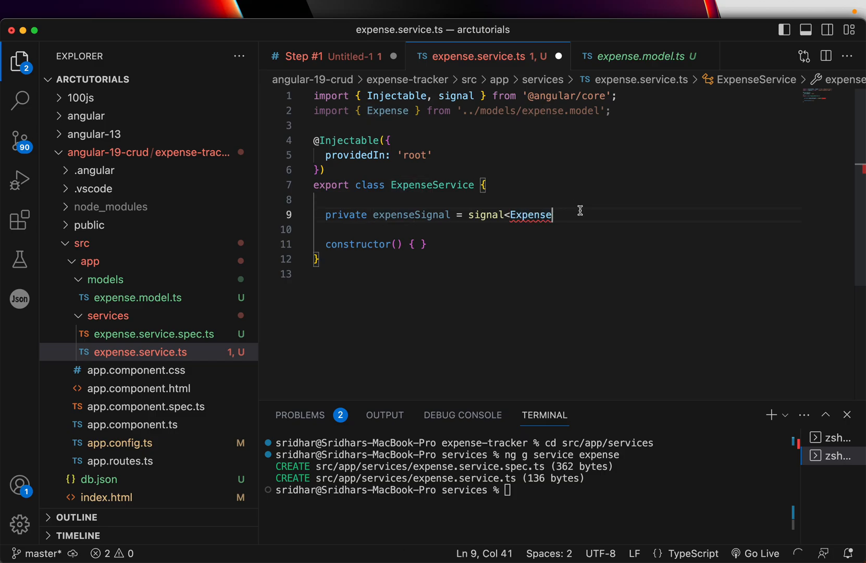
text([])
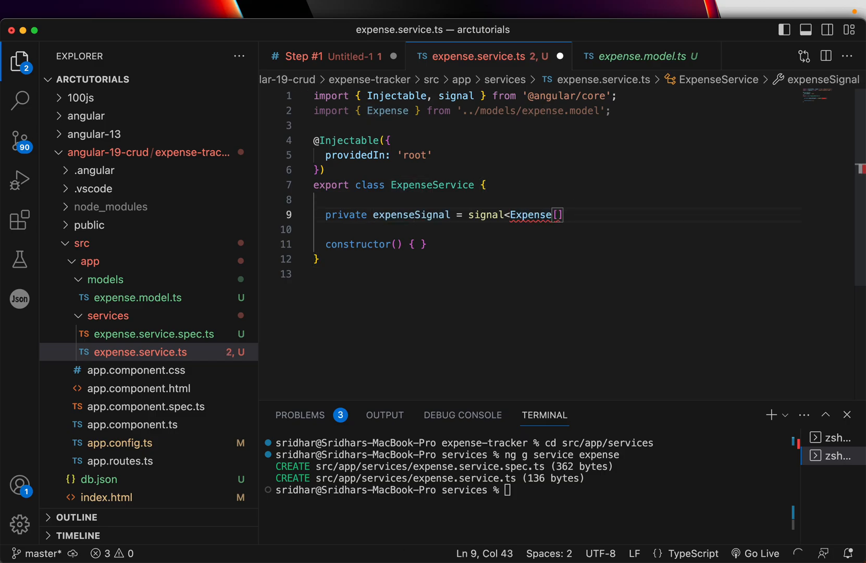
text(>)
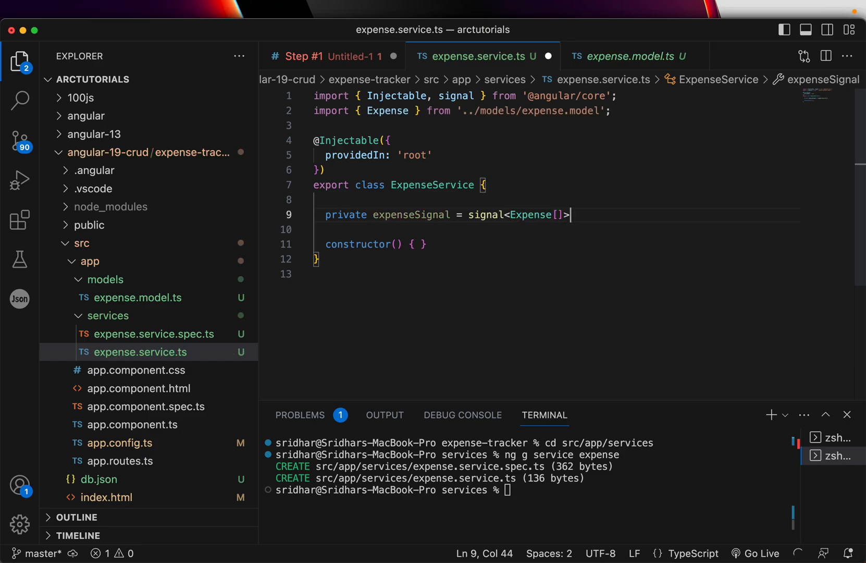
text(([]);)
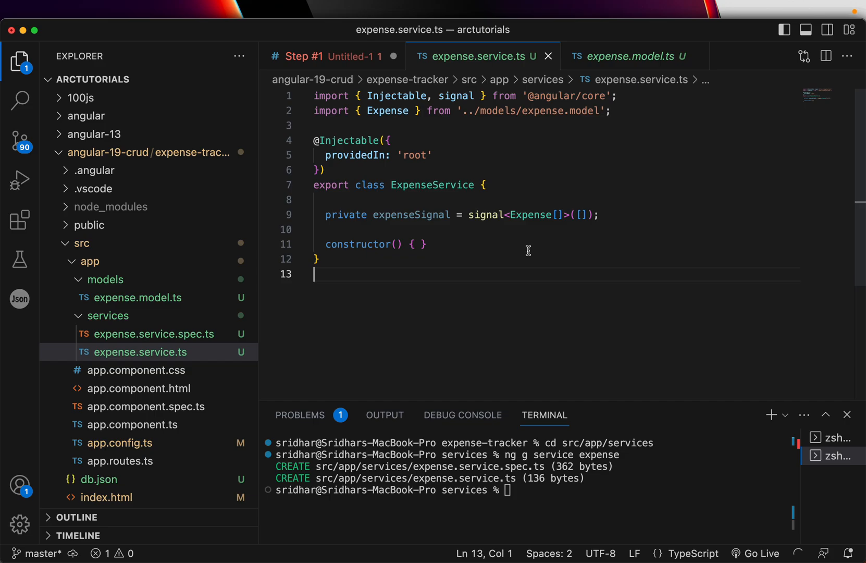
double_click(486, 215)
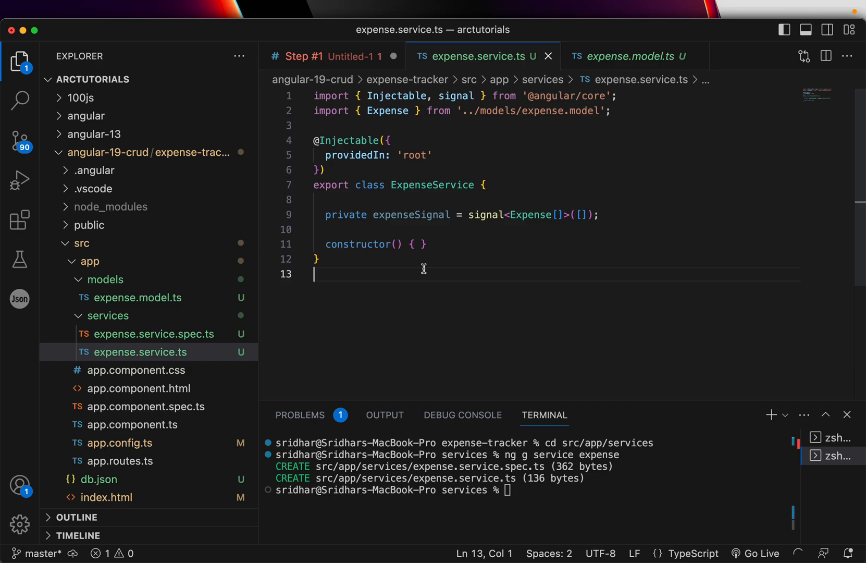
click(486, 185)
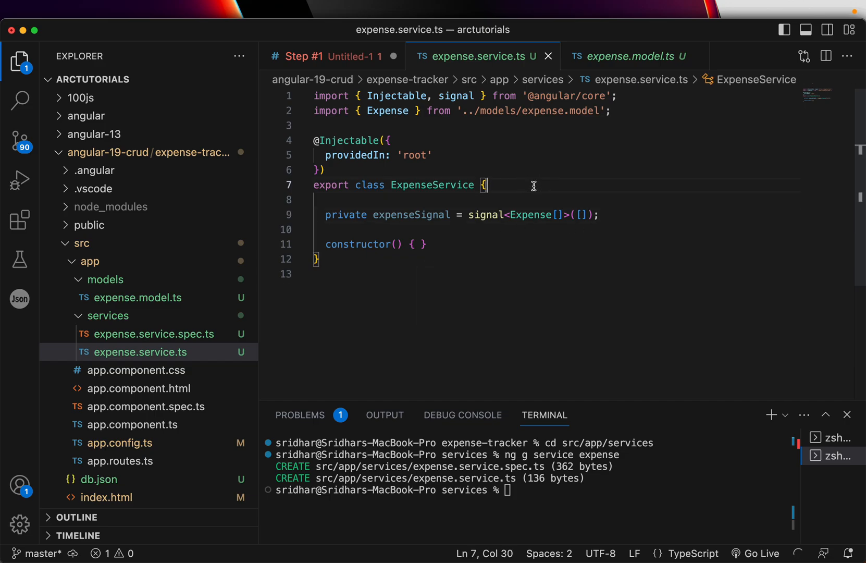
click(421, 199)
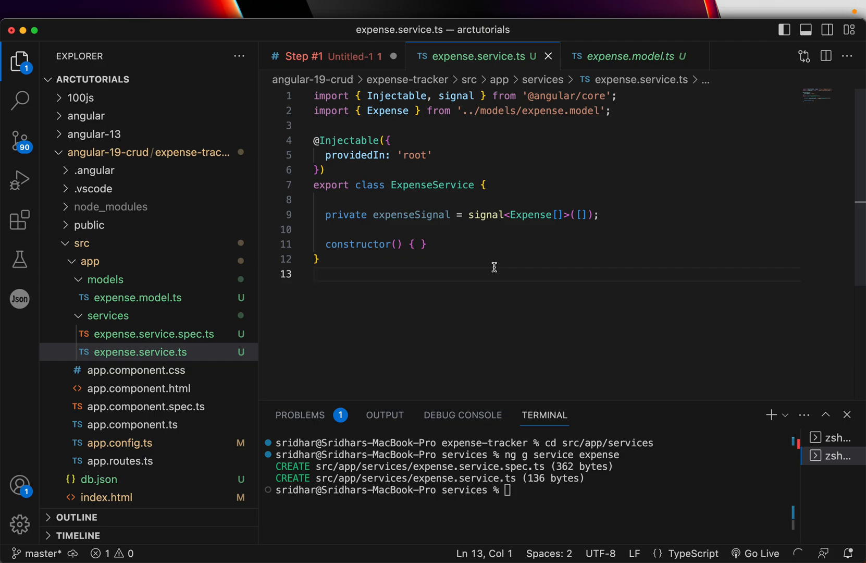
mouse_move(502, 263)
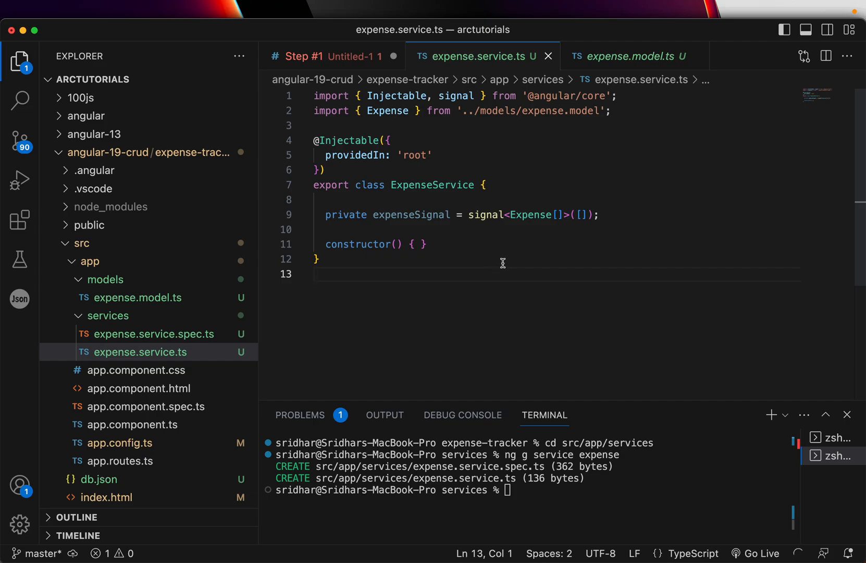
mouse_move(414, 304)
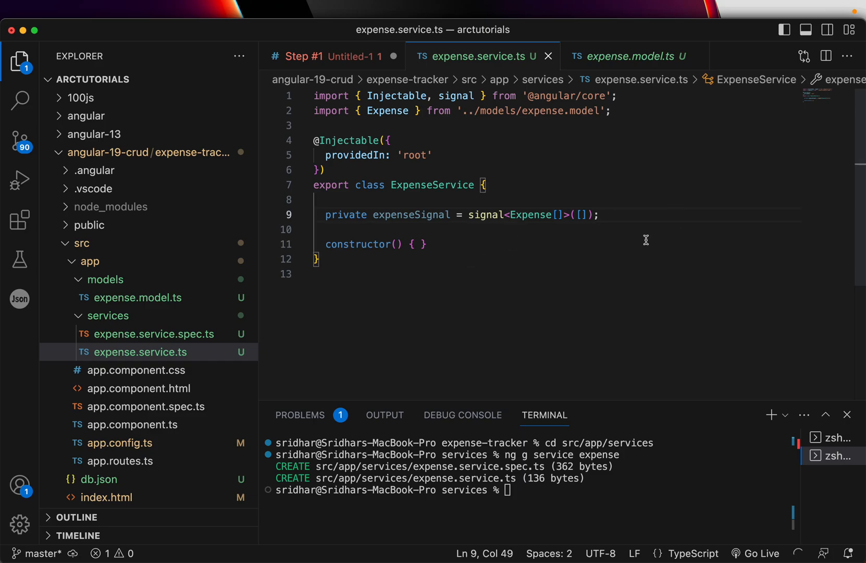
click(331, 275)
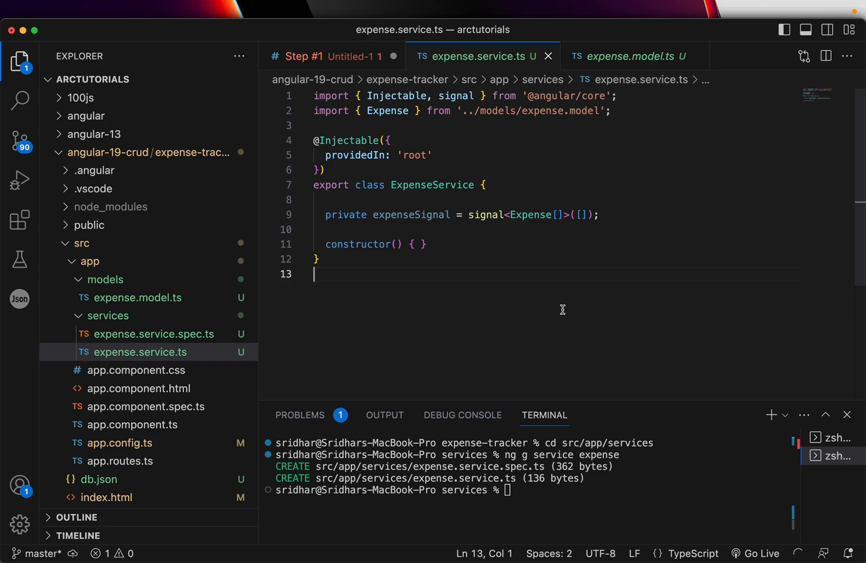
mouse_move(404, 241)
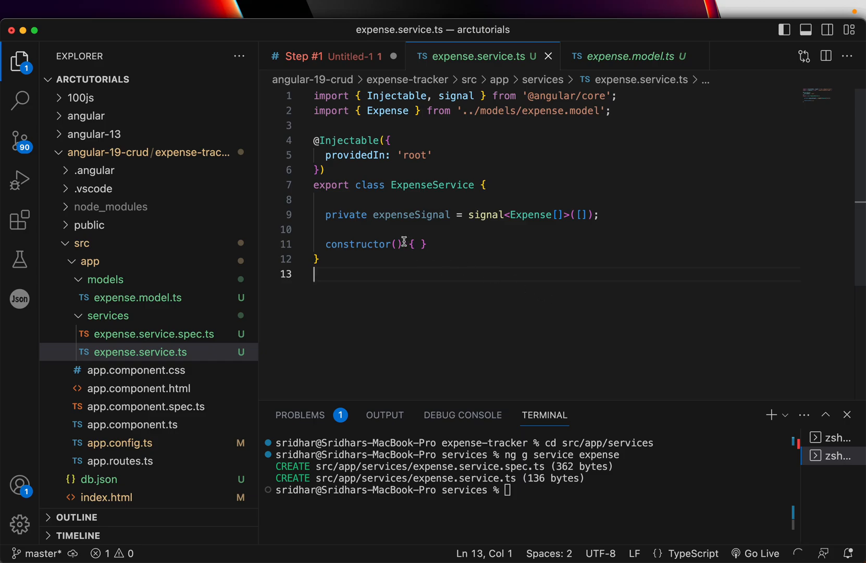
- Add private http: HttpClient to the constructor with its import, plus blank lines below
text(priv)
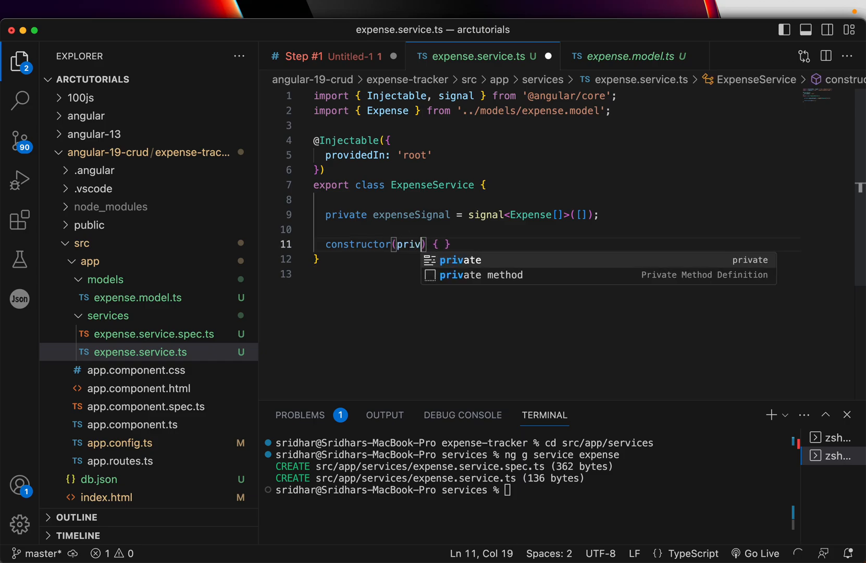
text(private http:)
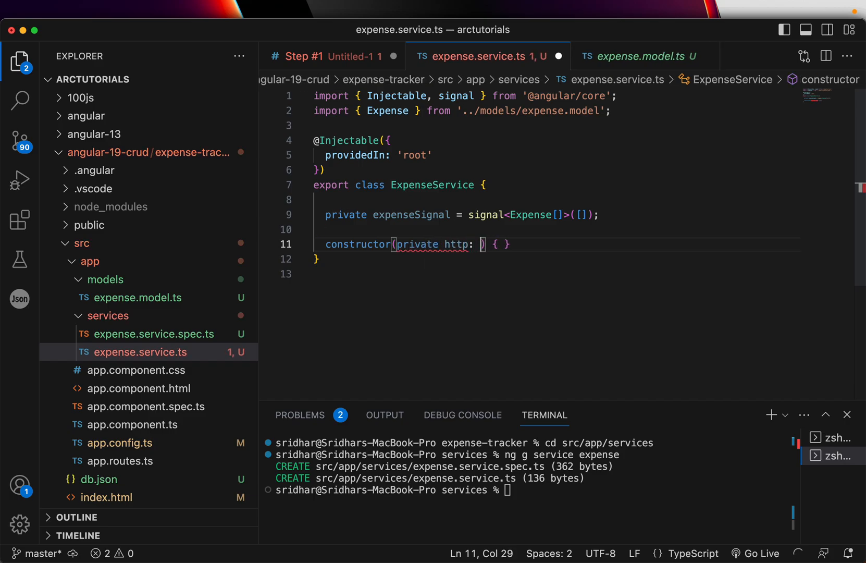
text(Http)
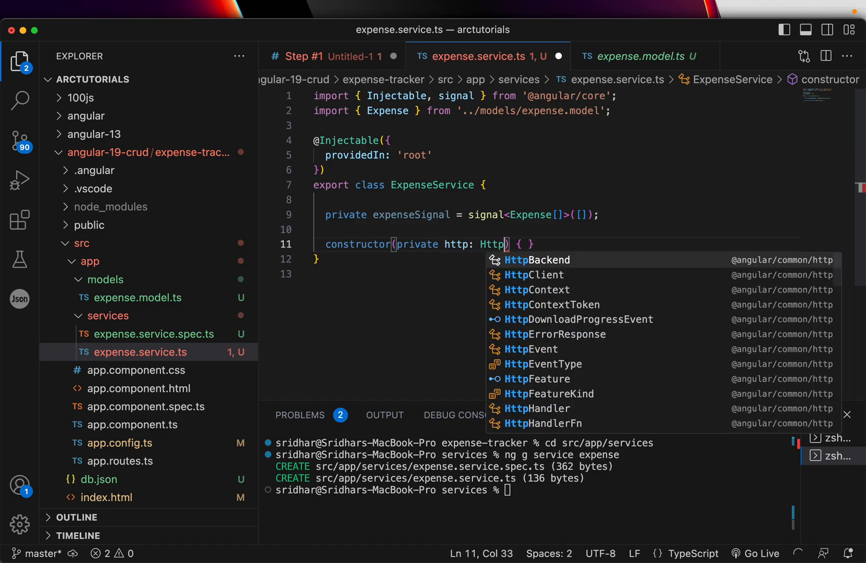
click(534, 274)
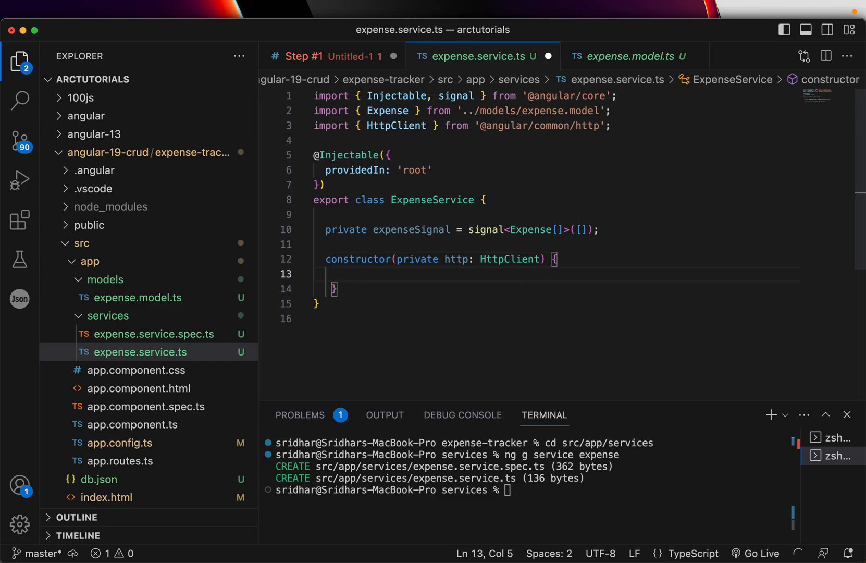
text(this.http)
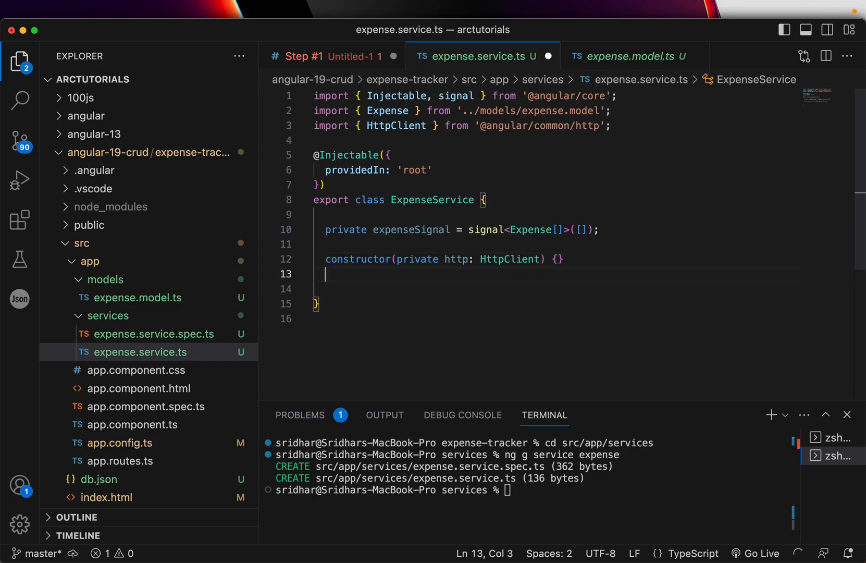
key(enter)
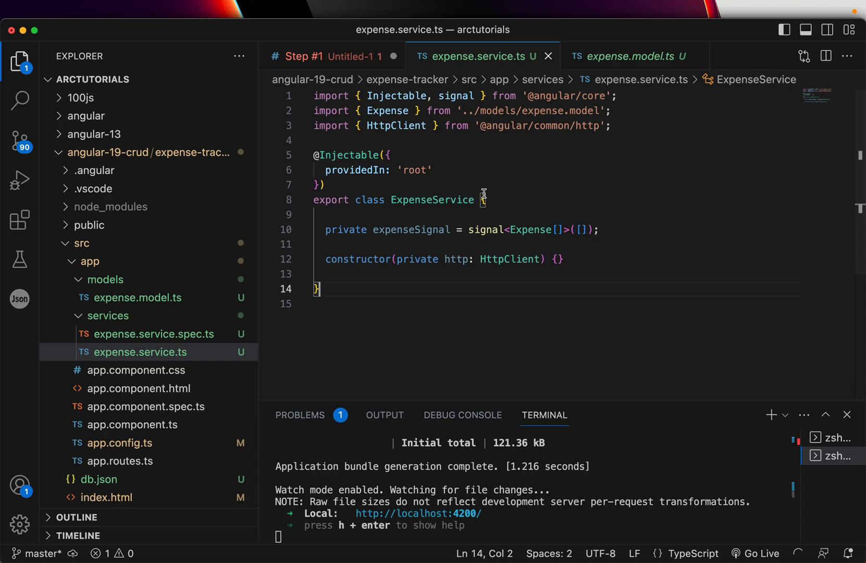
mouse_move(594, 243)
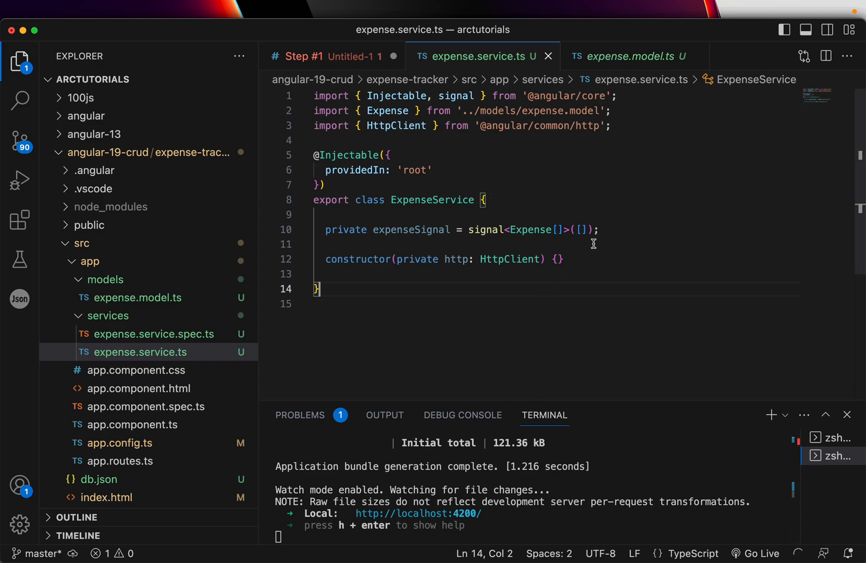
key(enter)
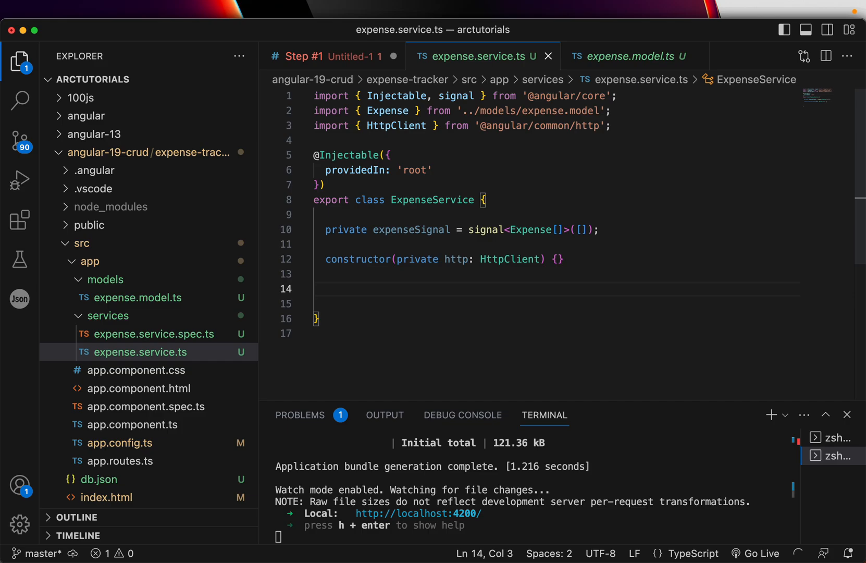
- Write getExpenses() calling this.http.get<Expense[]>('ht…'), then check the API address in Chrome
text(fetchExpenses)
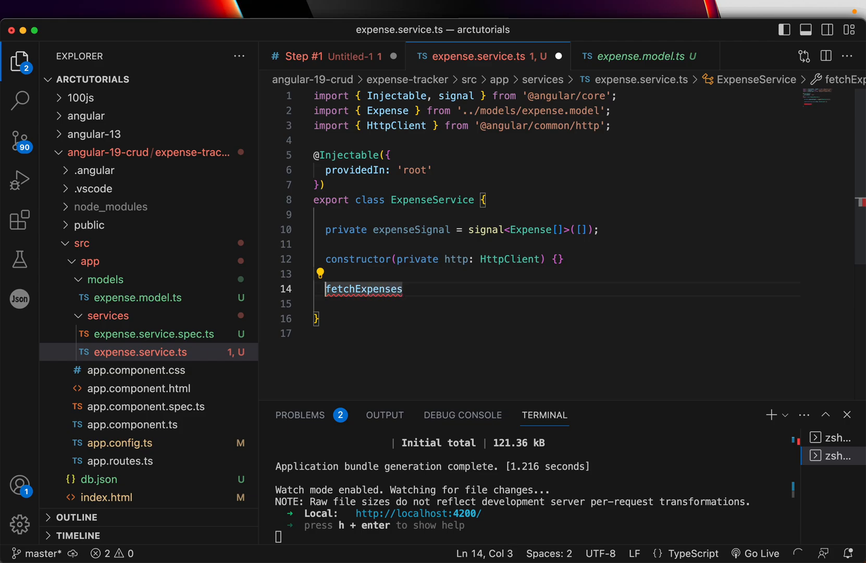
text(getExpenses)
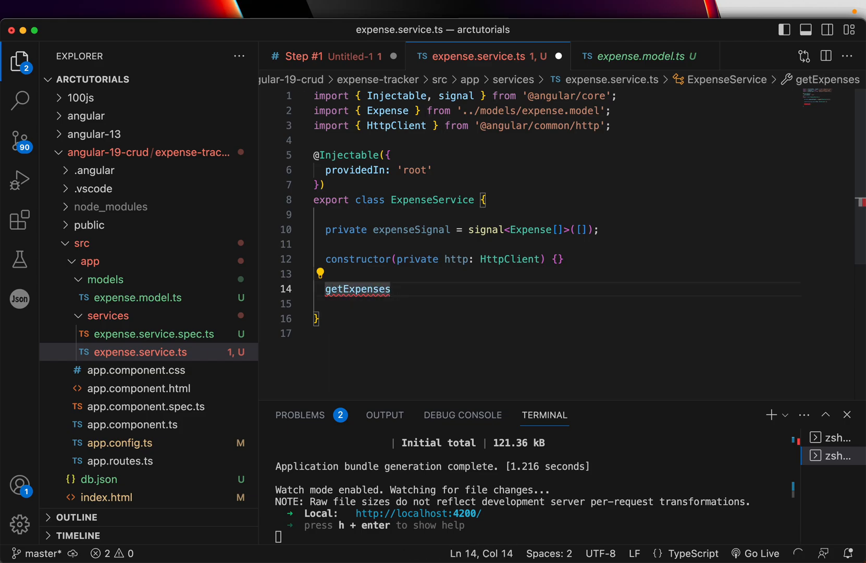
text((){)
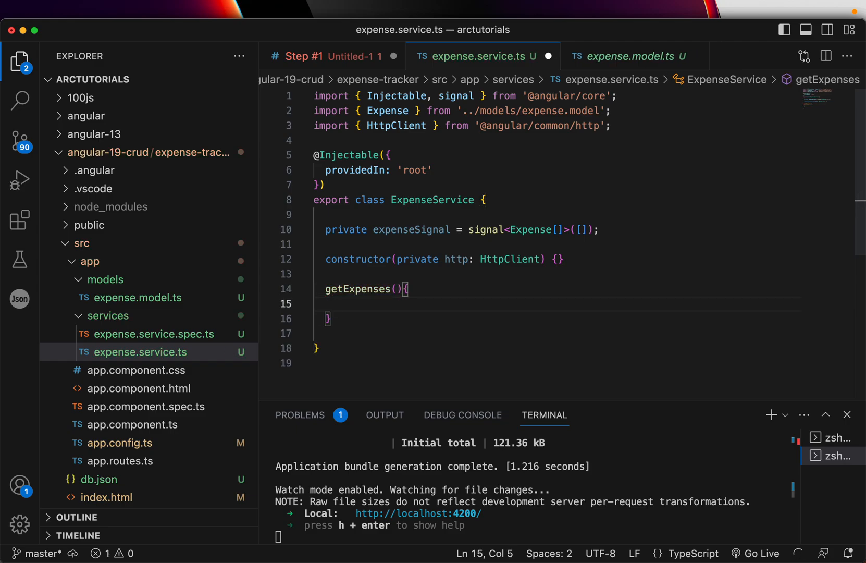
text(this.http.)
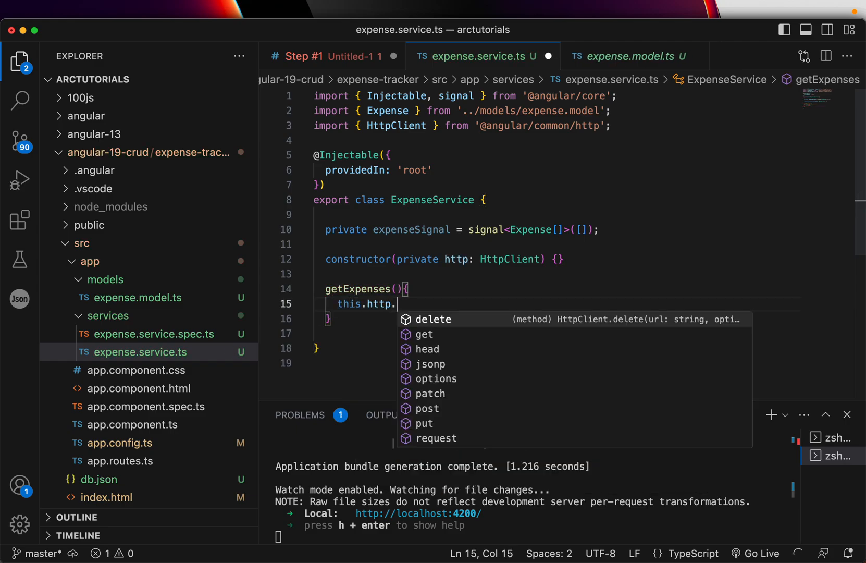
text(get()
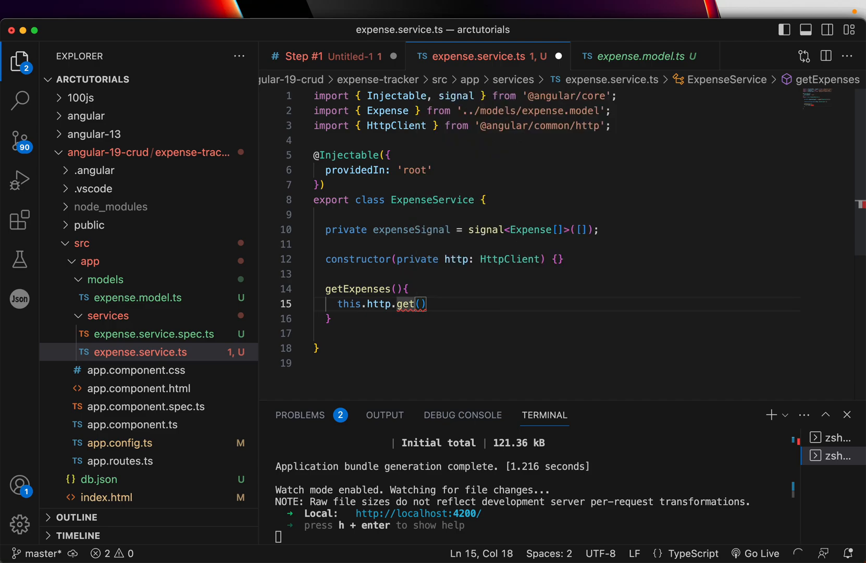
text(<)
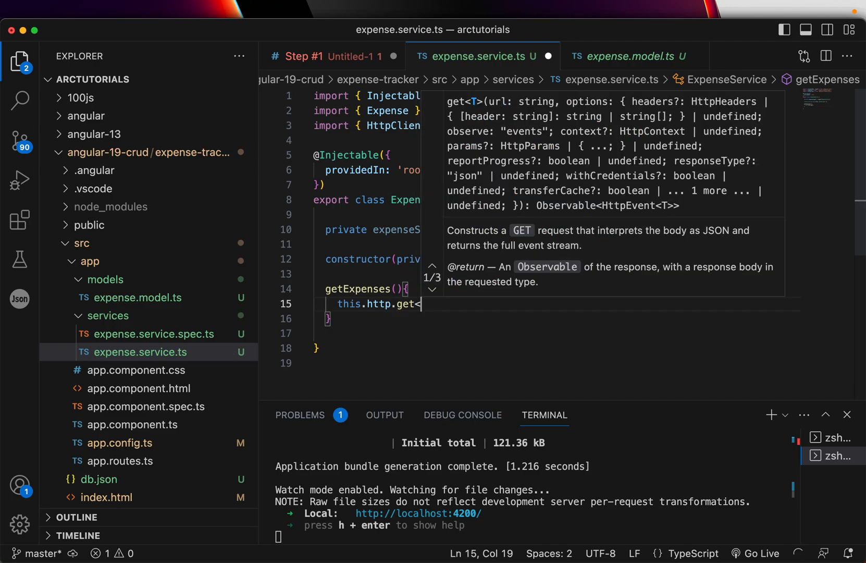
text(Expense)
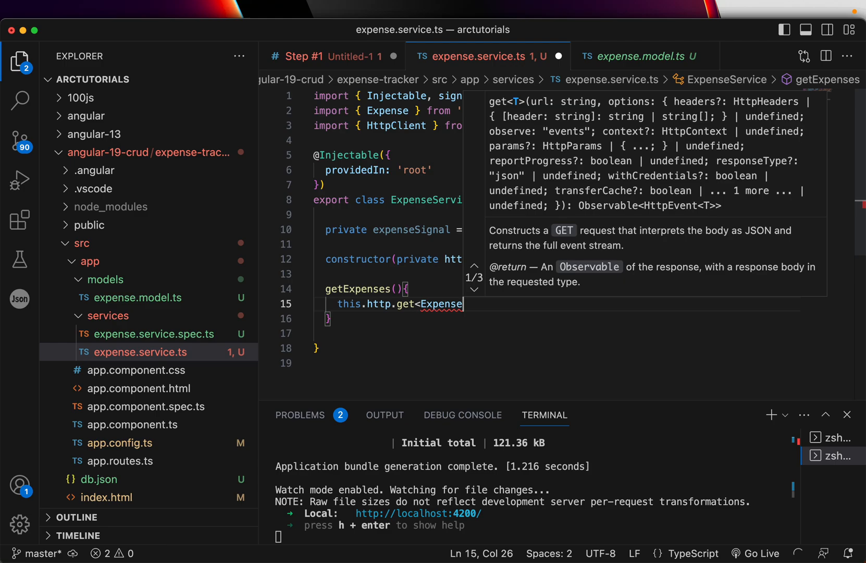
text([])
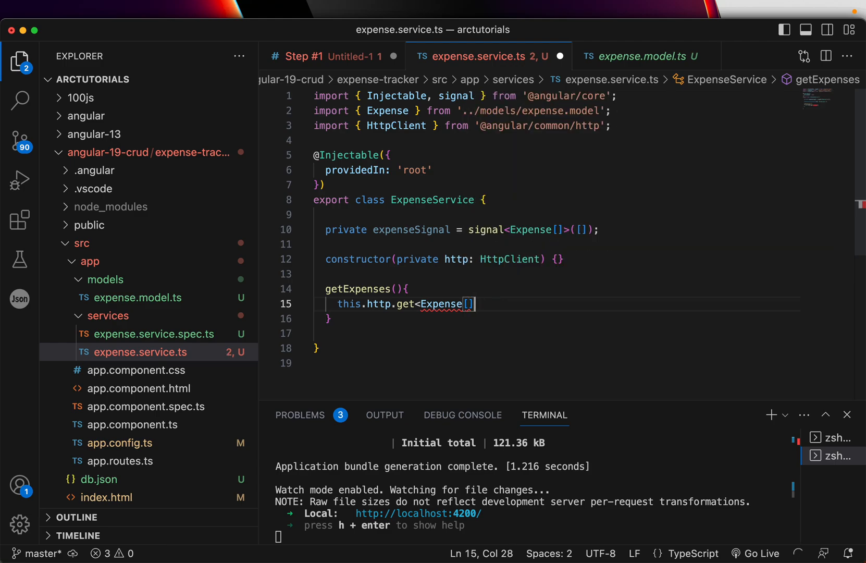
text(>)
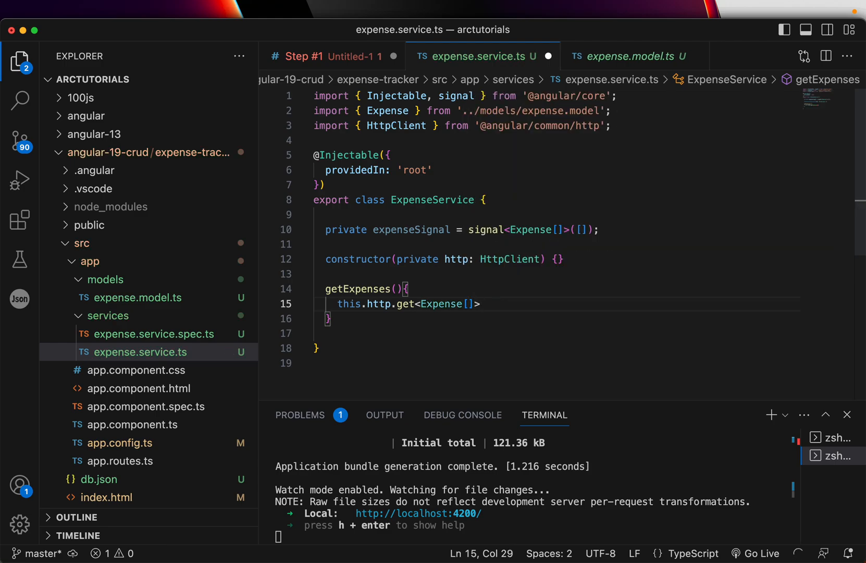
text(())
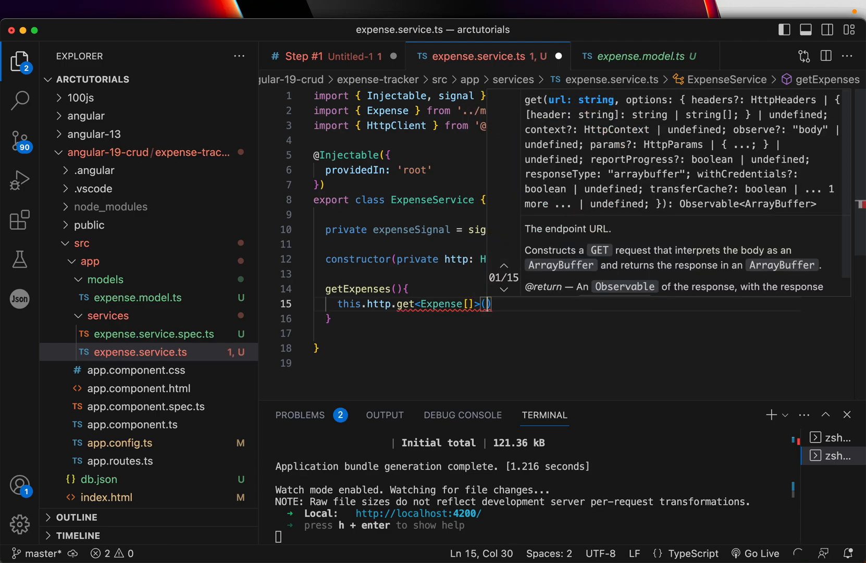
text('ht)
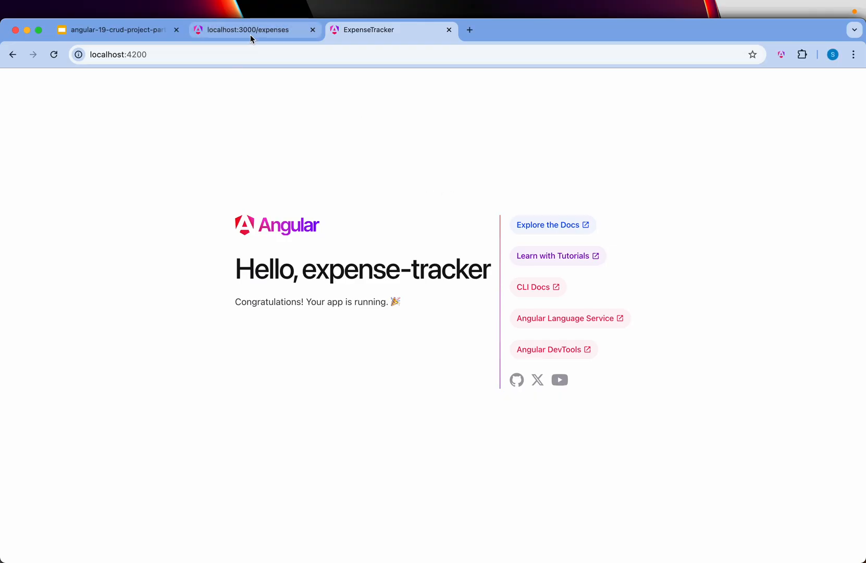
click(254, 29)
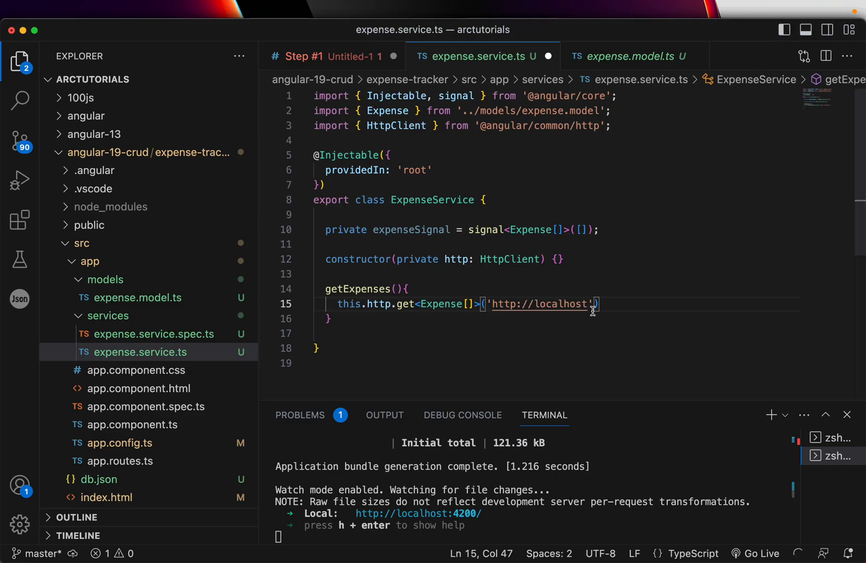
text(:3000/e)
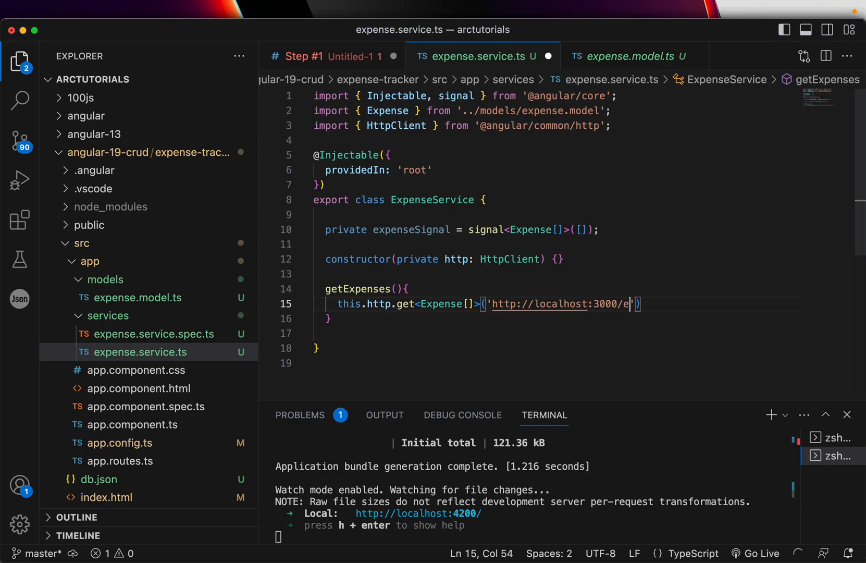
text(xpenses)
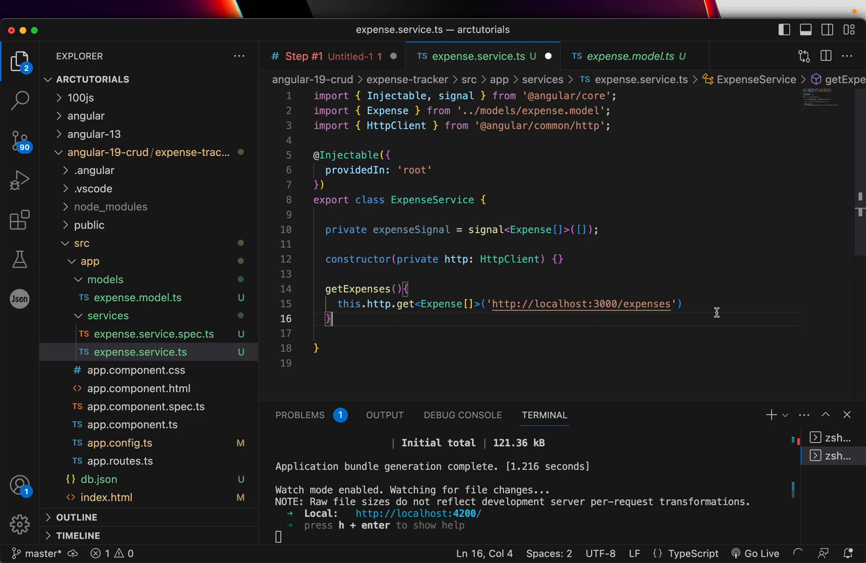
click(338, 304)
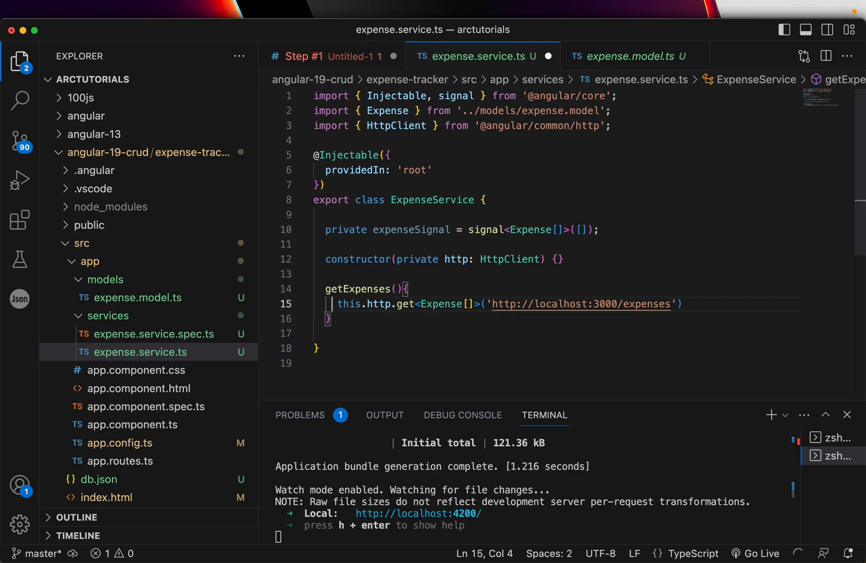
text(.subscribe)
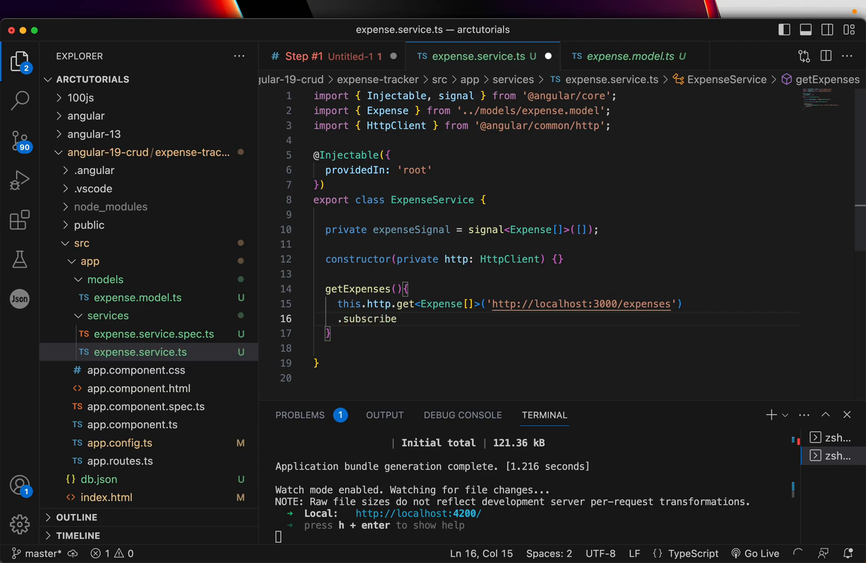
text((expenses =>)
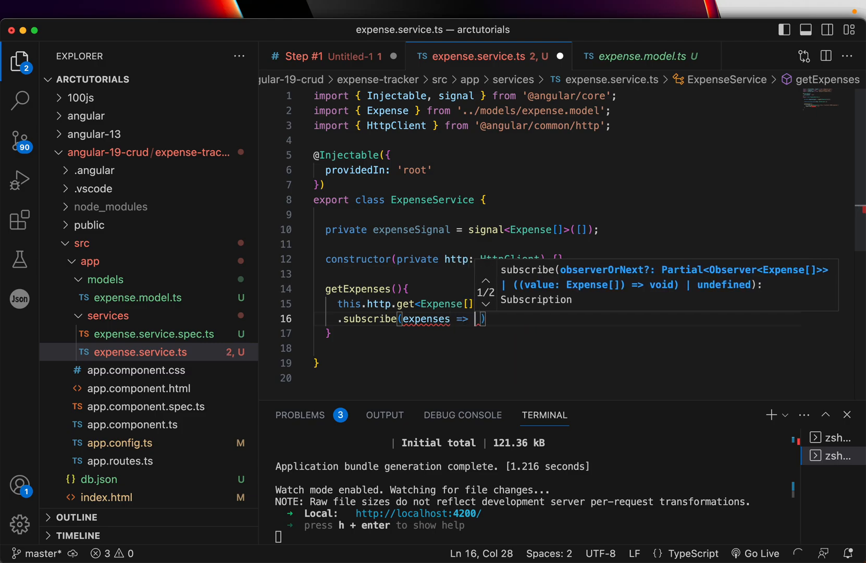
text(this.)
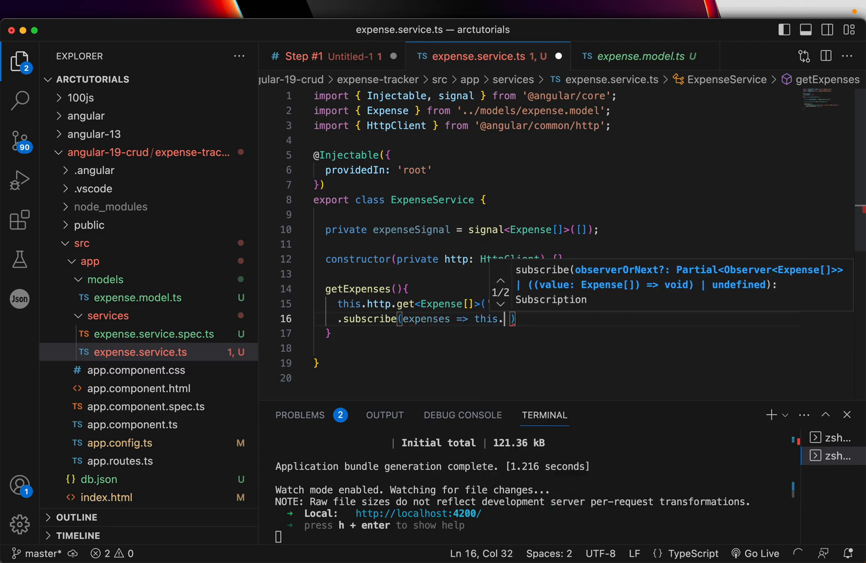
text(expenseSignal)
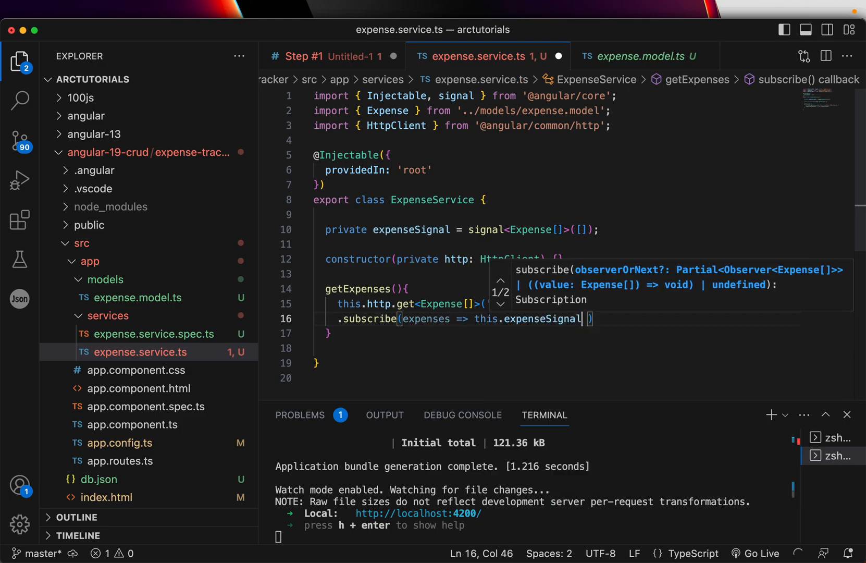
text(.set()
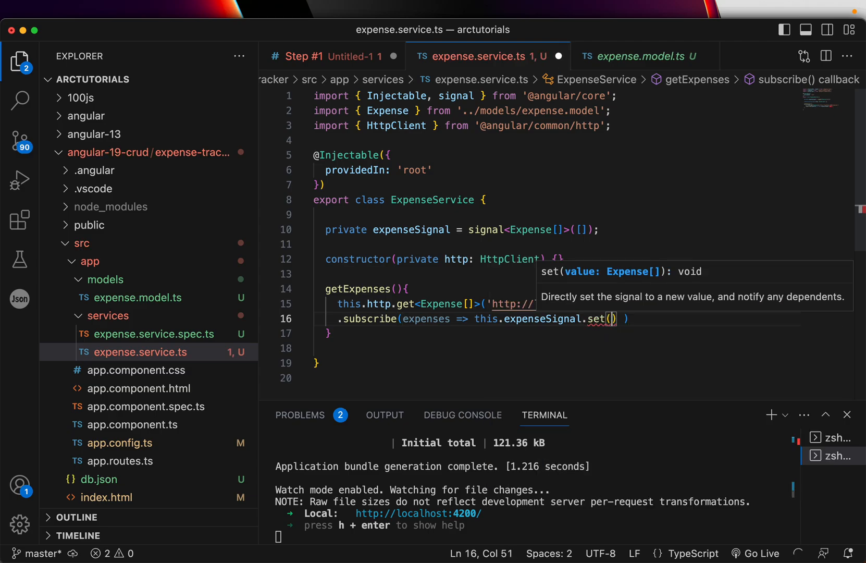
text(expenses)
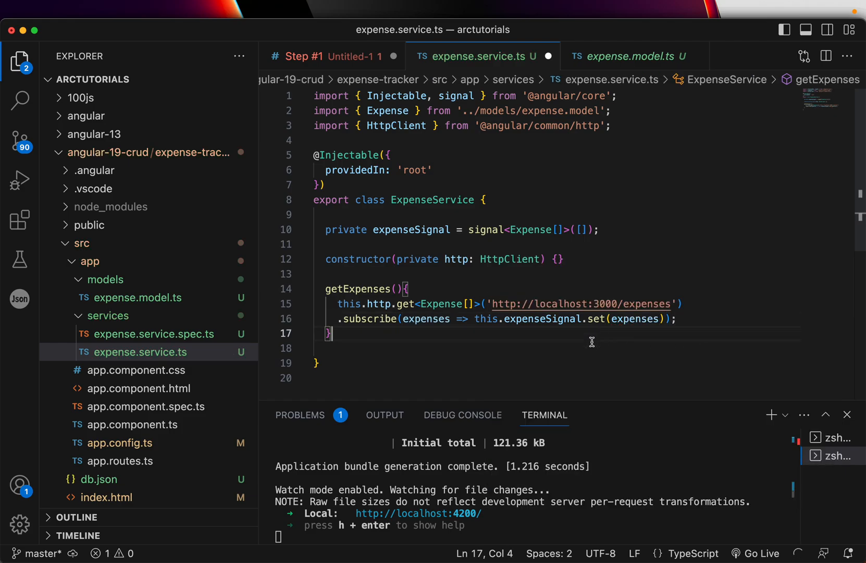
click(562, 258)
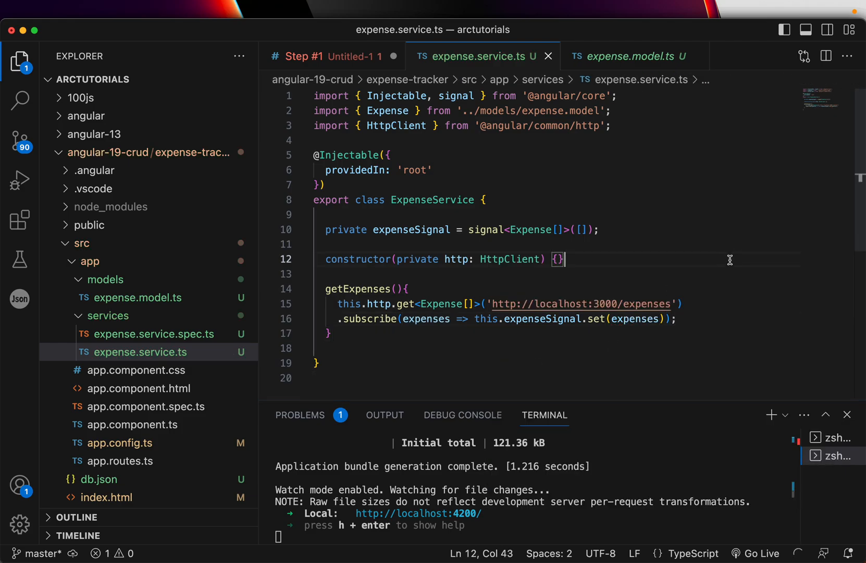
- Review the expenseSignal.set call and add a blank line after getExpenses' closing brace
scroll(down, 3)
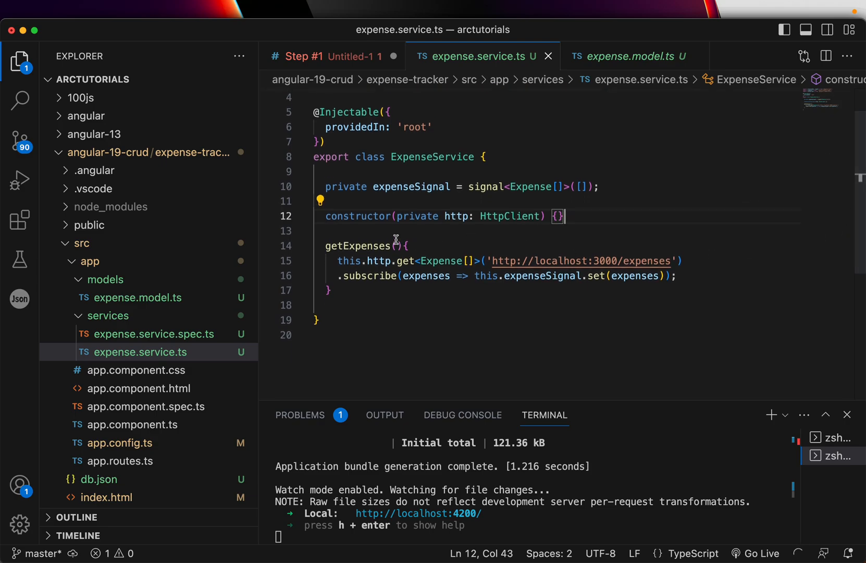
double_click(411, 186)
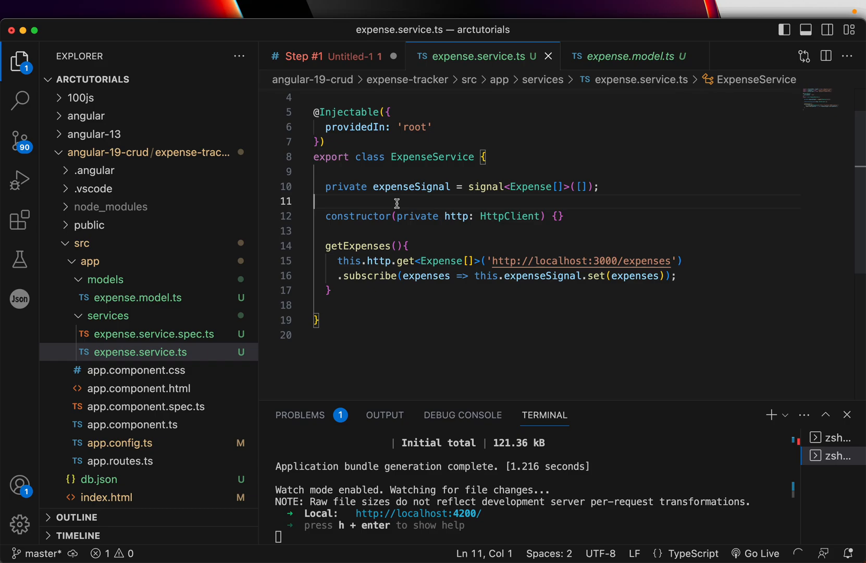
mouse_move(392, 209)
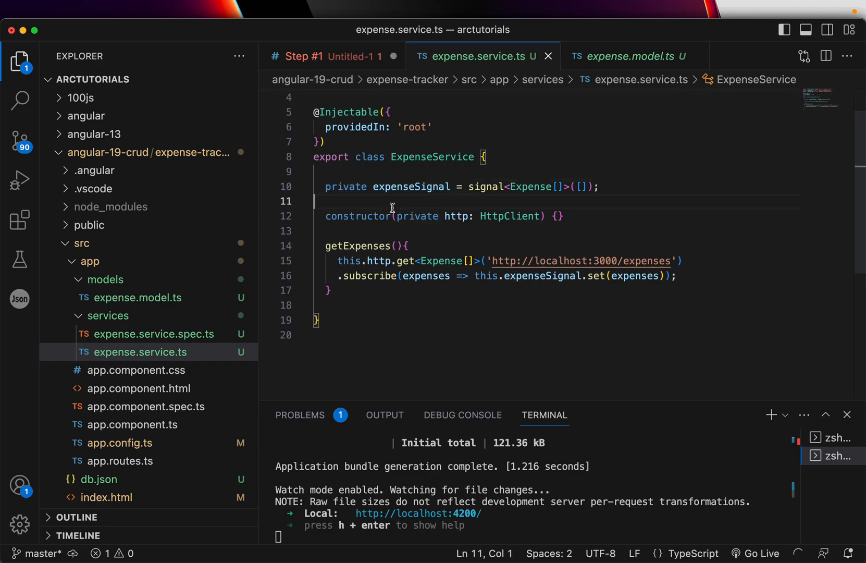
mouse_move(492, 183)
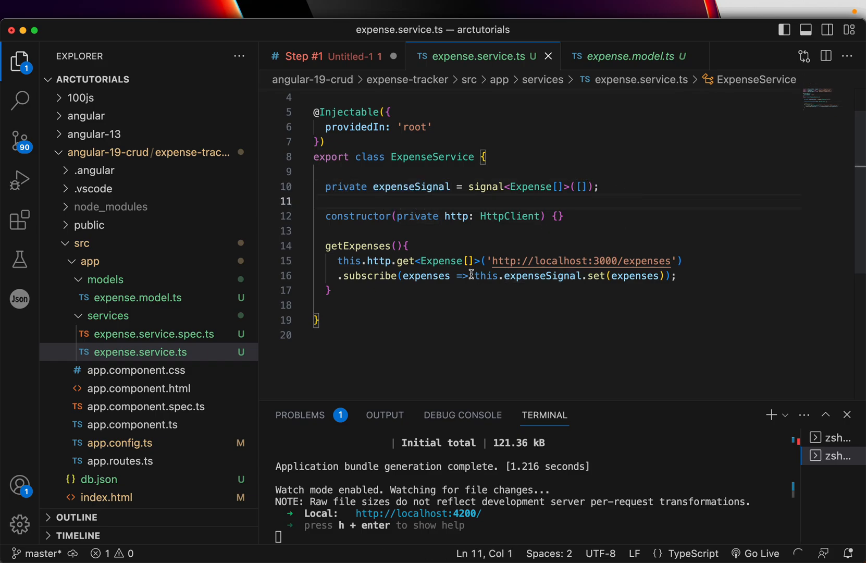
mouse_move(441, 261)
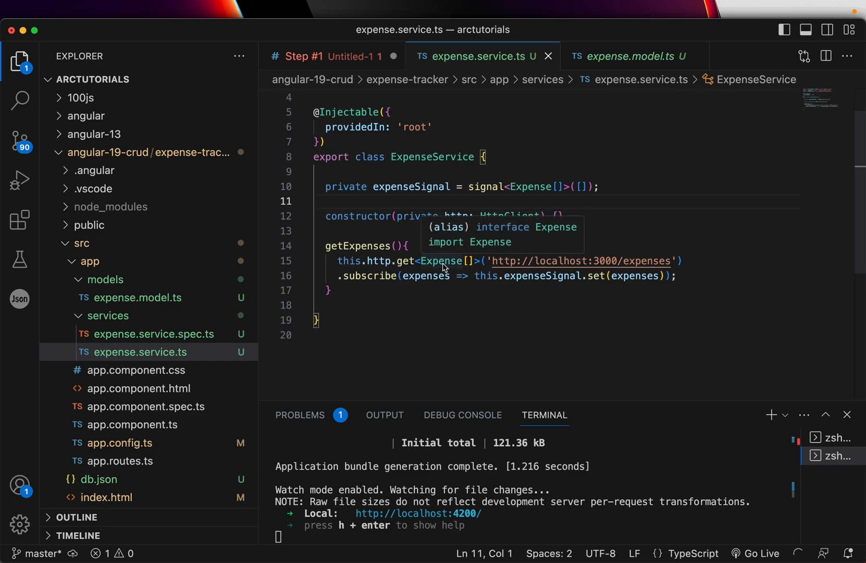
click(376, 276)
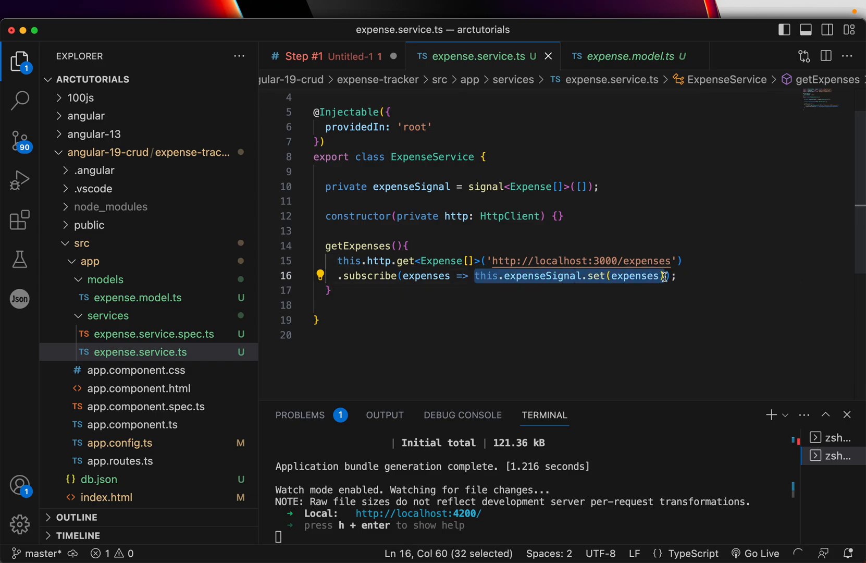
click(475, 290)
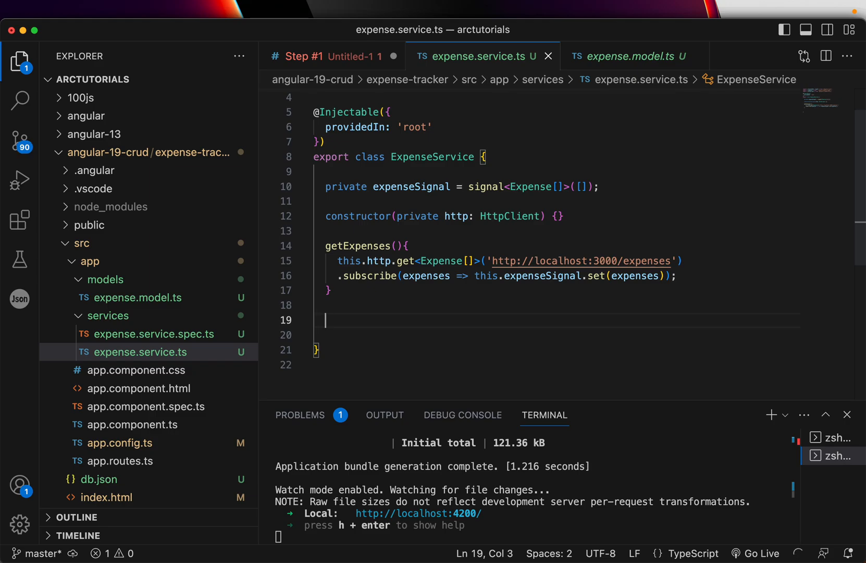
- Add a get expenses() getter that returns this.expenseSignal
text(get)
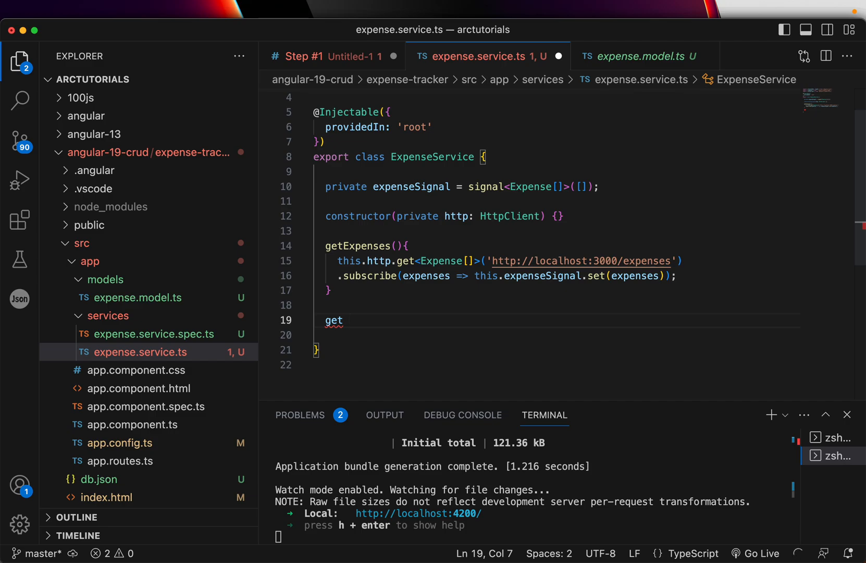
text(expenses(){)
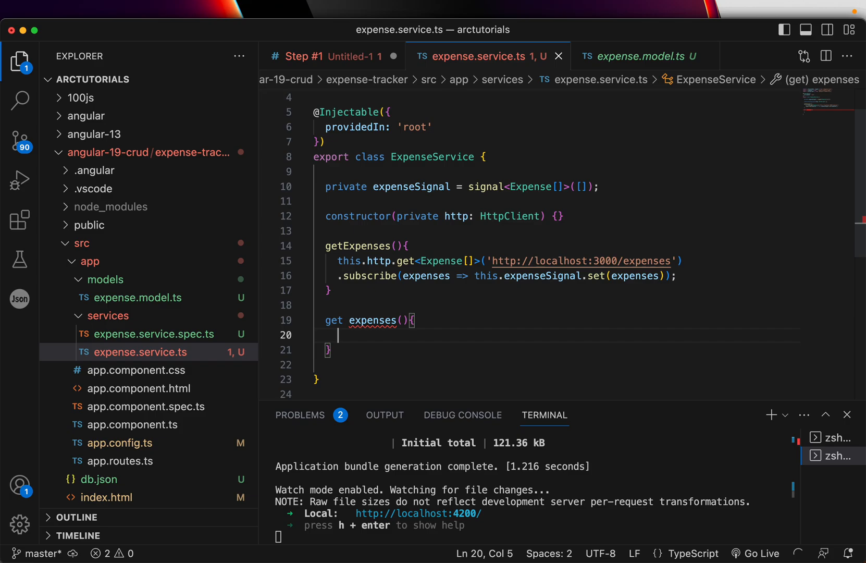
text(return)
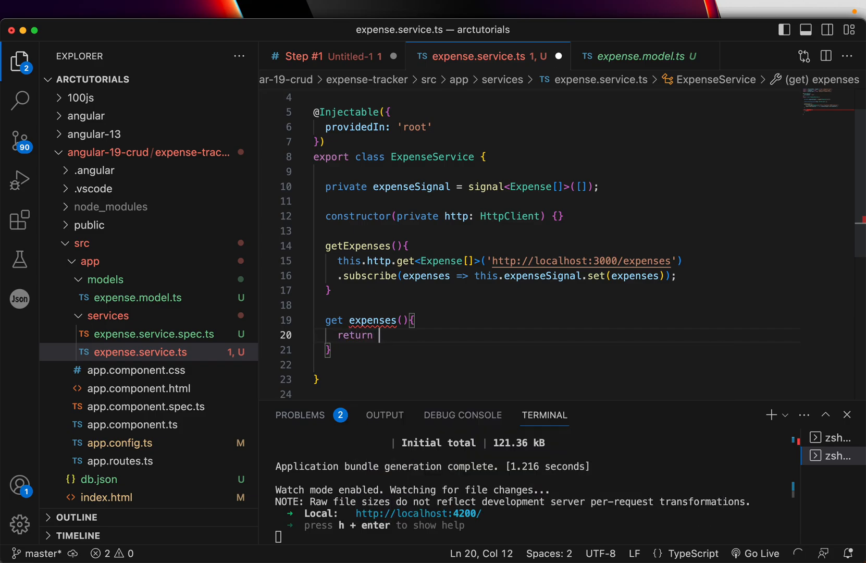
text(this.expenseSignal;)
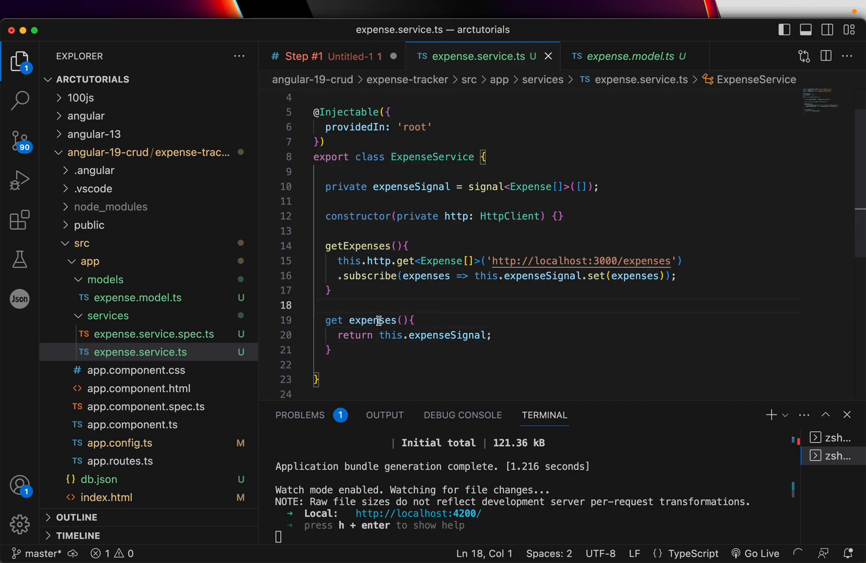
double_click(372, 320)
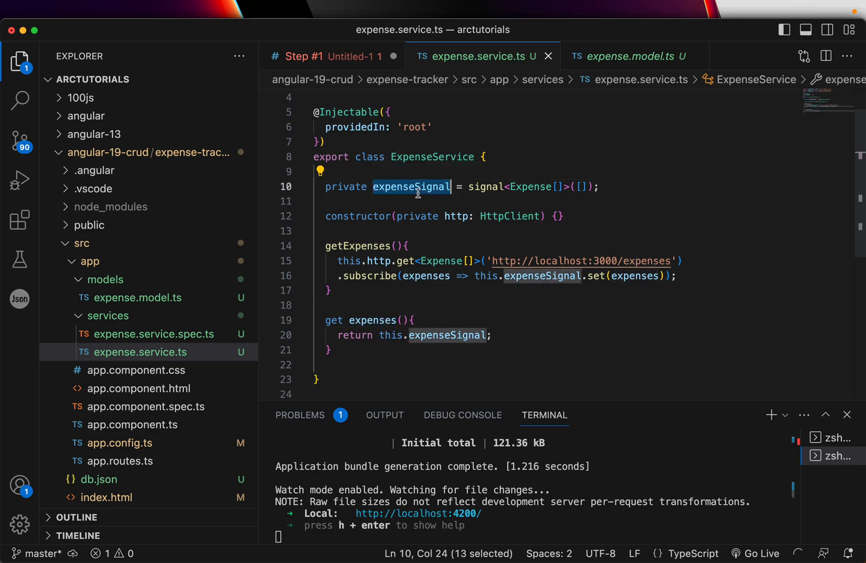
click(419, 201)
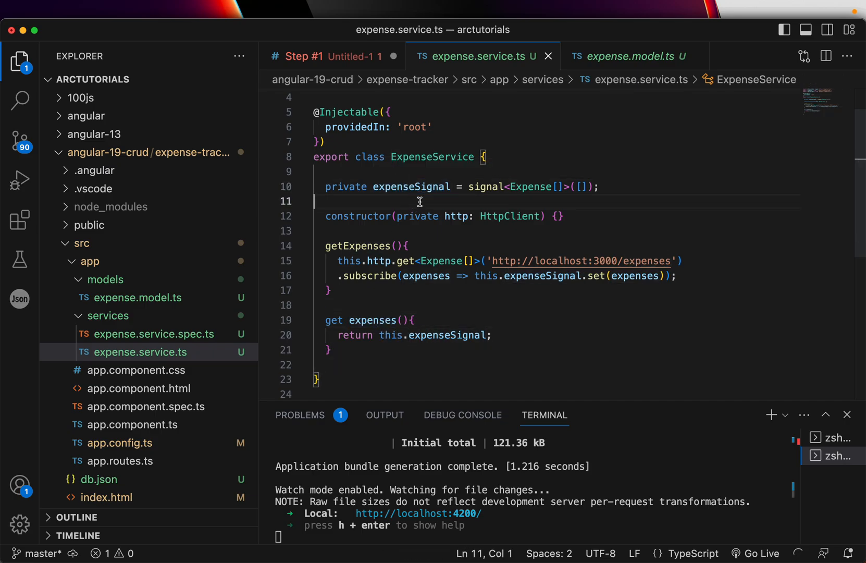
click(331, 350)
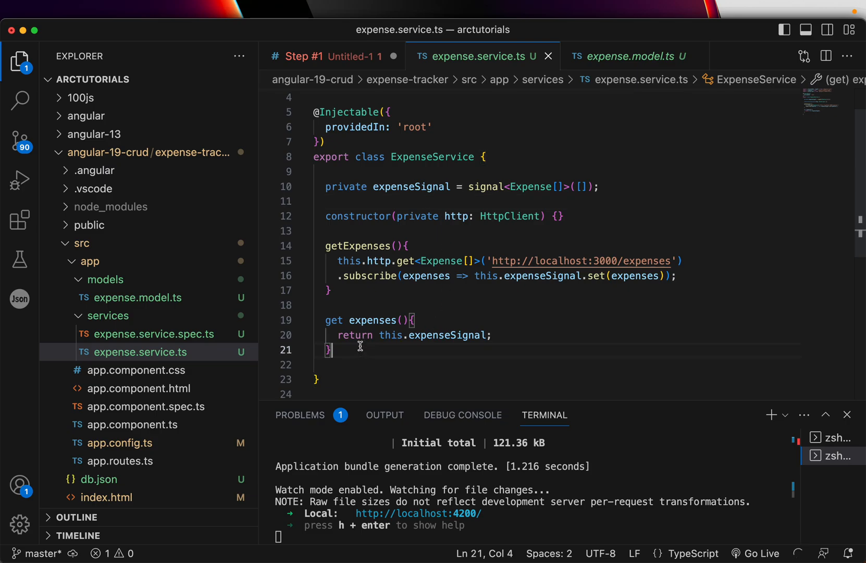
click(383, 321)
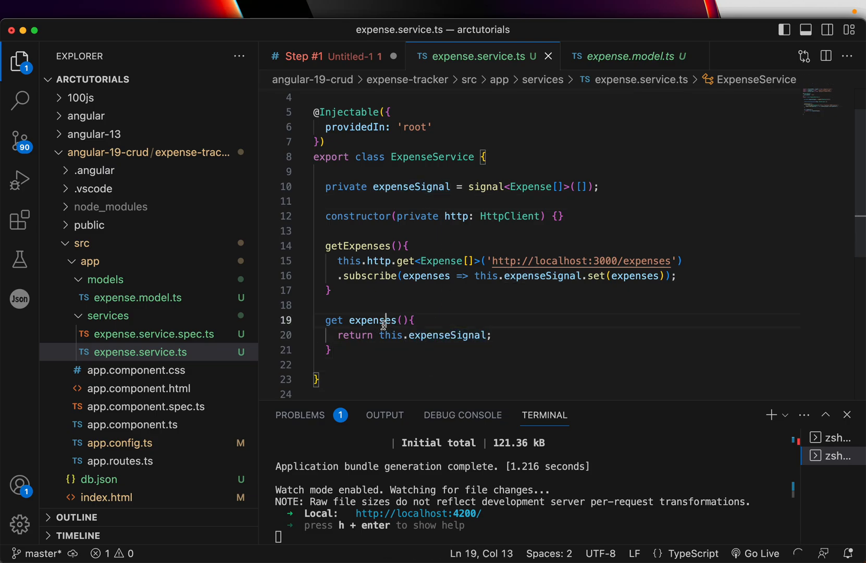
double_click(371, 321)
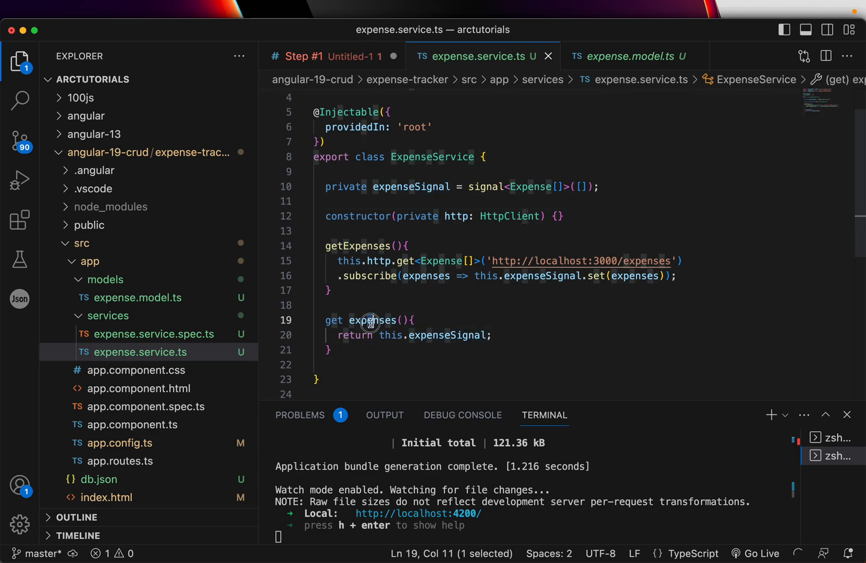
- Write a '// GET ALL EXPENSES' comment and start a new '//' comment below the getter
click(314, 365)
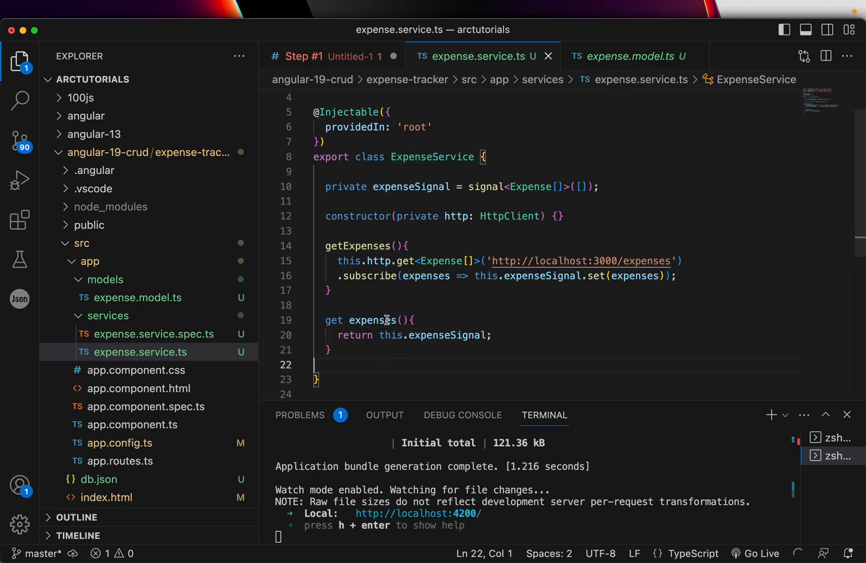
mouse_move(385, 321)
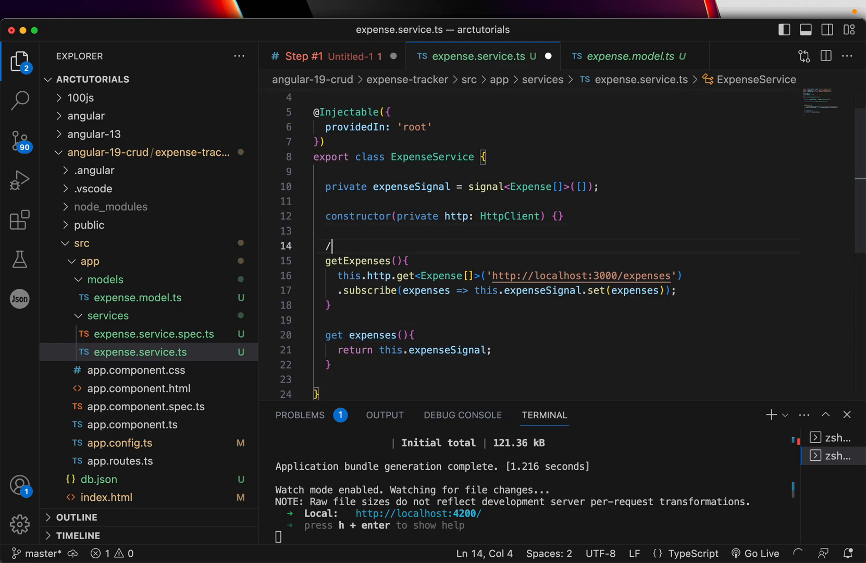
text(/ GET ALL EX)
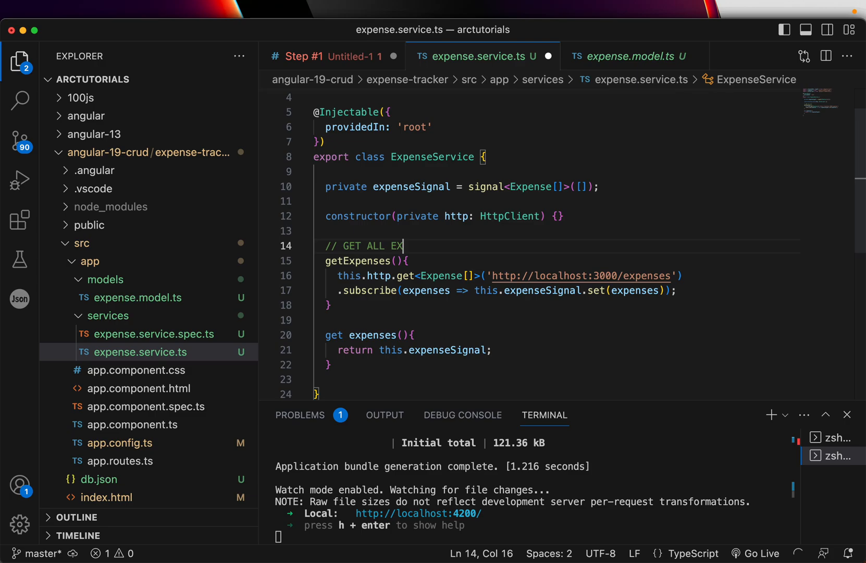
text(PENSES)
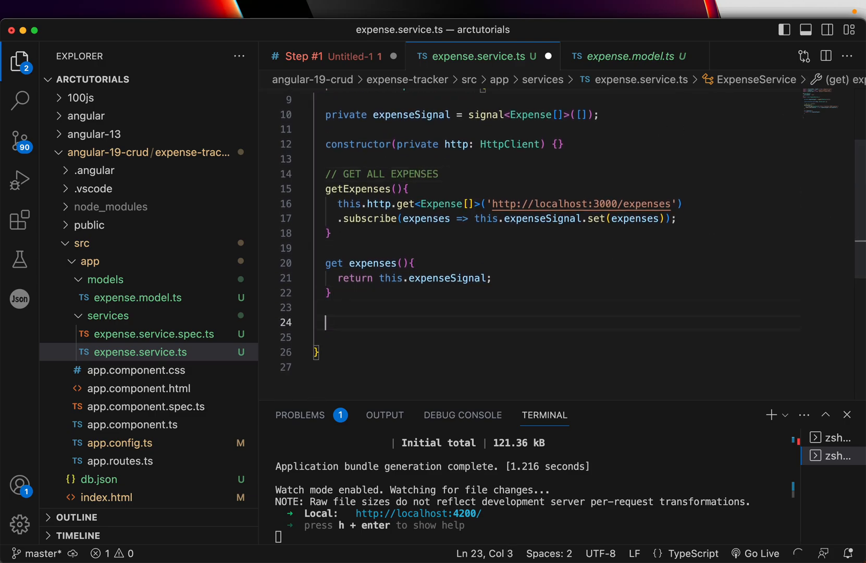
text(//)
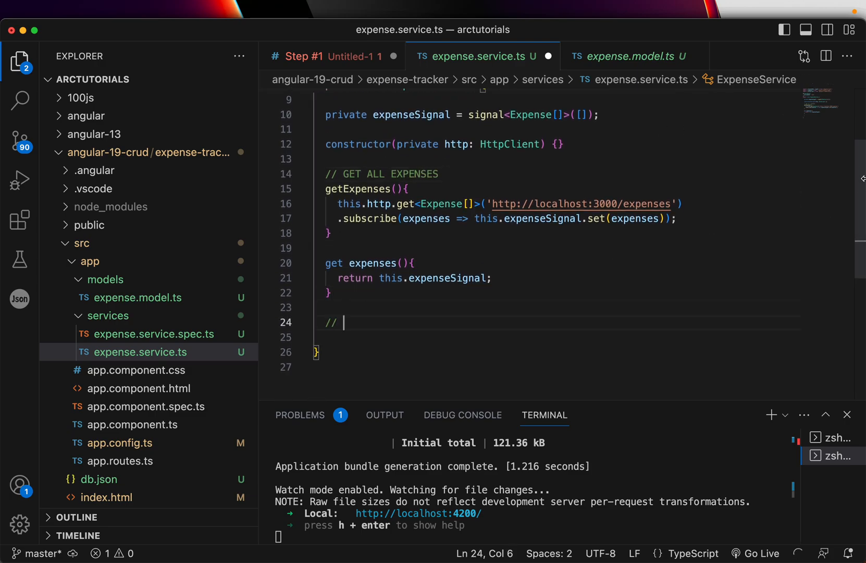
scroll(down, 3)
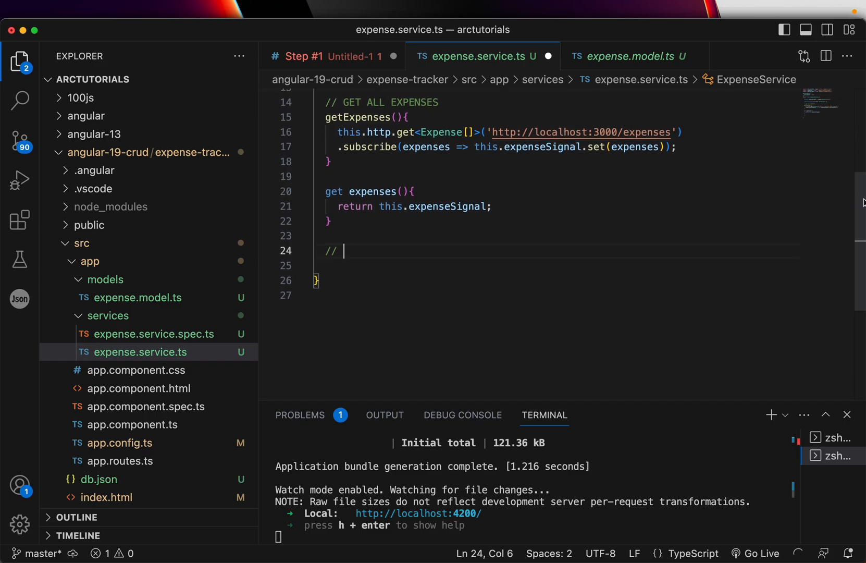
- Label with '// ADD Expense' and add an addExpense() method calling this.http.post
text(ADD)
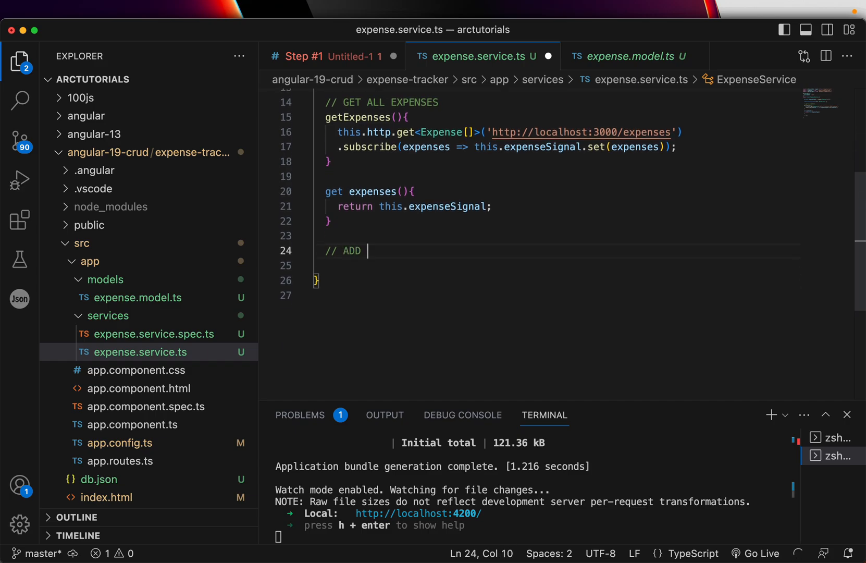
text(Expense)
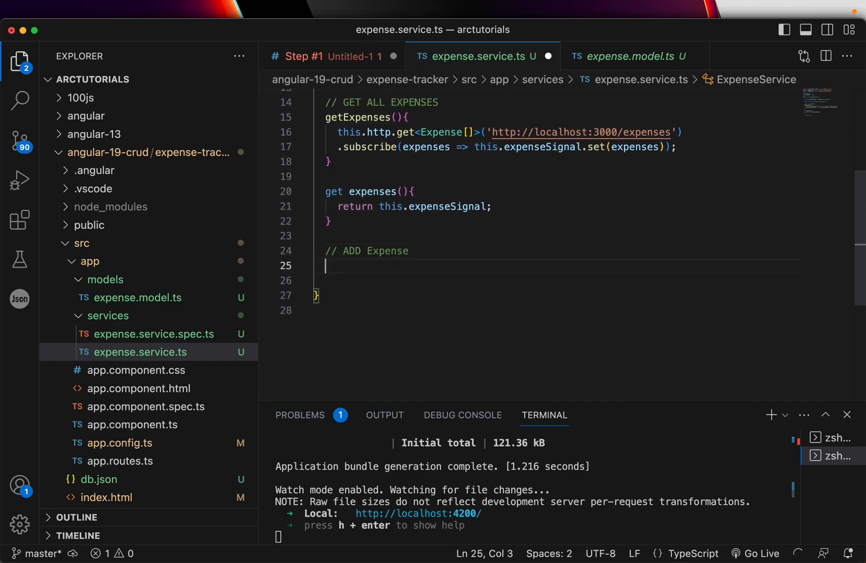
text(addE)
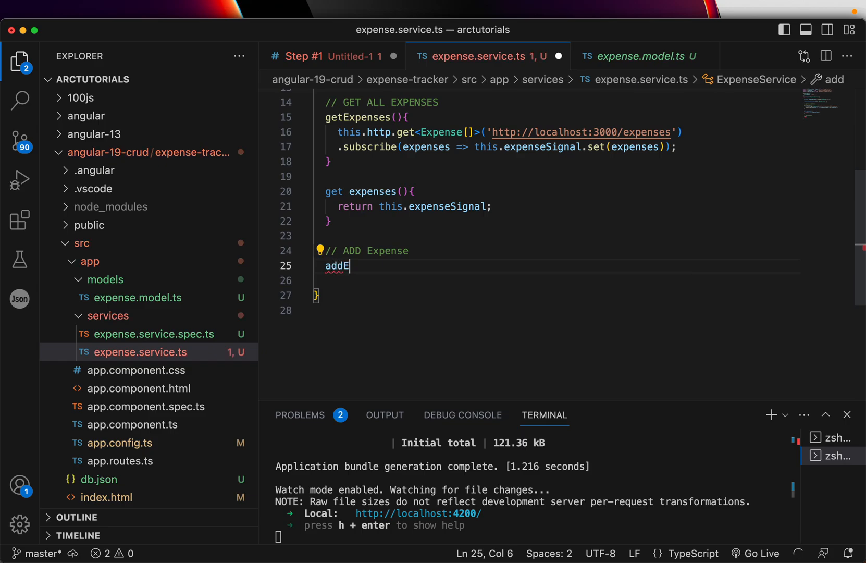
text(xpense(){)
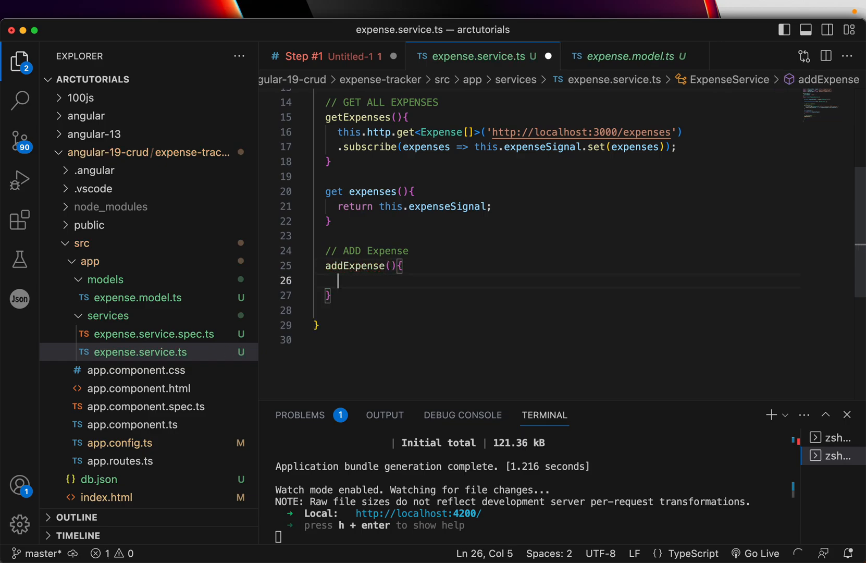
text(this.http.post)
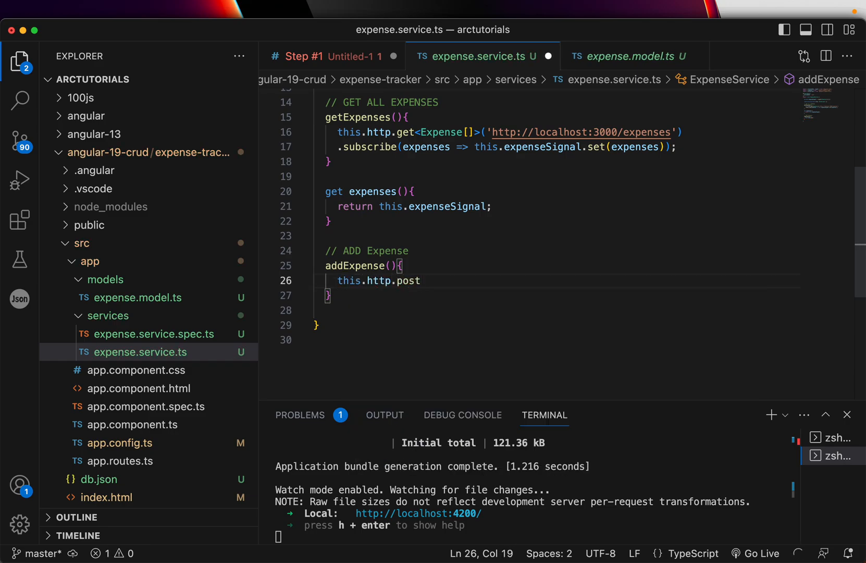
text(())
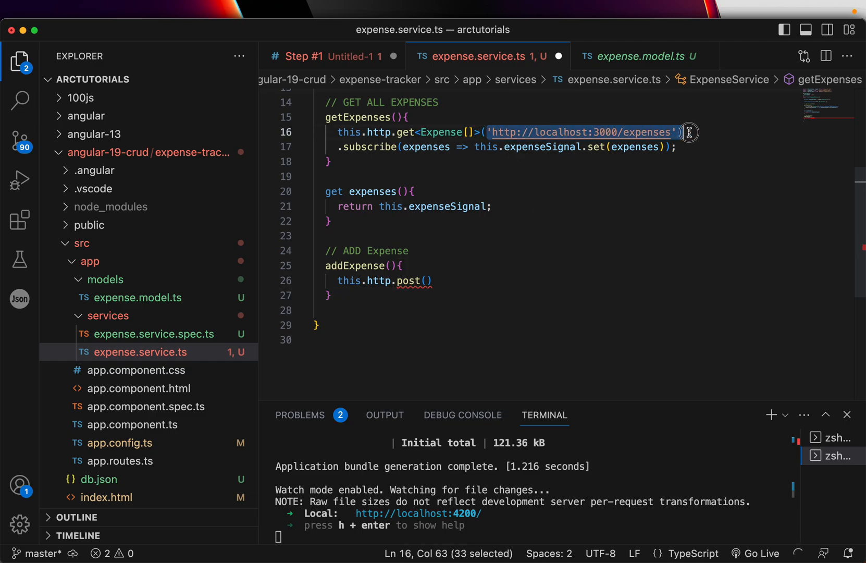
click(427, 281)
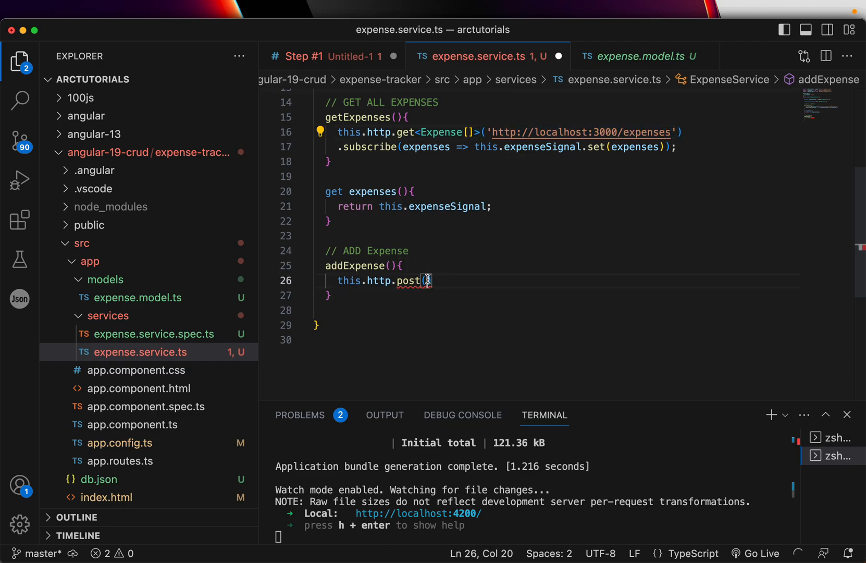
text('http://localhost:3000/expenses',)
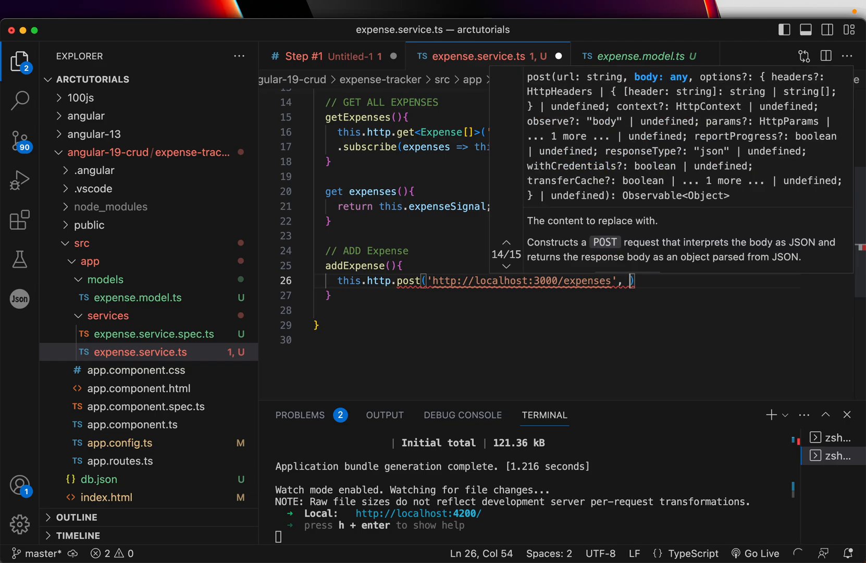
text(expens)
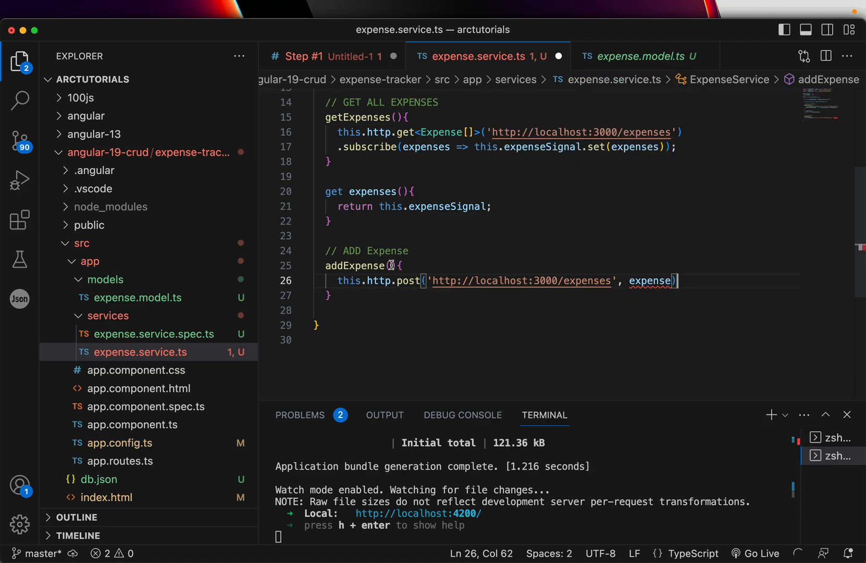
text(e)
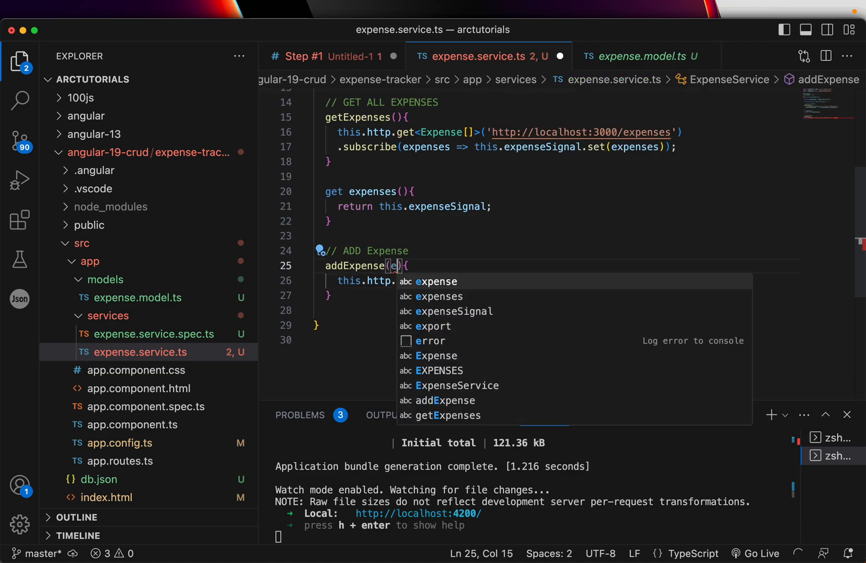
text(xpense: Expense)
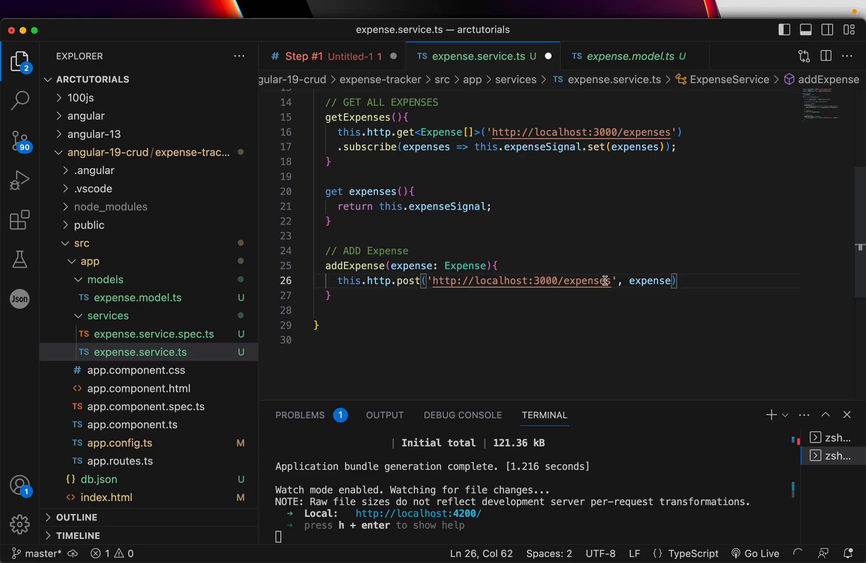
double_click(411, 266)
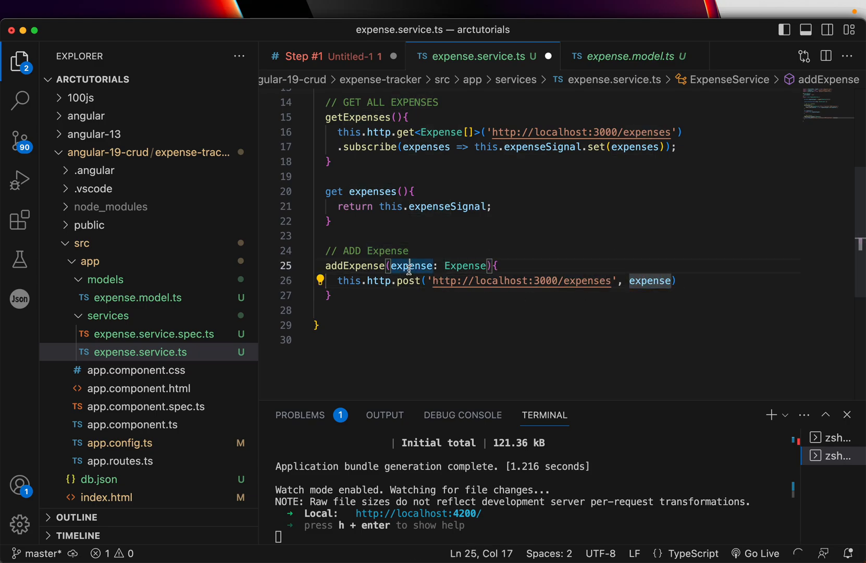
click(678, 281)
text(.subscribe(expense ))
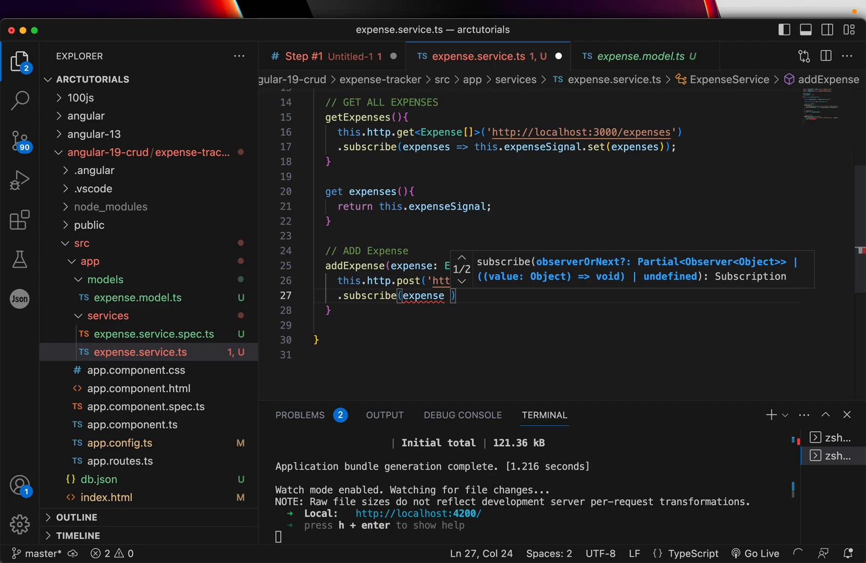
- Subscribe addExpense with () => this.getExpenses() and add blank lines after the method
double_click(423, 296)
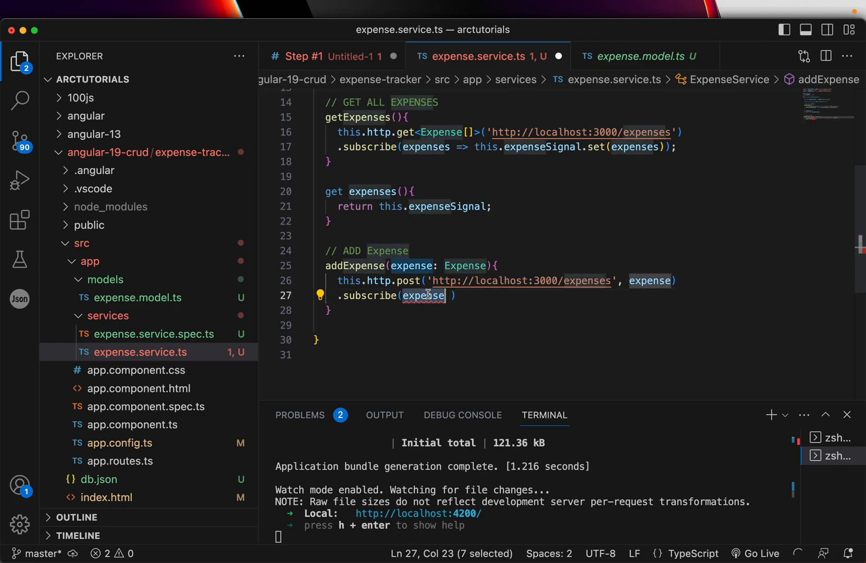
key(Backspace)
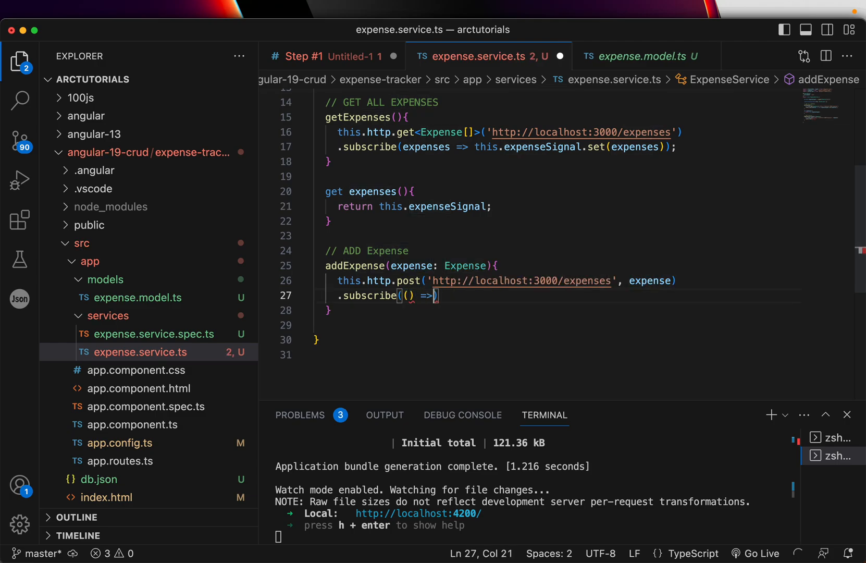
text(this.f)
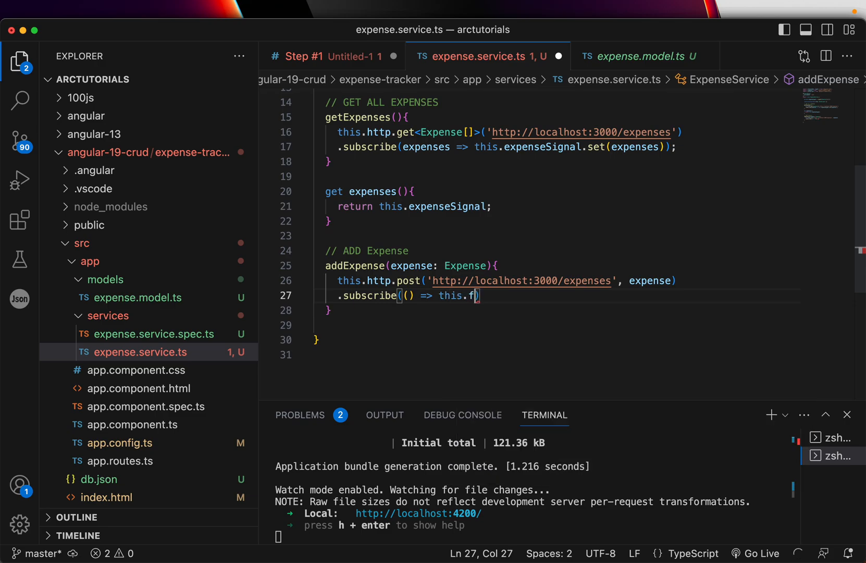
text(et)
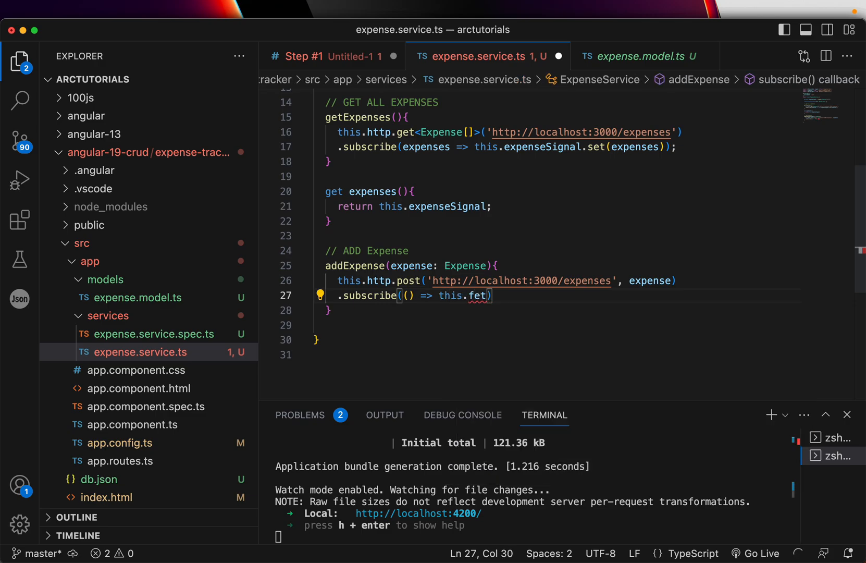
text(getExpenses()
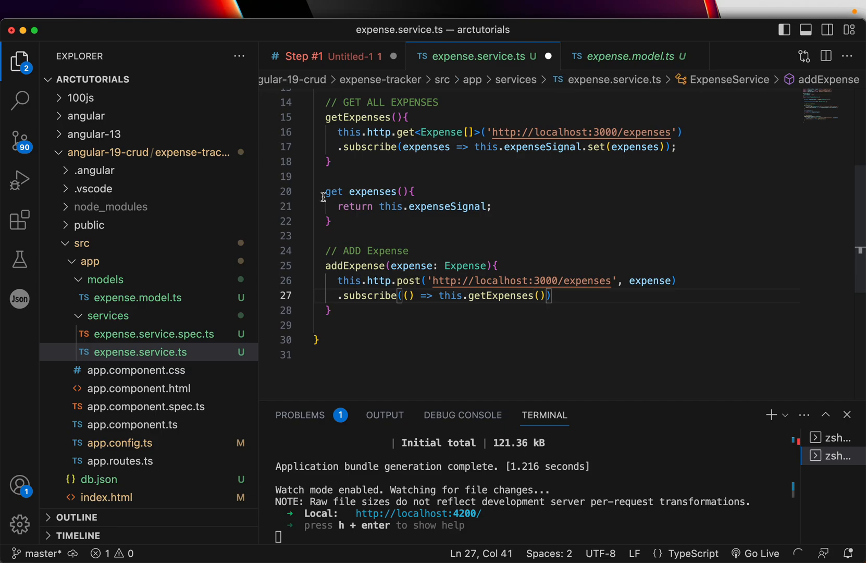
double_click(358, 117)
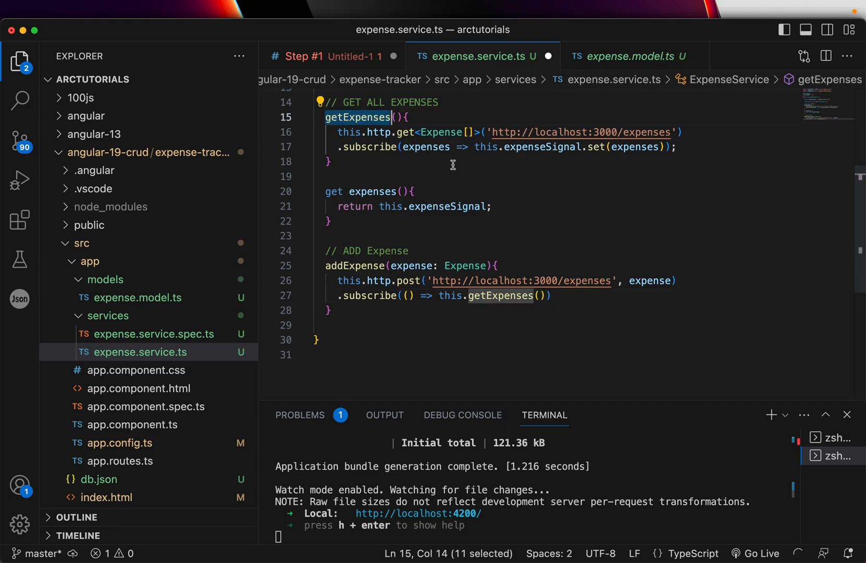
double_click(357, 265)
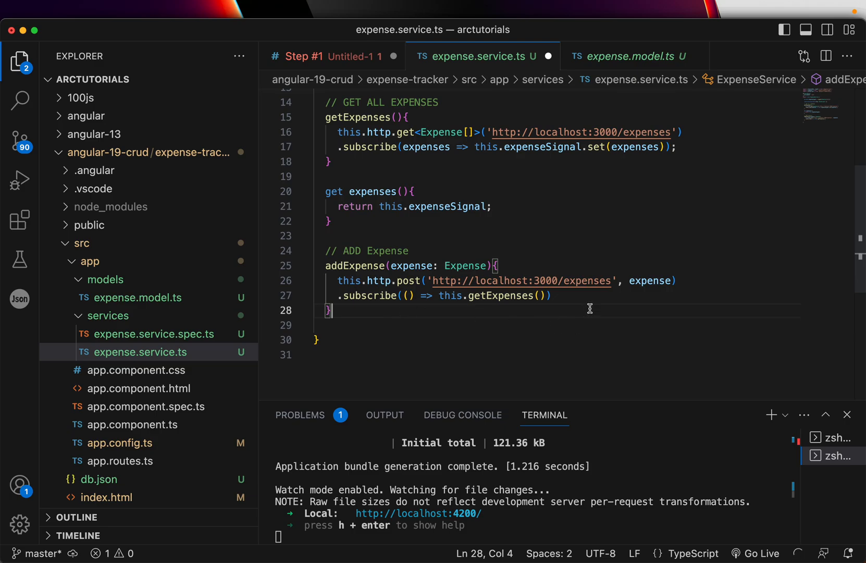
click(514, 147)
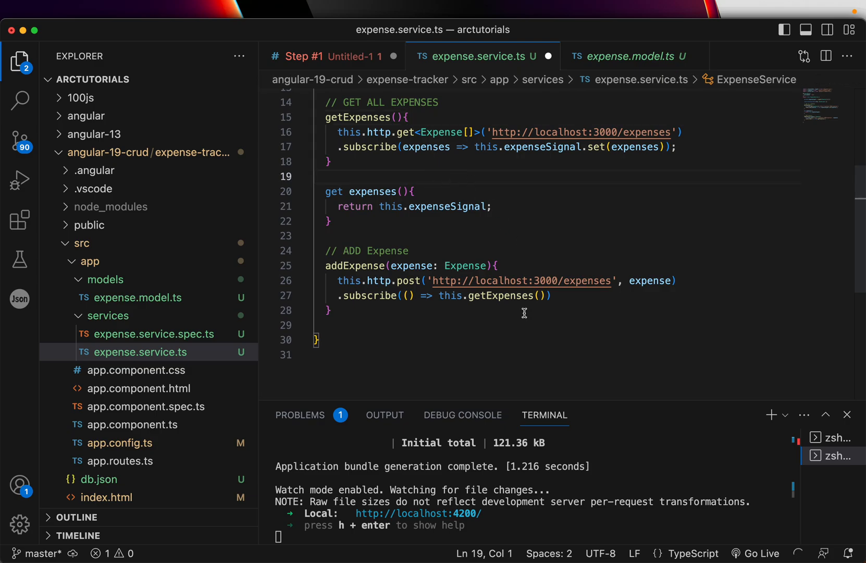
click(550, 295)
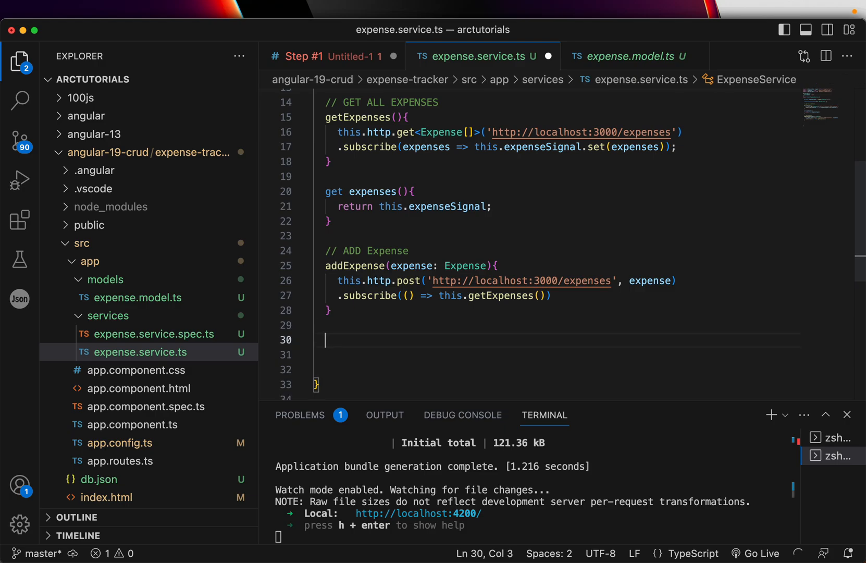
- Add a '// Delete An Expense' comment and a deleteExpense() method calling this.http.delete
text(//)
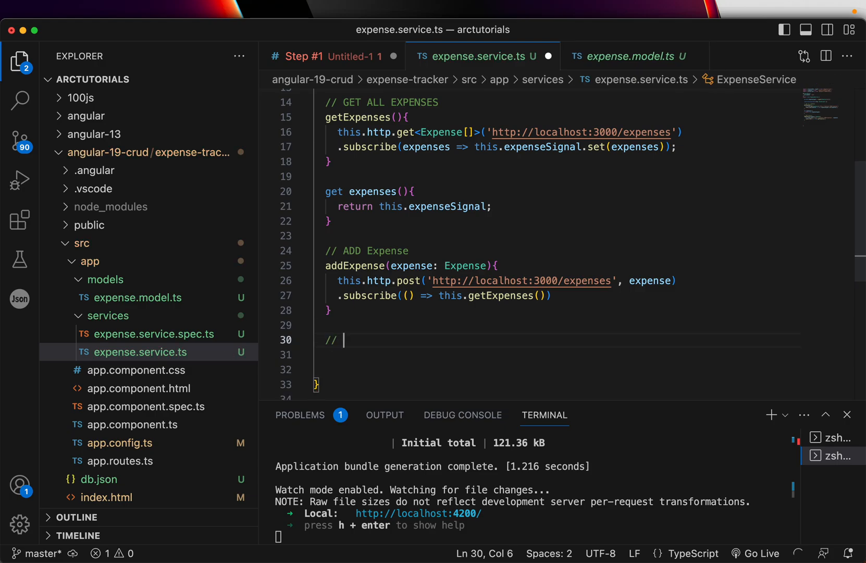
text(Delete An E)
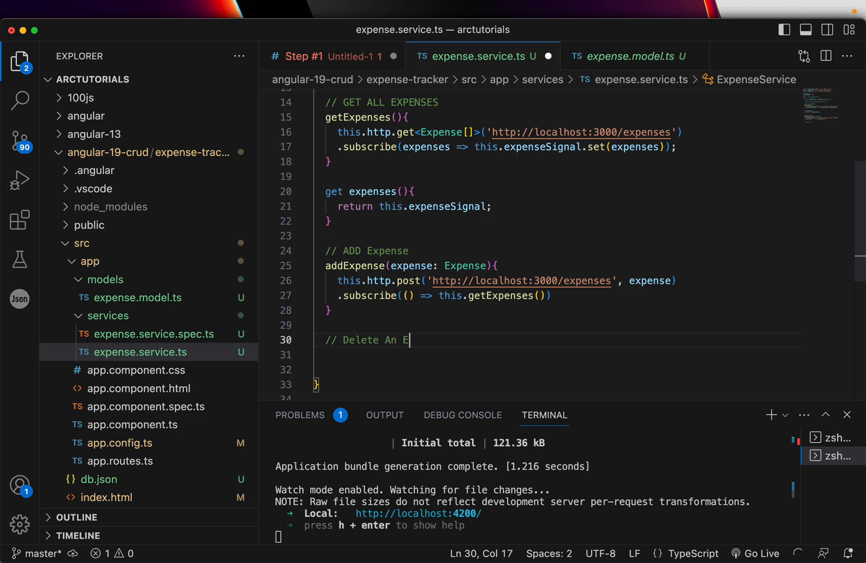
text(xpense)
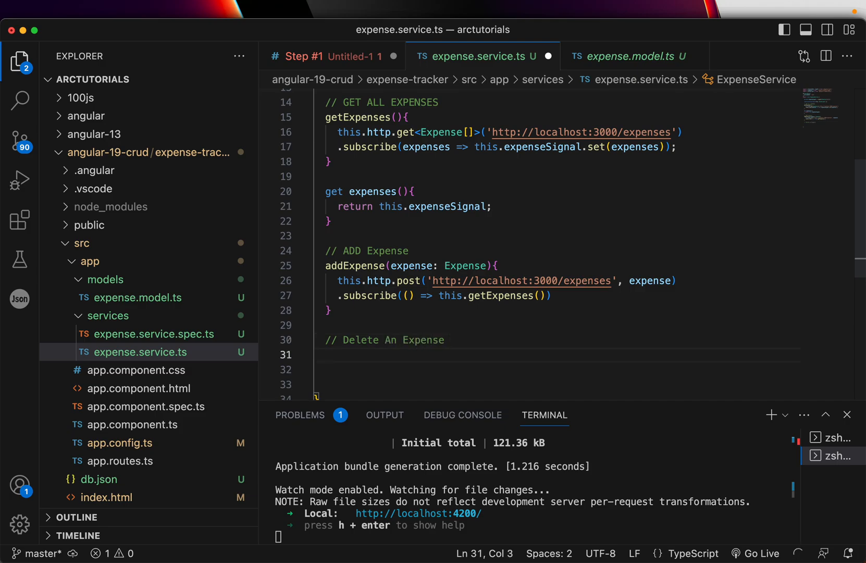
text(deleteExpe)
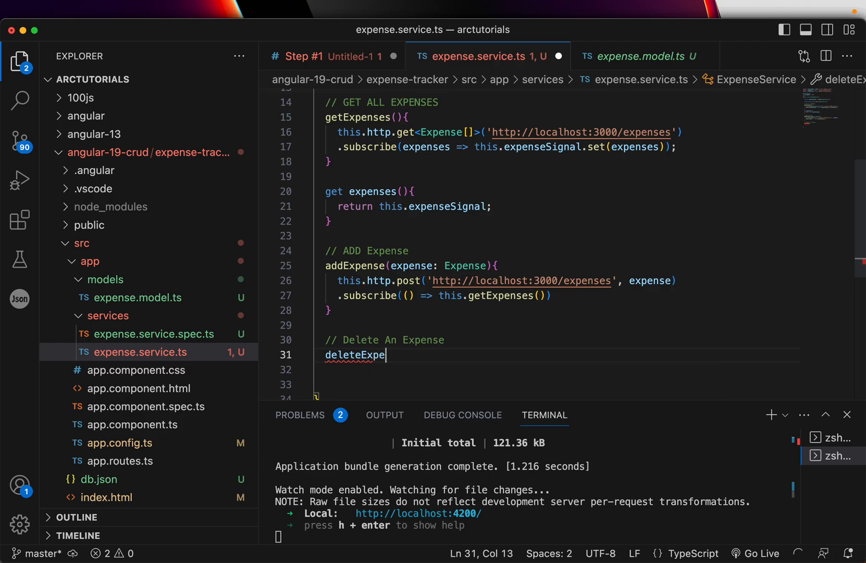
text(nse(){)
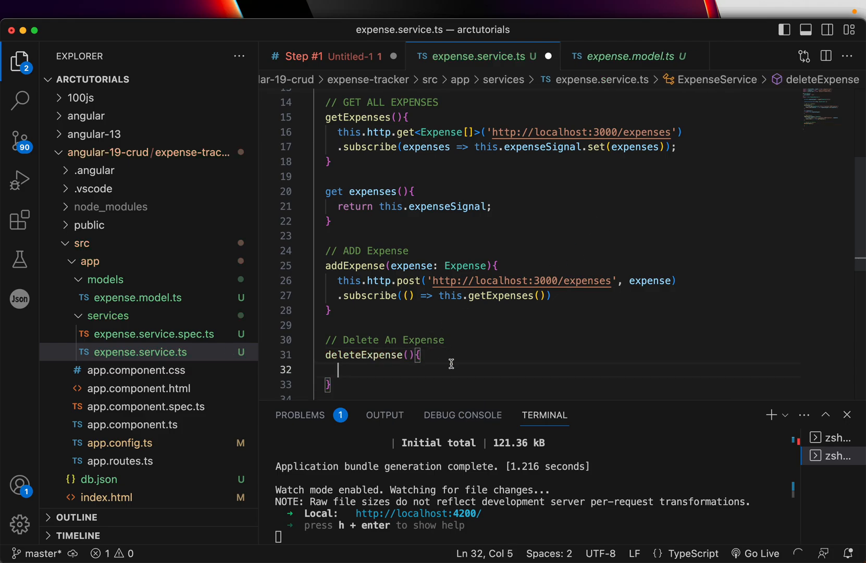
text(this.http)
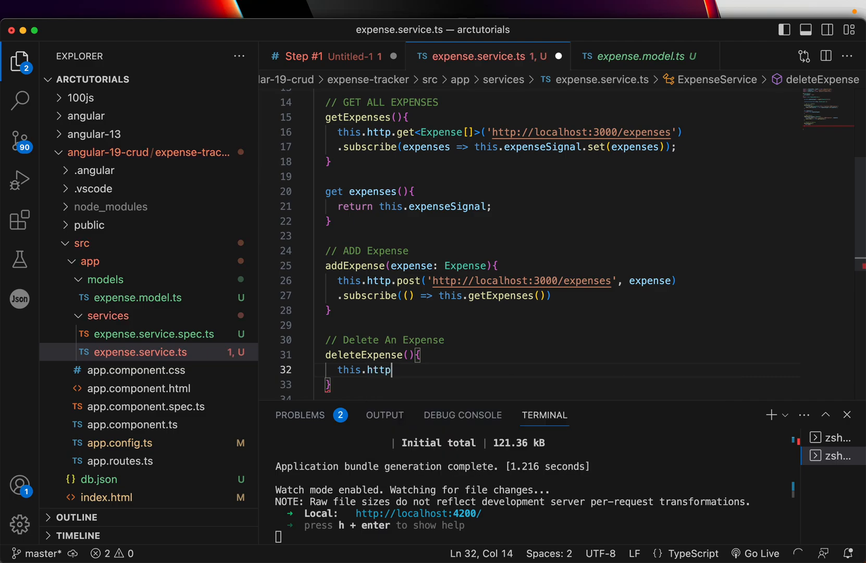
text(.delete)
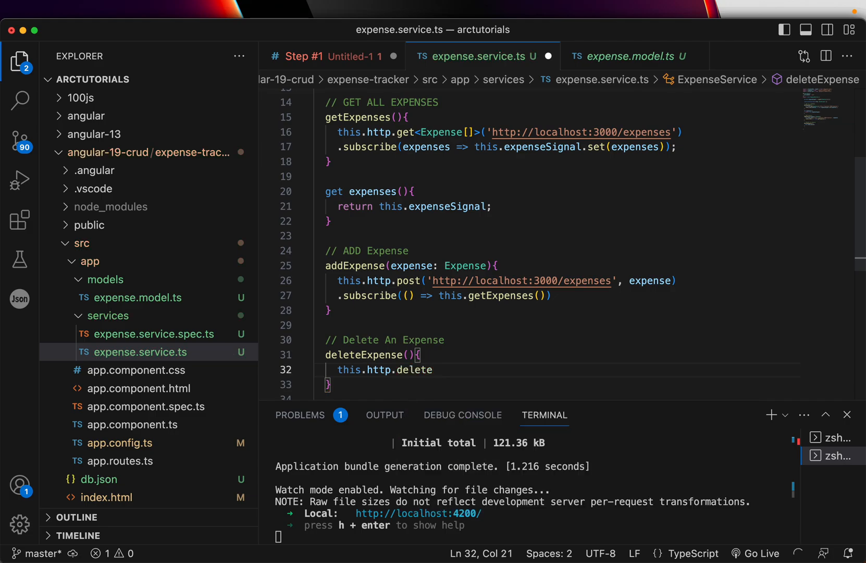
text((""))
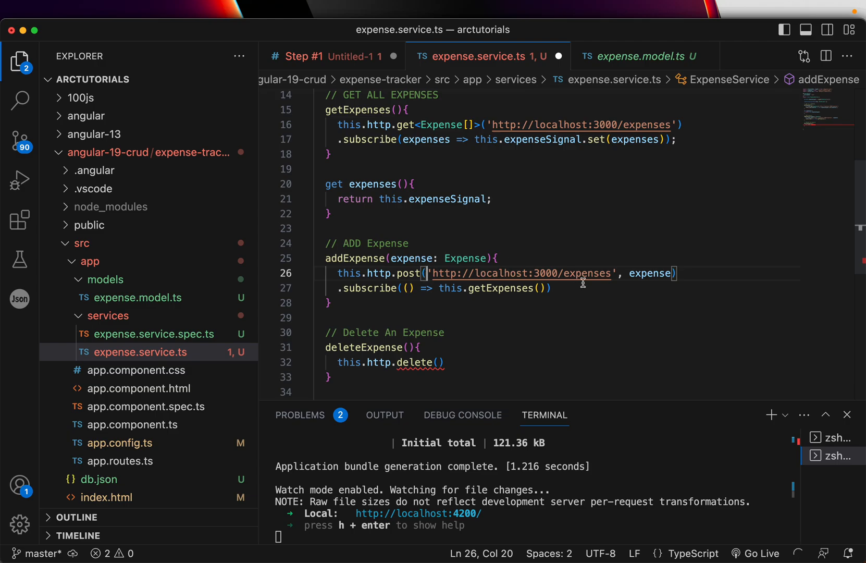
click(434, 362)
text(')
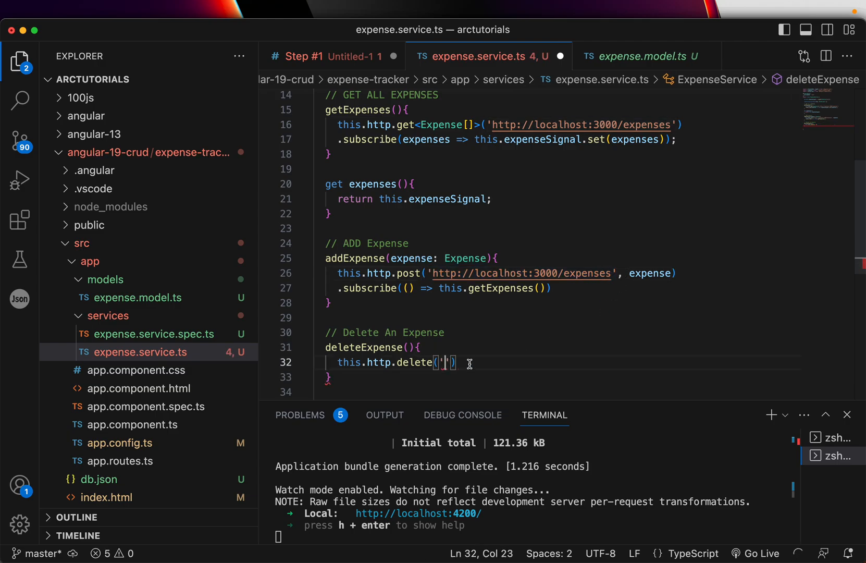
text(http://localhost:3000/expenses)
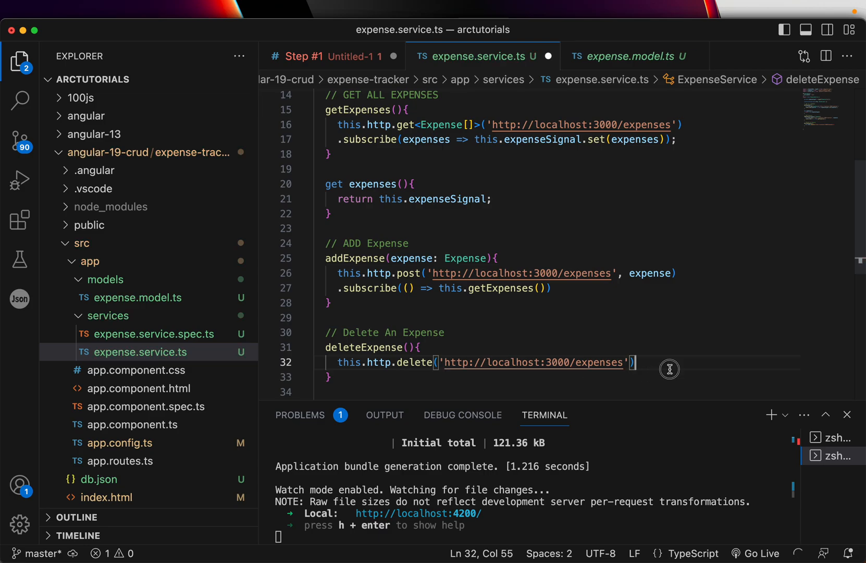
mouse_move(669, 369)
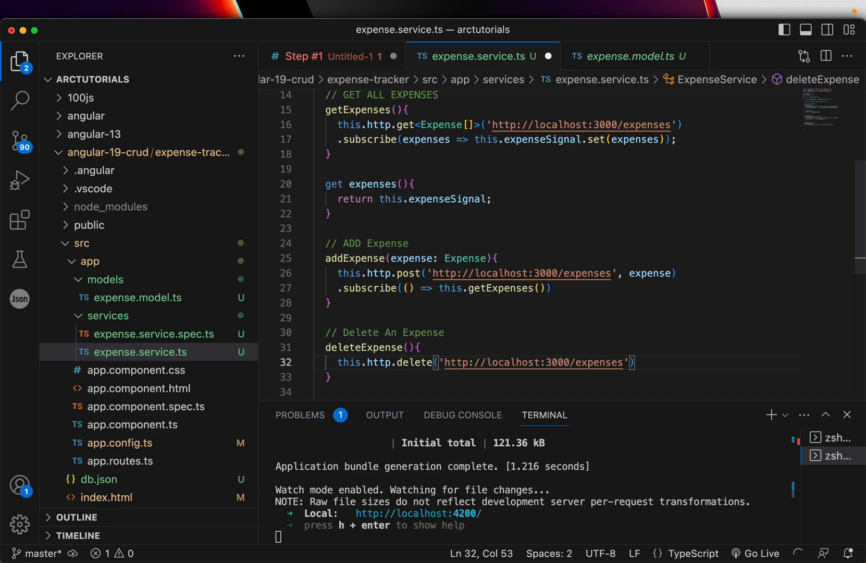
click(445, 362)
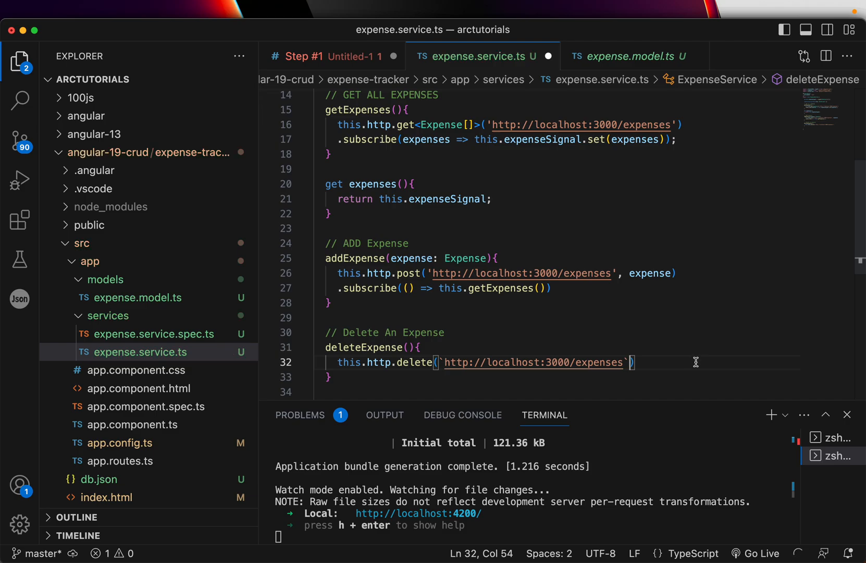
text(/)
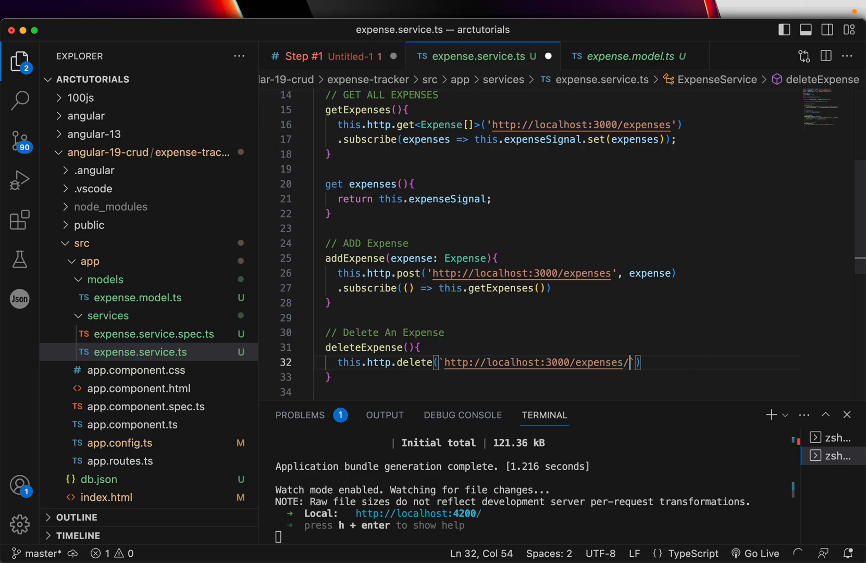
text($)
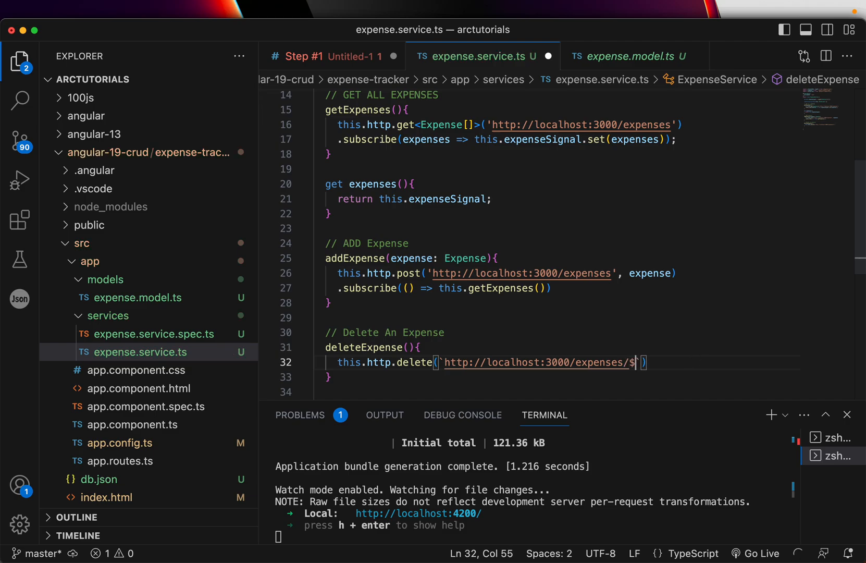
text({})
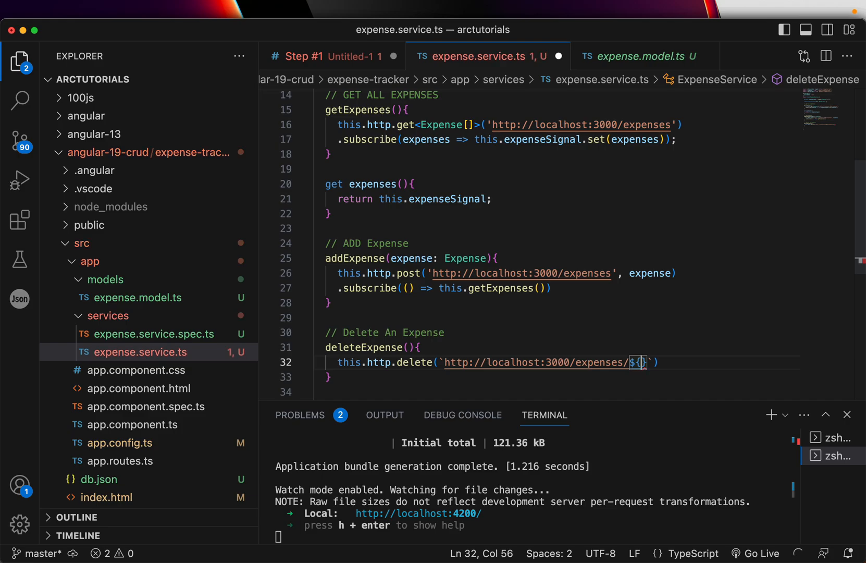
text(id)
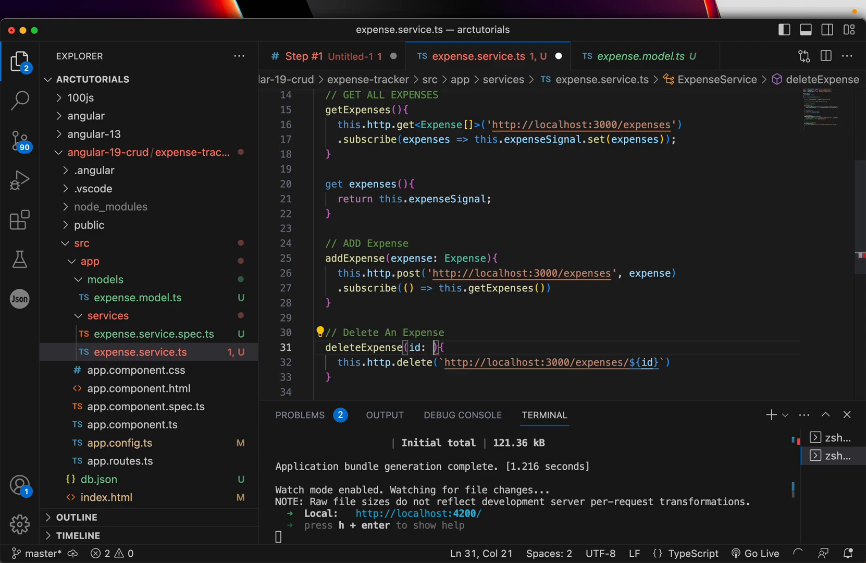
text(number)
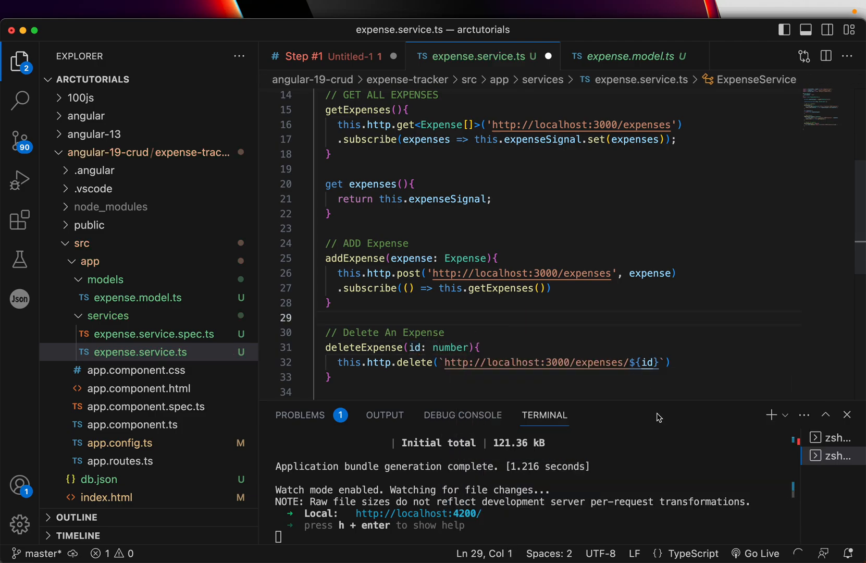
click(691, 362)
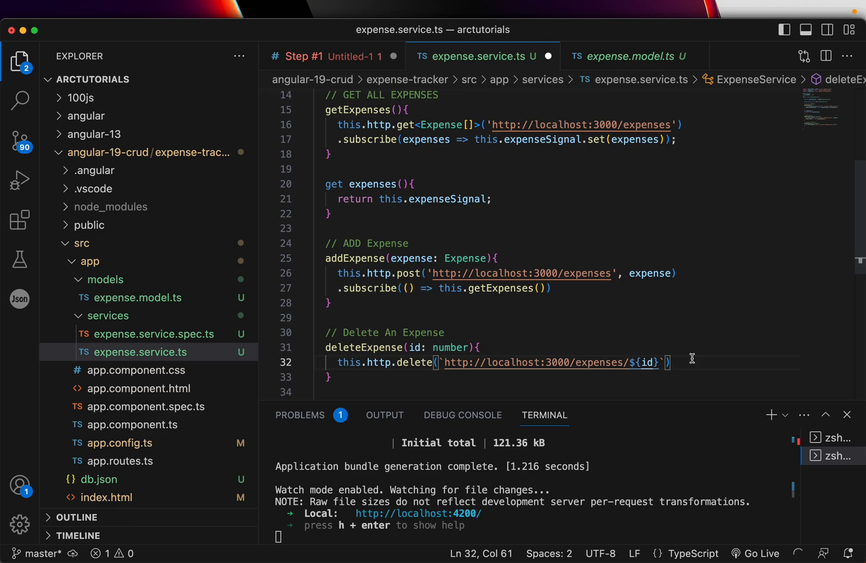
text(.su)
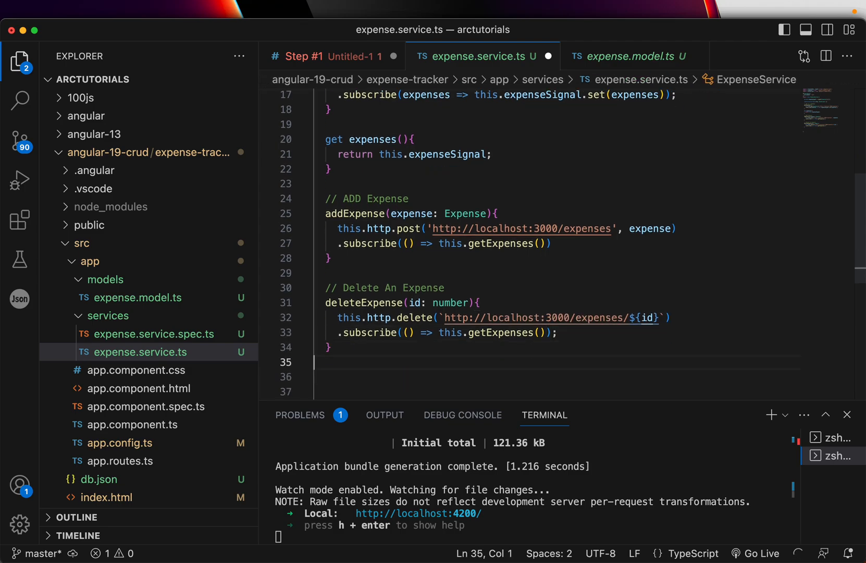
- Type '//' below deleteExpense and check the expenseSignal declaration further up
text(//)
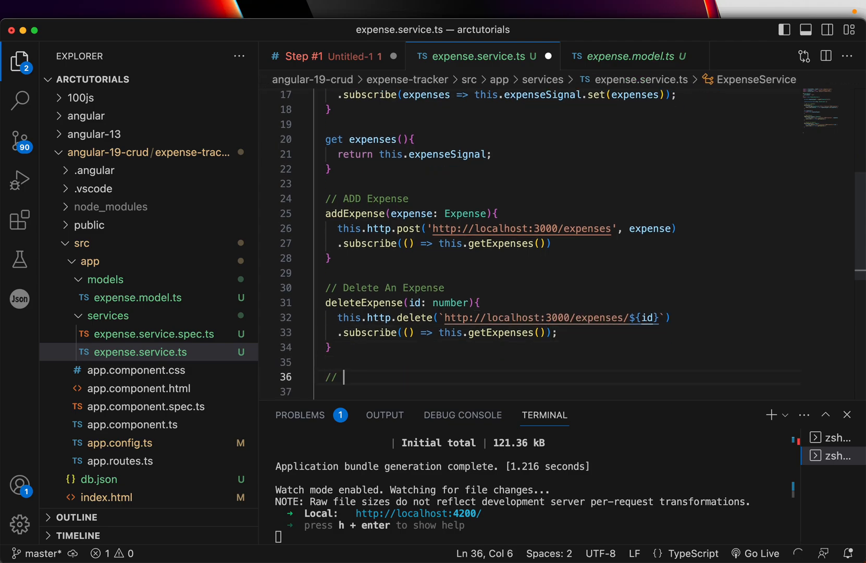
scroll(up, 3)
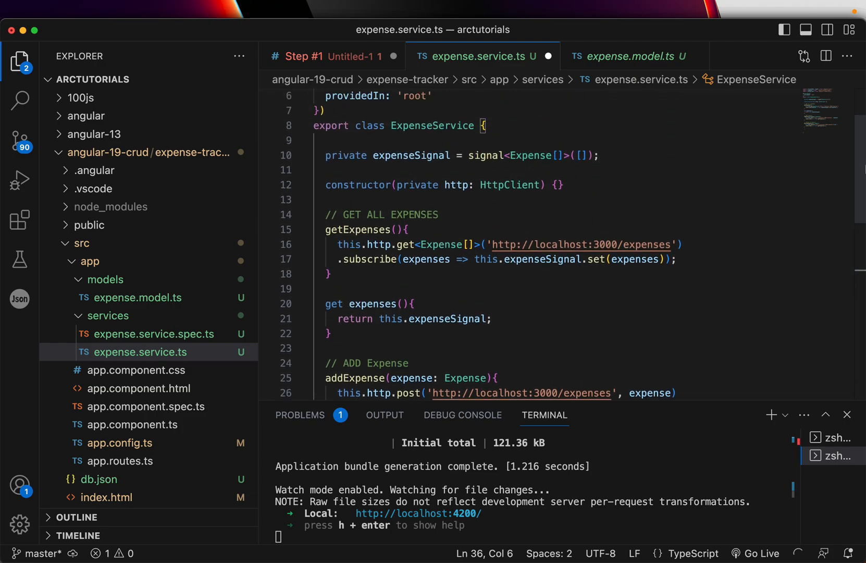
mouse_move(473, 258)
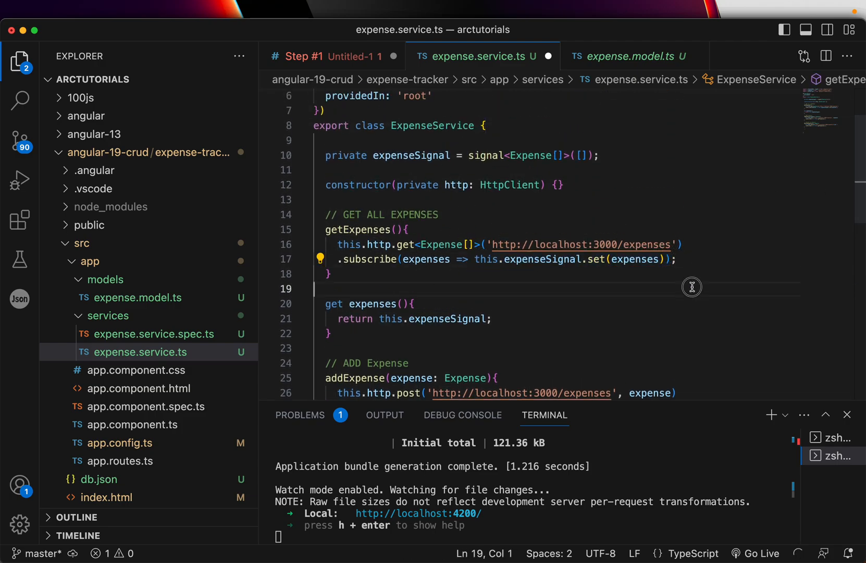
scroll(down, 3)
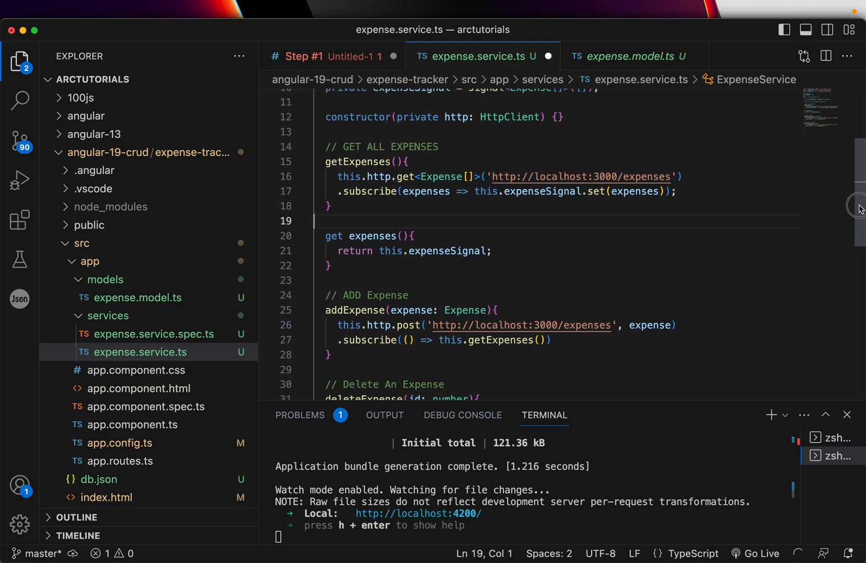
scroll(up, 3)
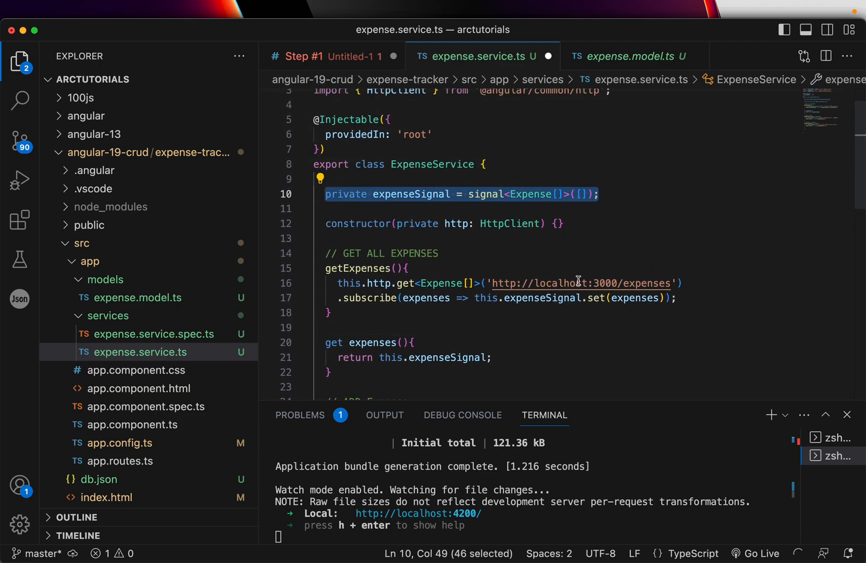
click(627, 327)
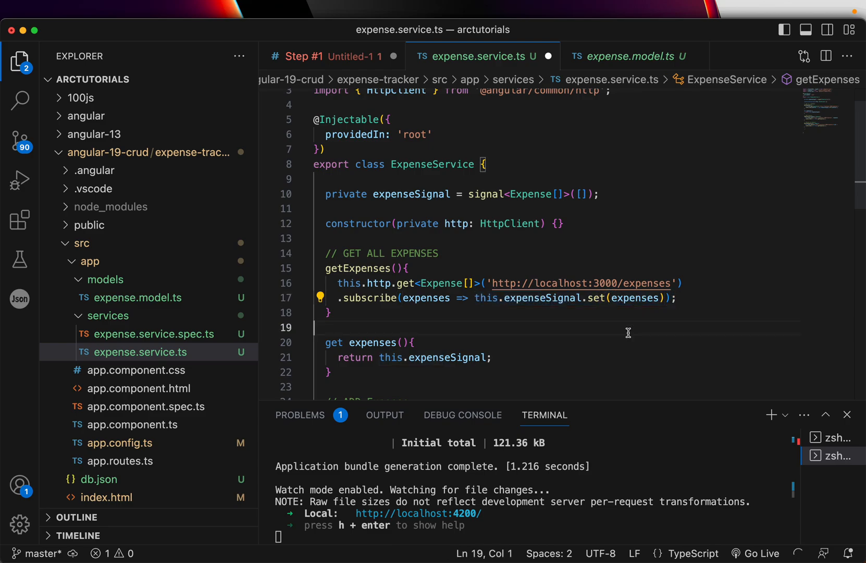
double_click(372, 343)
text(//)
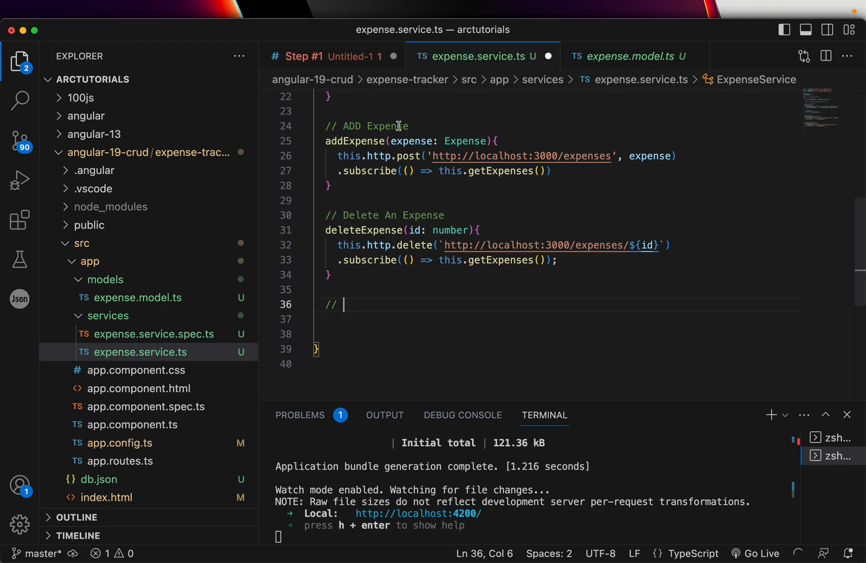
- Create updateExpense with parameters id: string and updatedExpense
text(Update An Expense)
text(updateExpense(){)
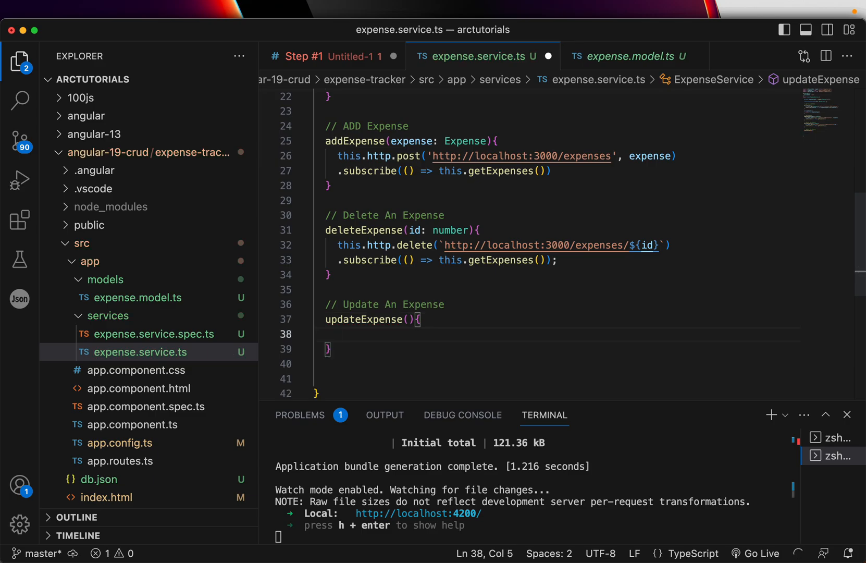
click(406, 320)
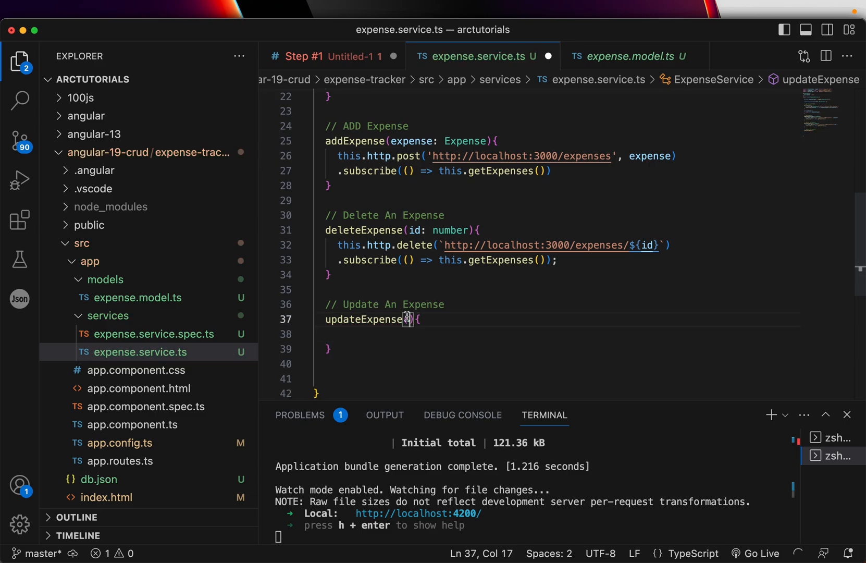
text(id)
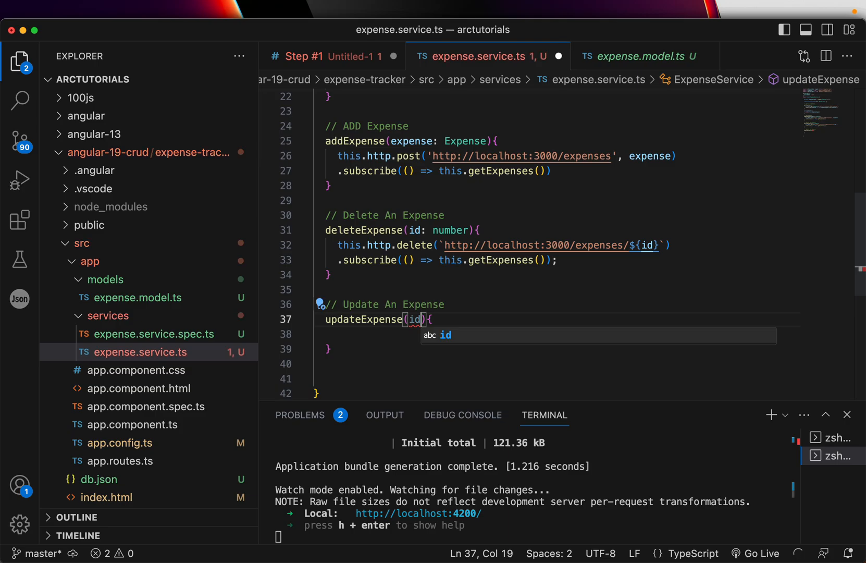
text(: string,)
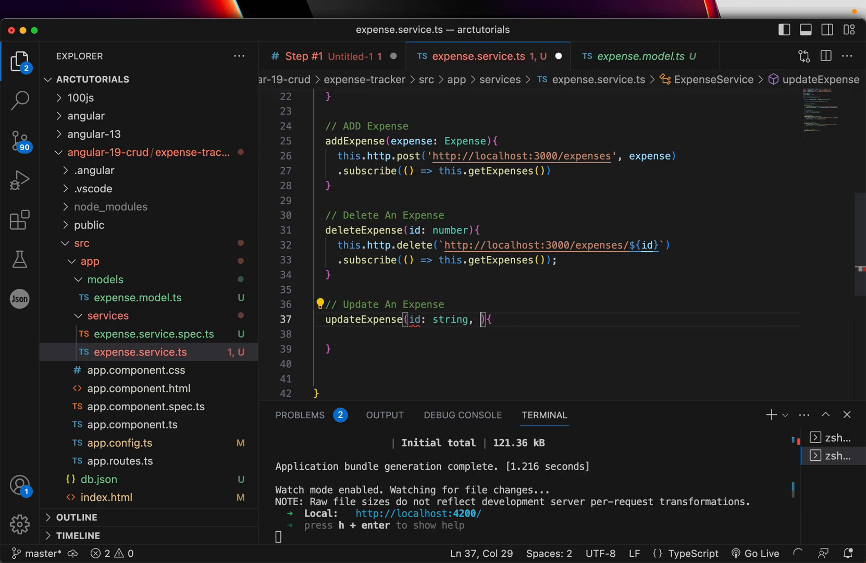
click(417, 320)
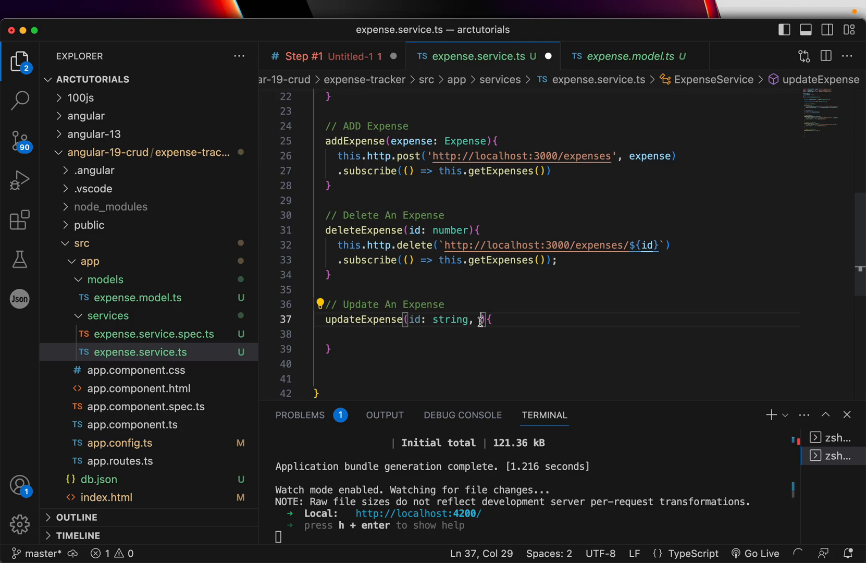
text(updatedExo)
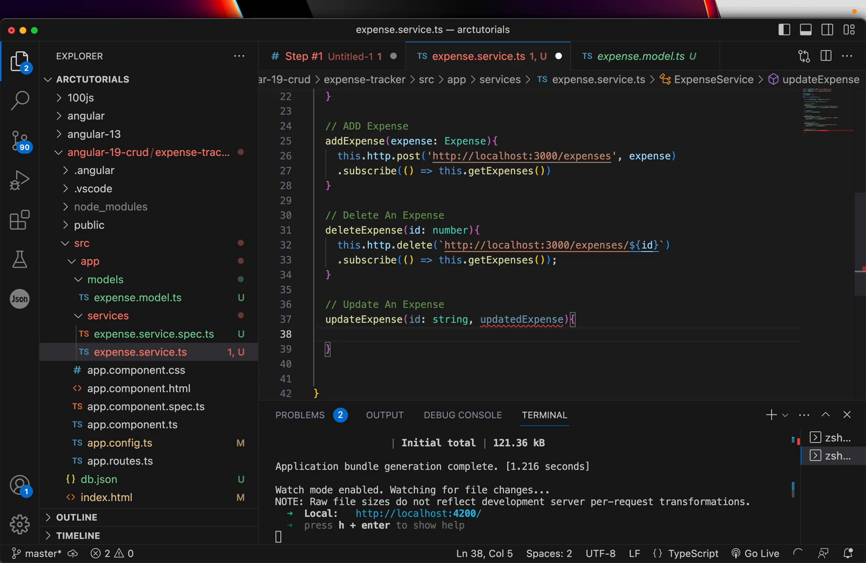
double_click(523, 320)
text(: Expense)
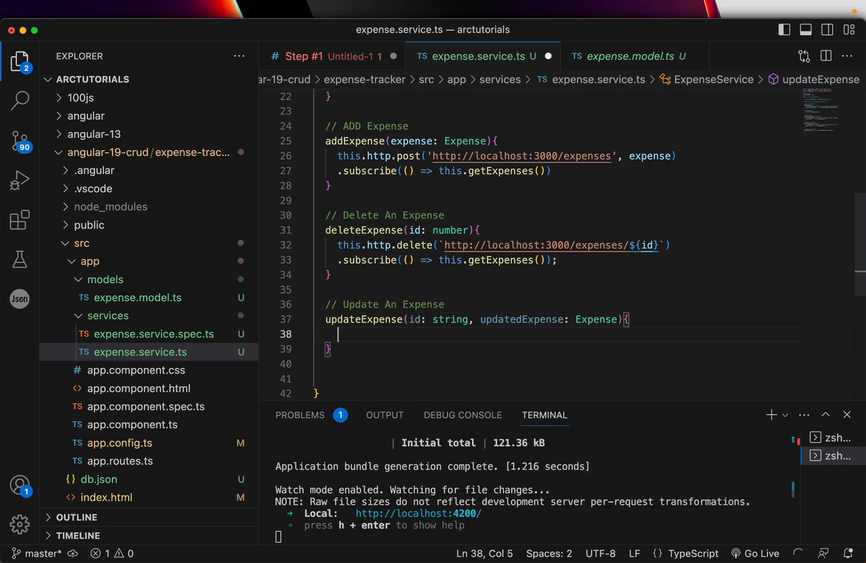
text(this.http.put(')
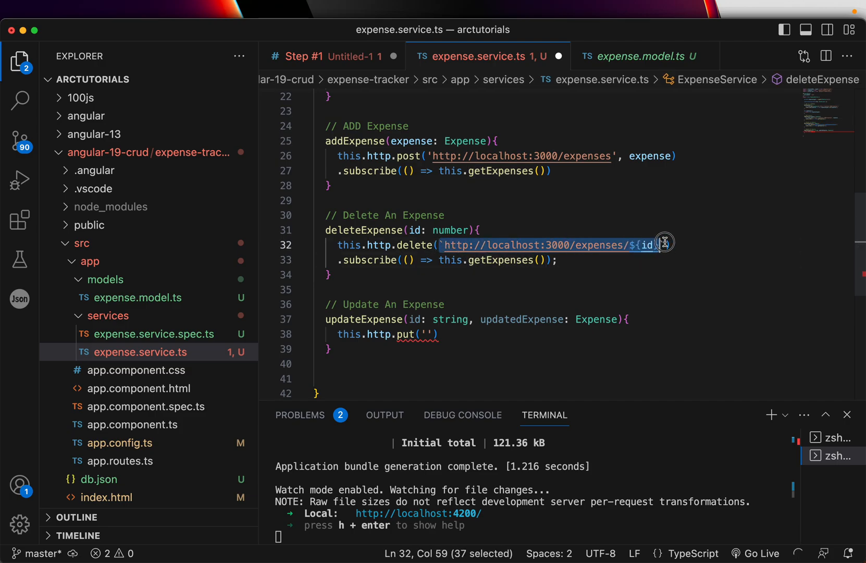
click(433, 334)
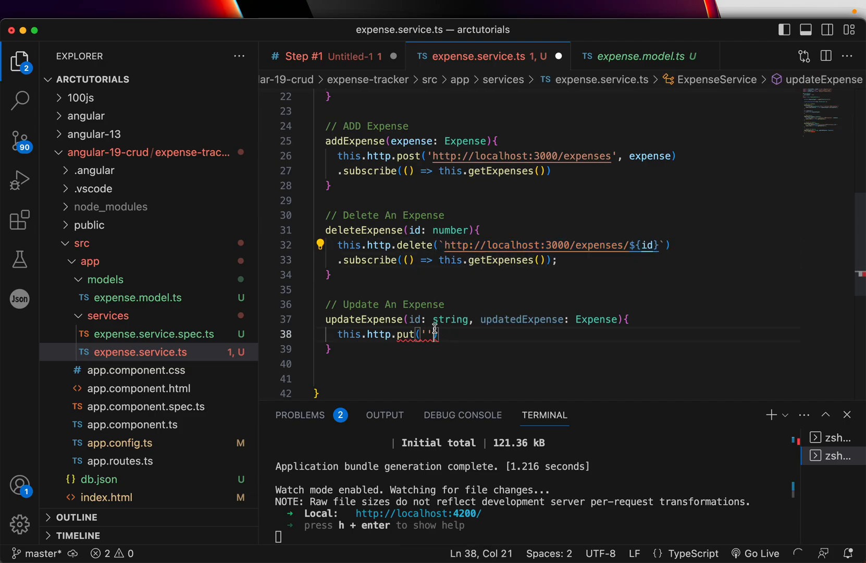
text(`http://localhost:3000/expenses/${id}`,)
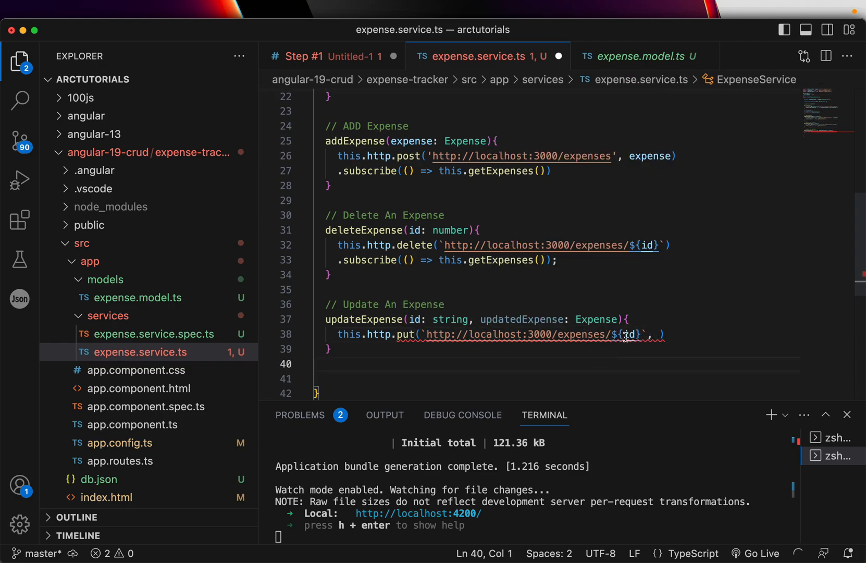
text(updatedExpense)
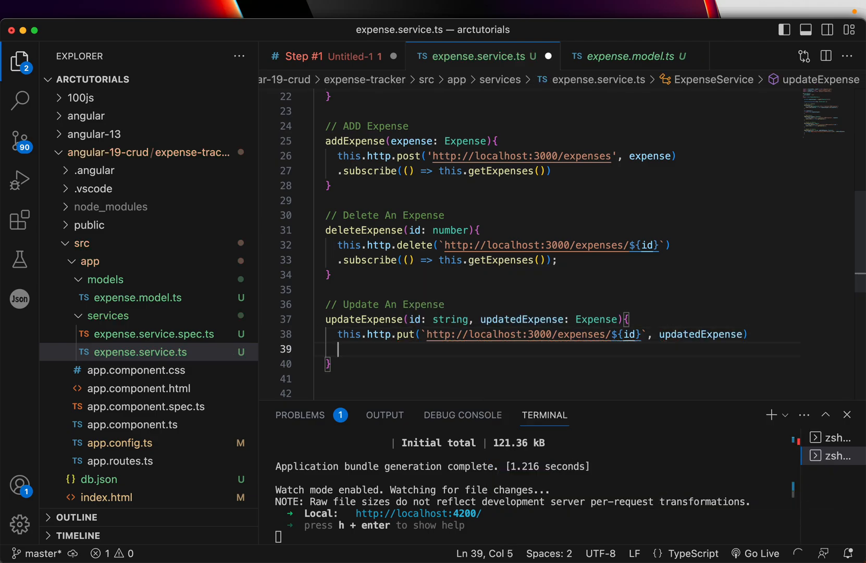
double_click(702, 334)
text(.subscribe(() => this.getExpenses)
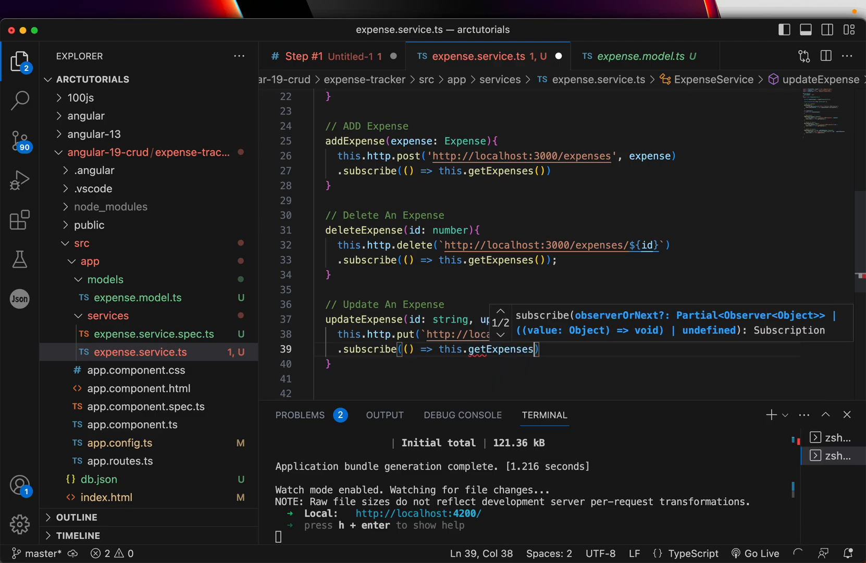
text();)
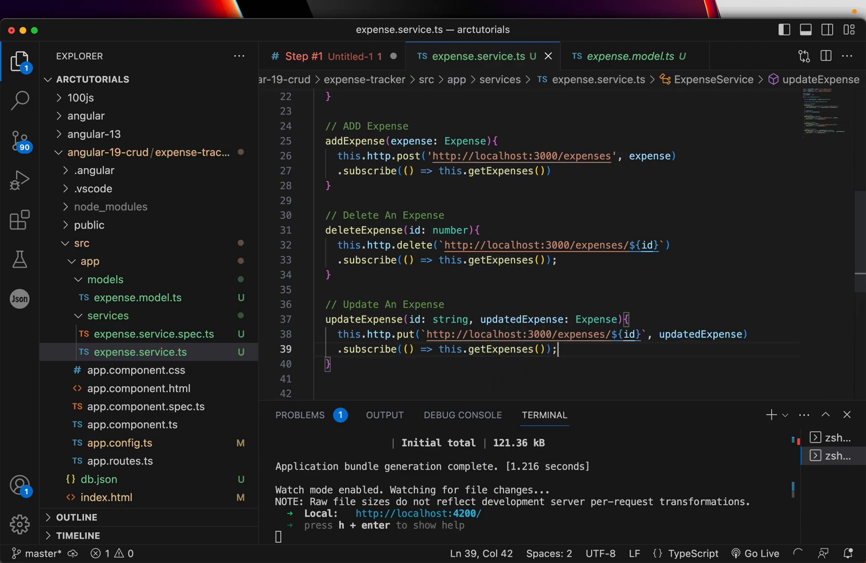
mouse_move(616, 135)
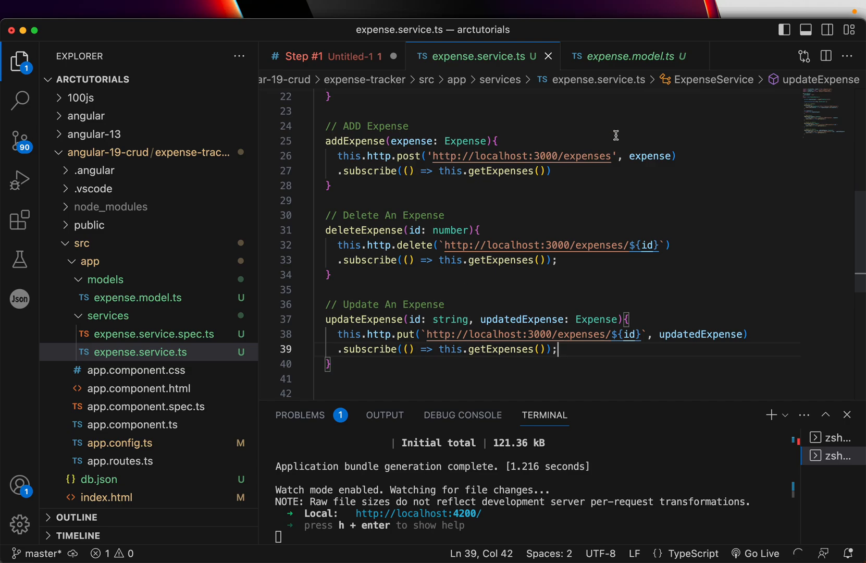
scroll(down, 3)
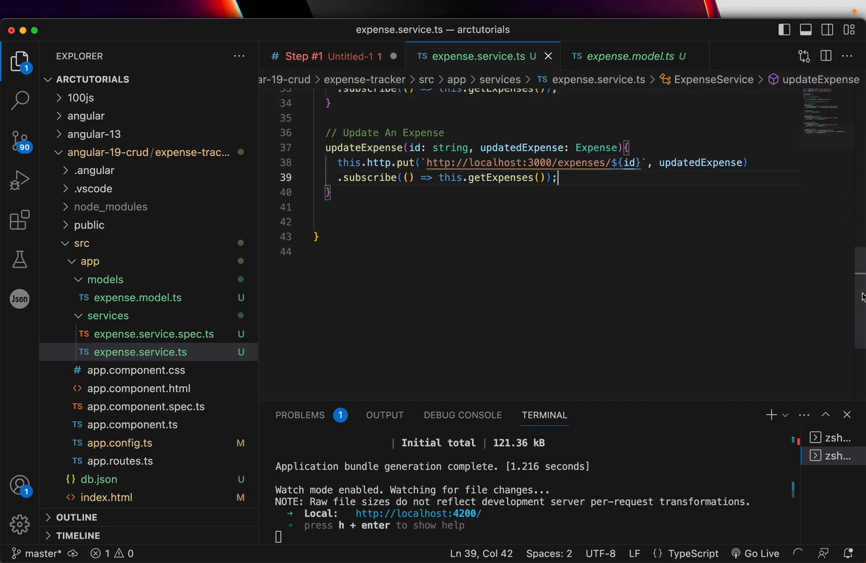
scroll(up, 3)
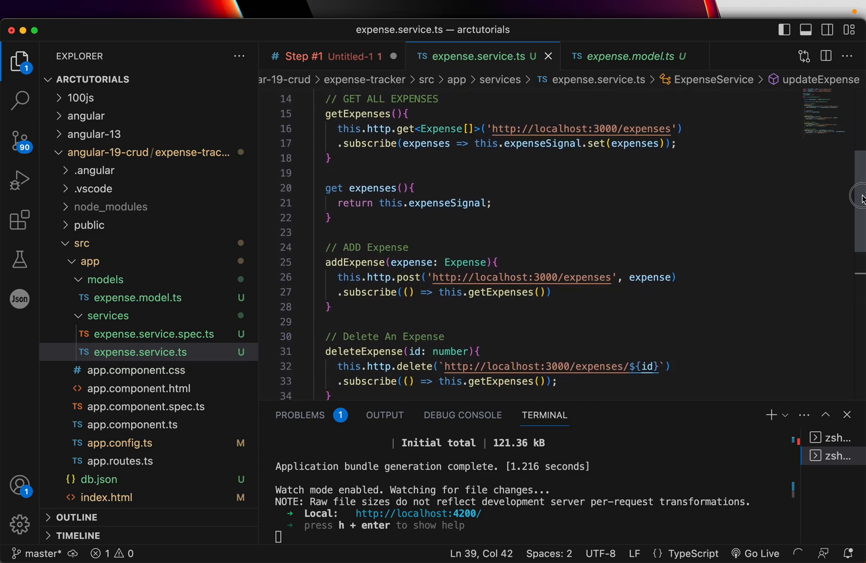
scroll(down, 3)
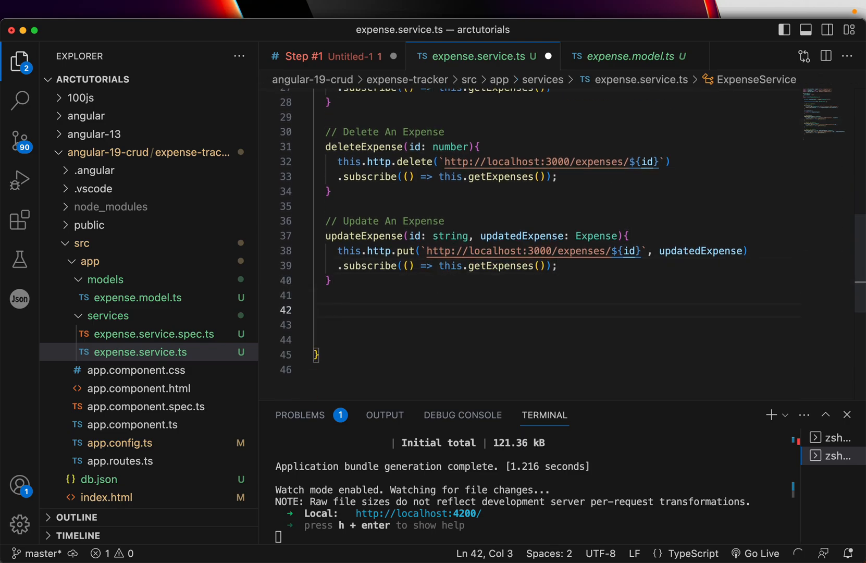
- Add a '// Get Expense By Id' comment and getExpenseById(id: number): Expense | undefined signature
text(// Get Expense By Id)
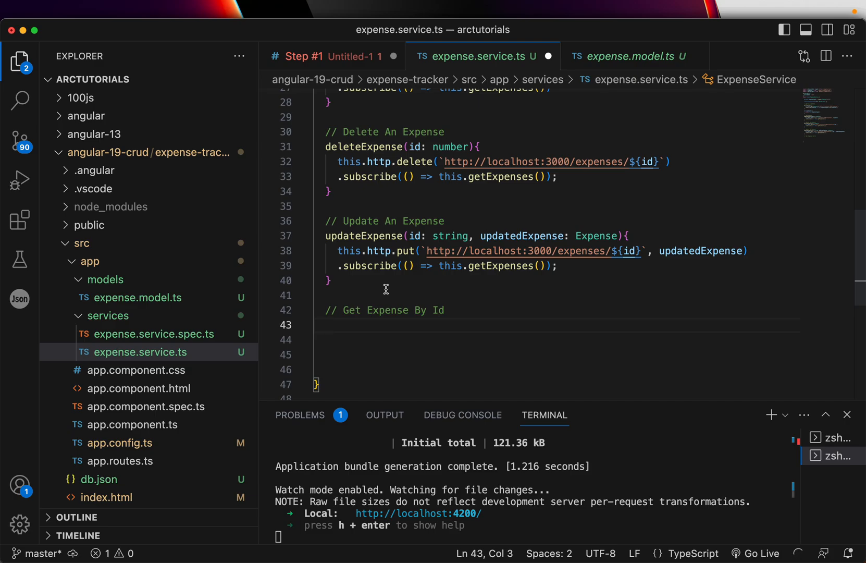
text(getExpenseB)
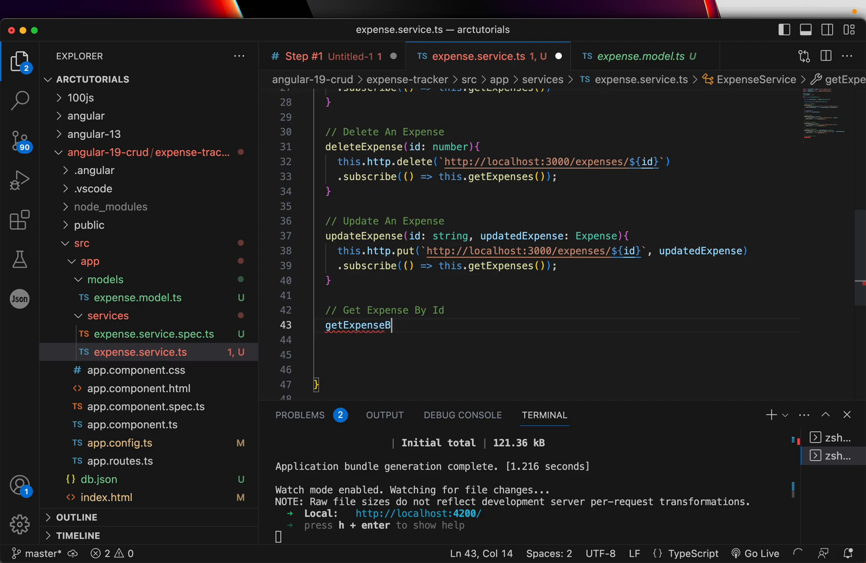
text(yId(id:)
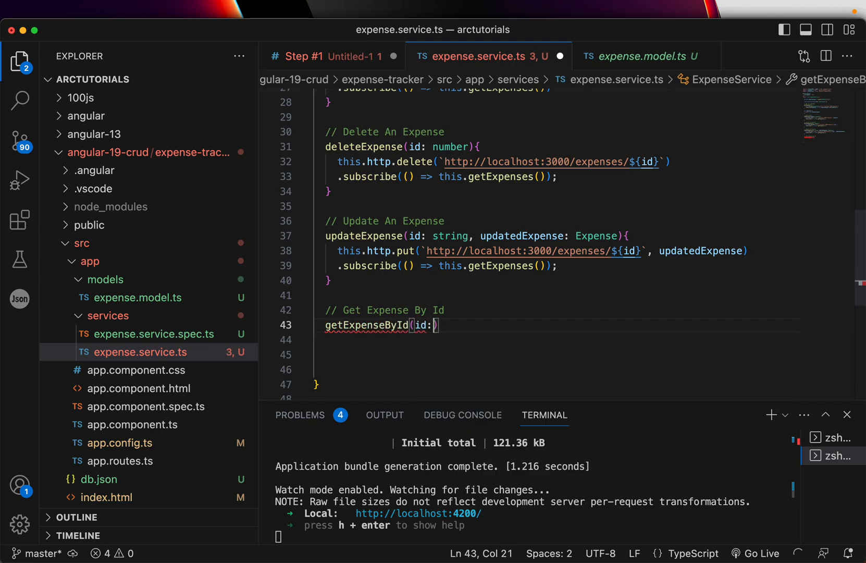
text(n)
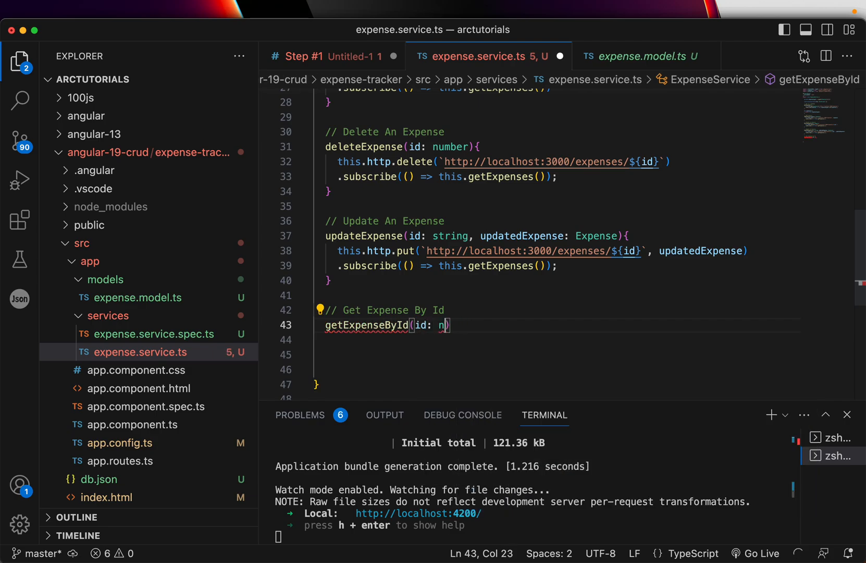
text(umber)
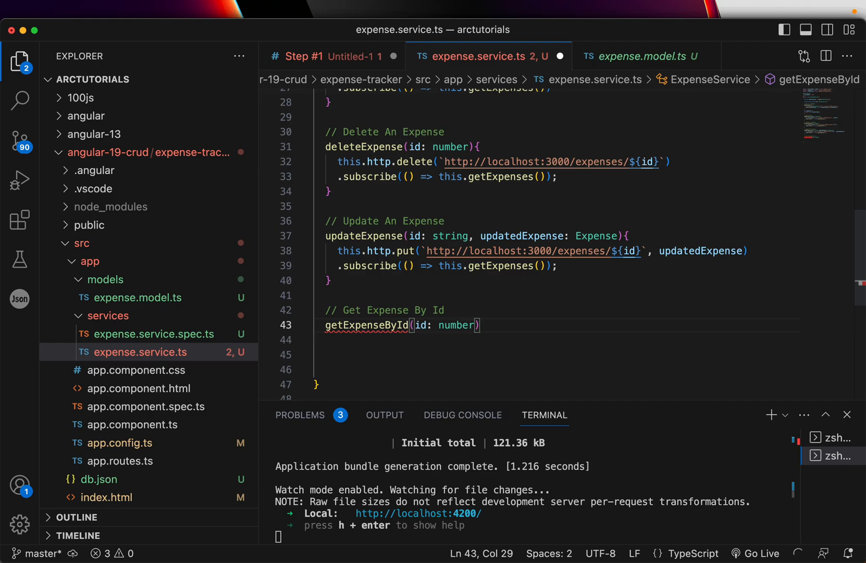
text(:)
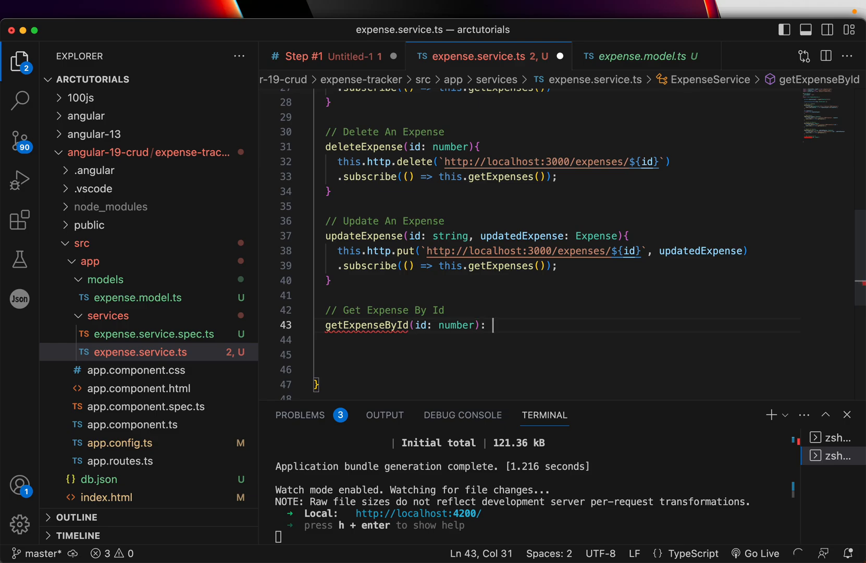
text(Expense)
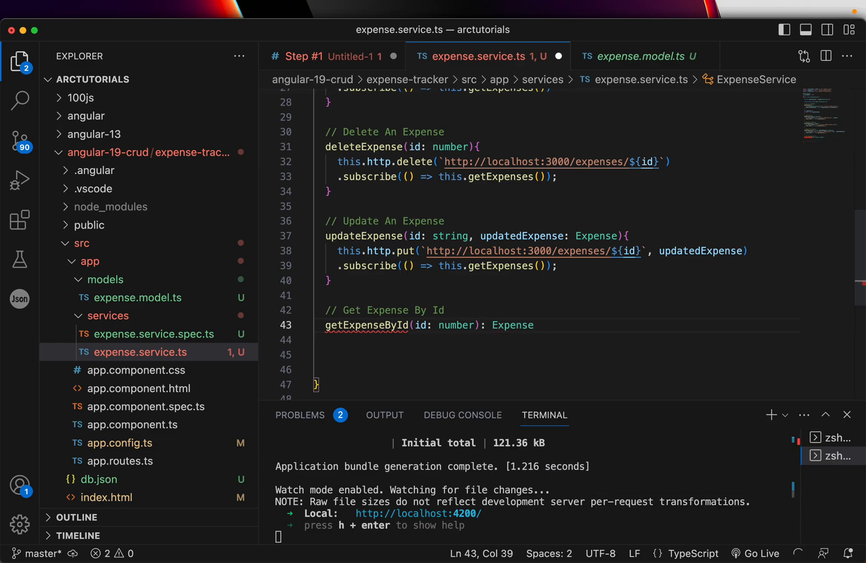
text(| undefined {)
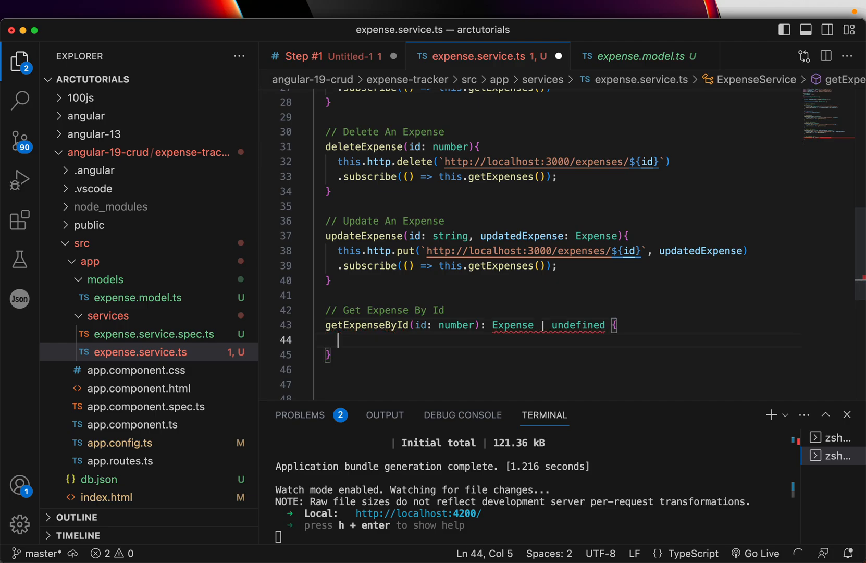
mouse_move(399, 353)
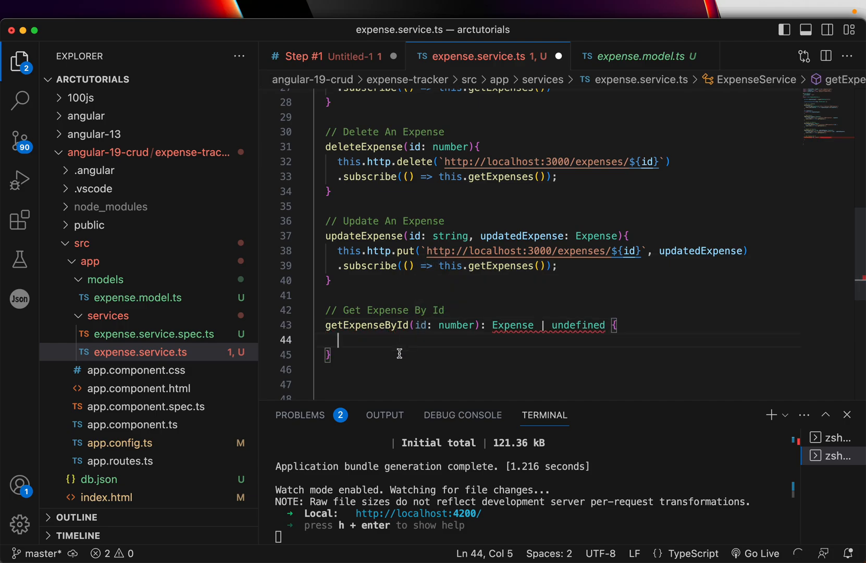
mouse_move(495, 317)
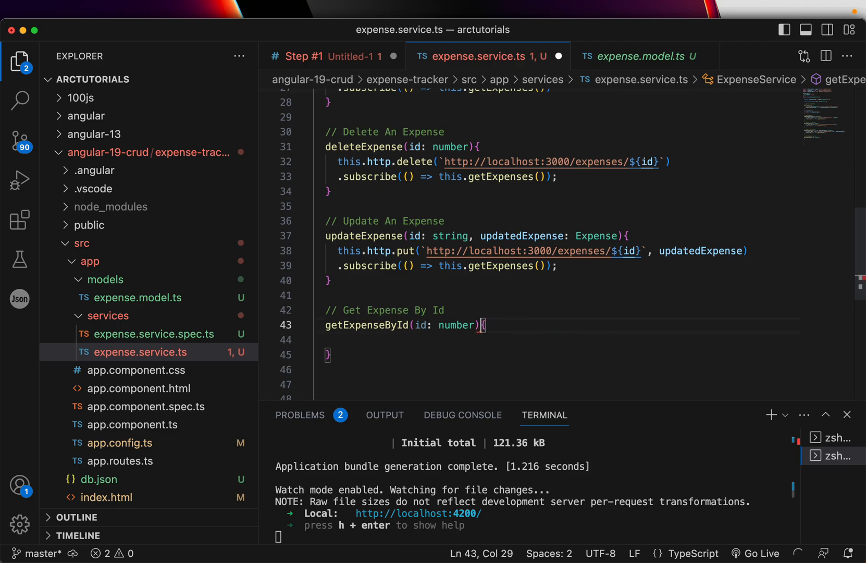
key(Return)
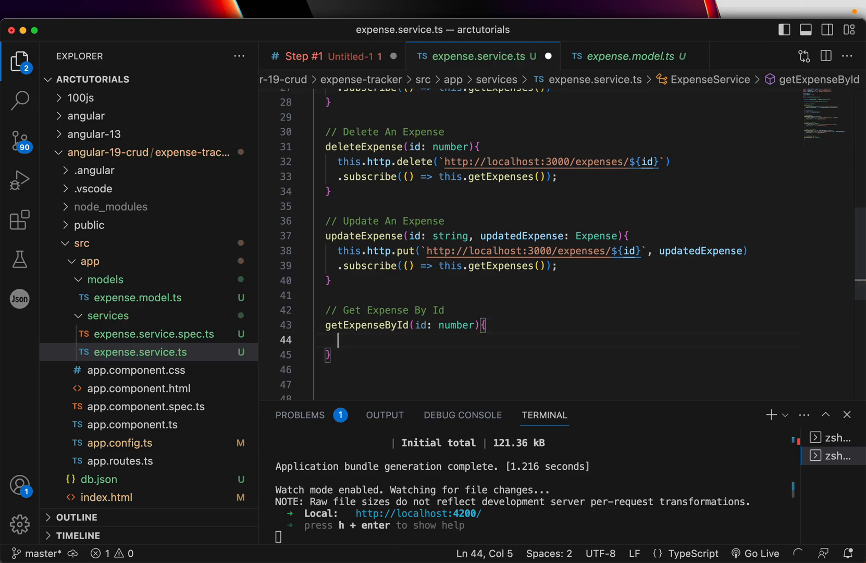
- Return this.expenseSignal().find(expense => expense.id == id) from the method
text(return thi)
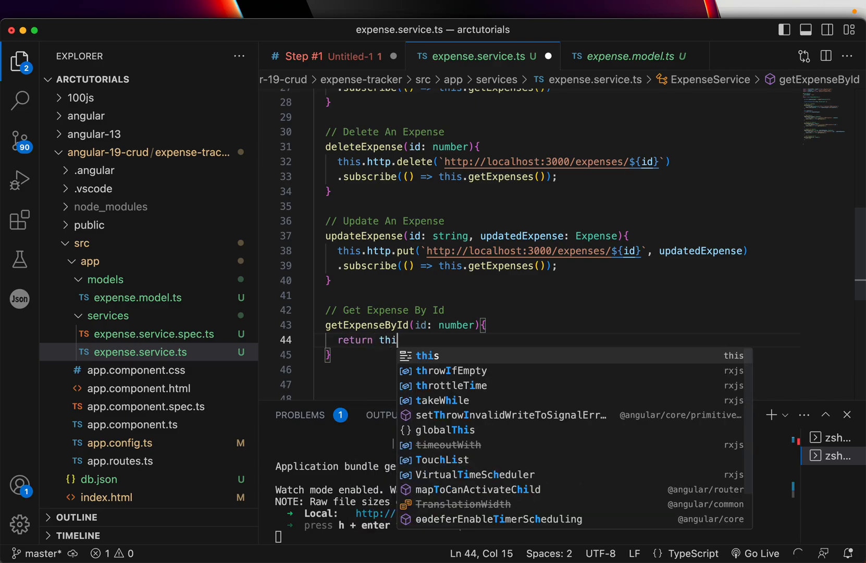
text(s.expenseSignal().find)
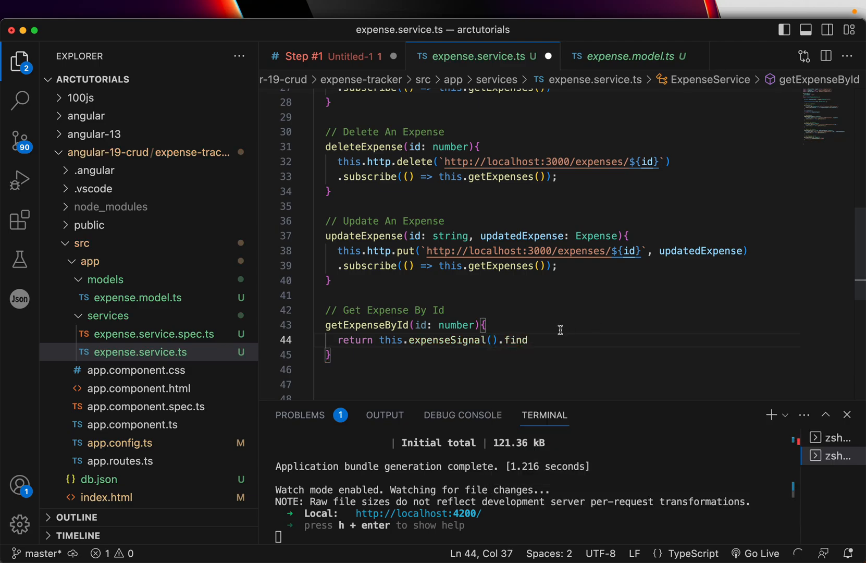
key(enter)
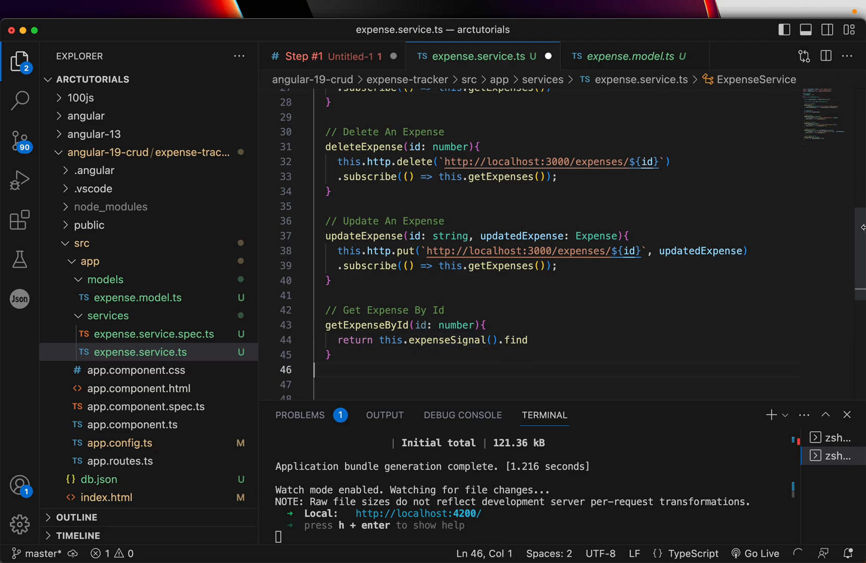
scroll(up, 3)
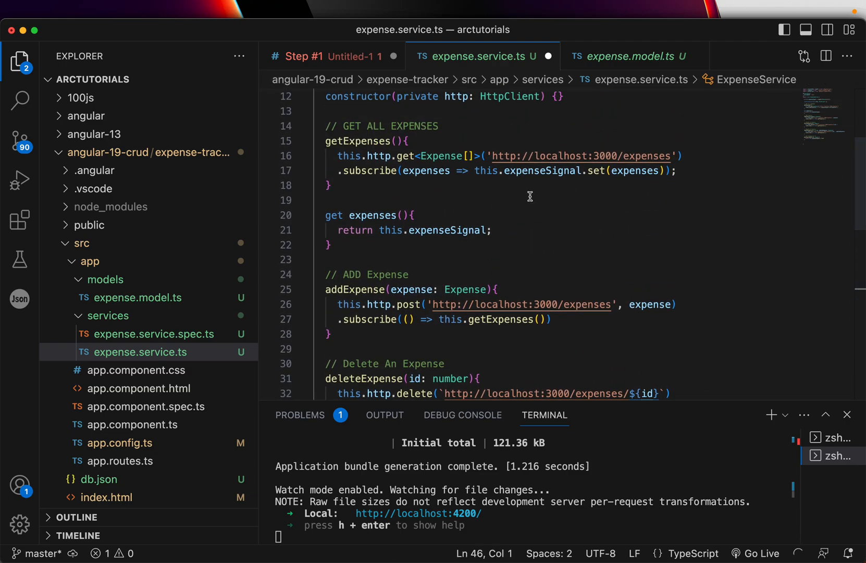
scroll(up, 3)
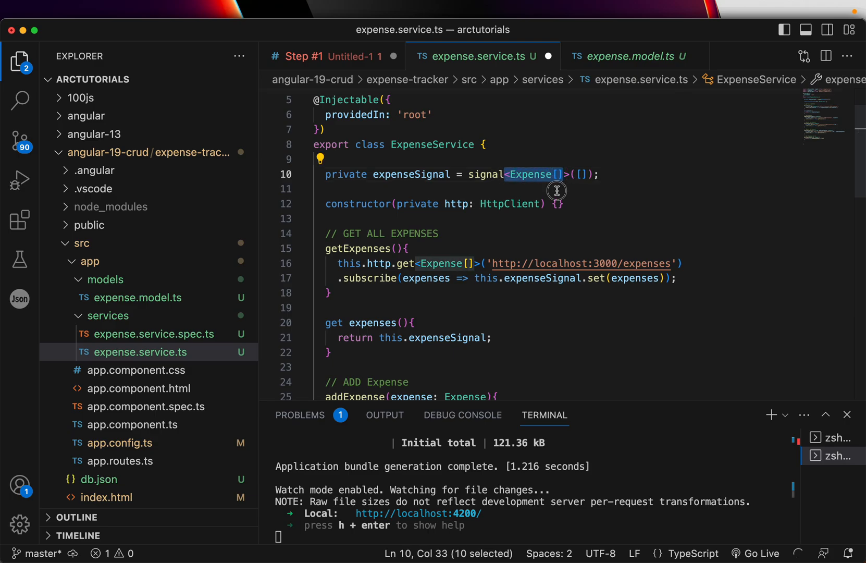
scroll(down, 3)
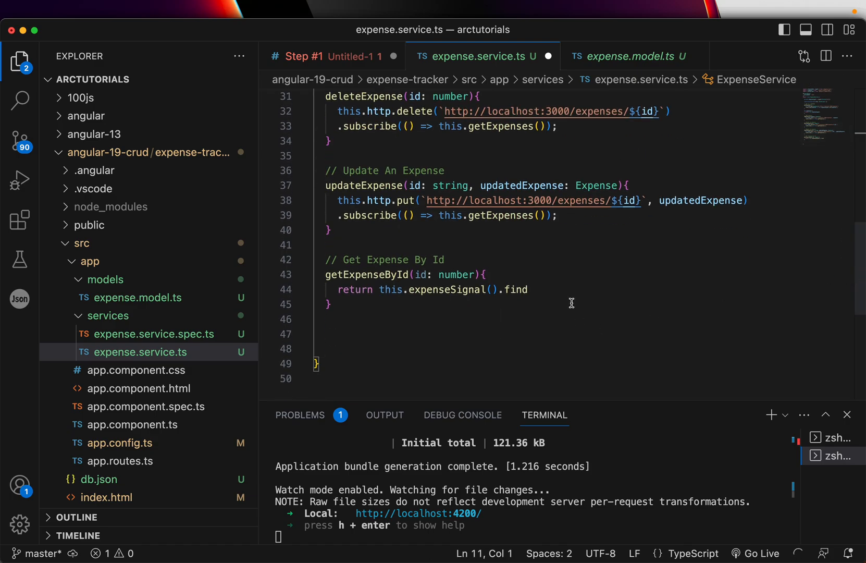
double_click(446, 289)
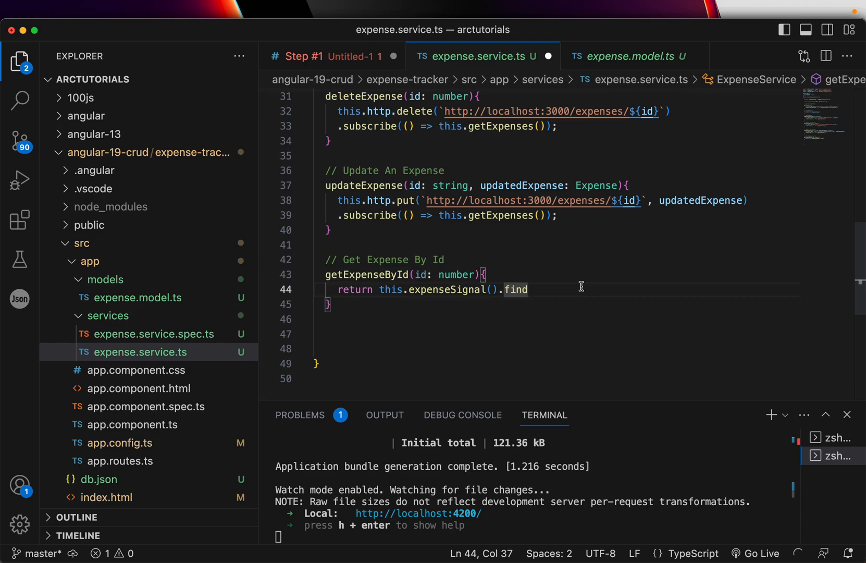
text((expense)
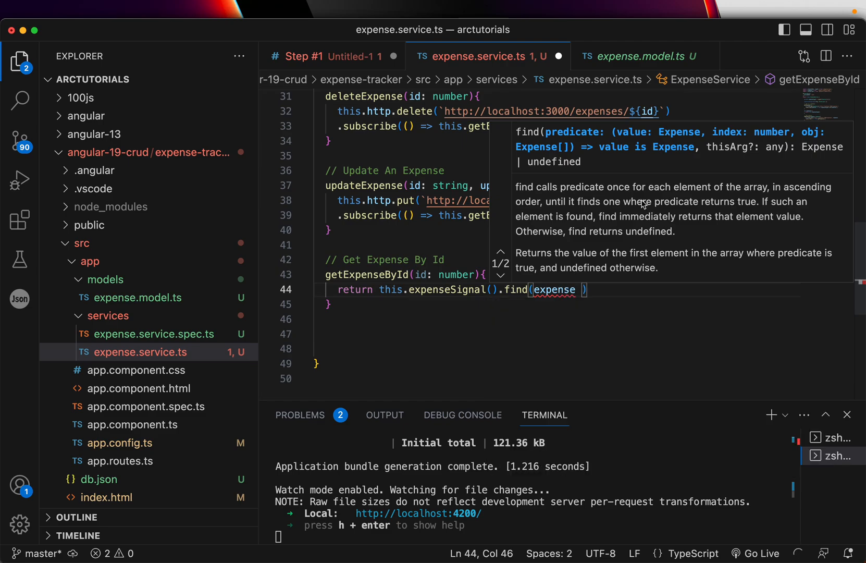
mouse_move(664, 335)
text(=> expense.id )
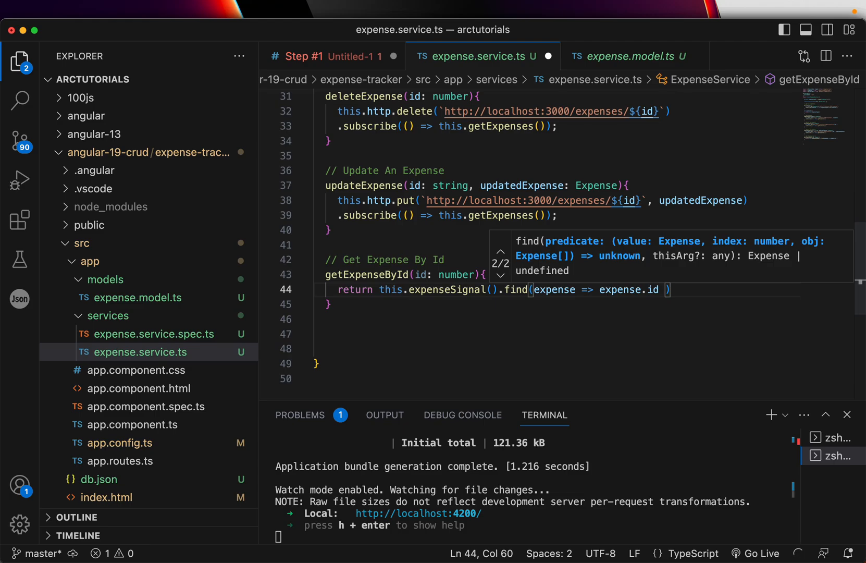
text(== id)
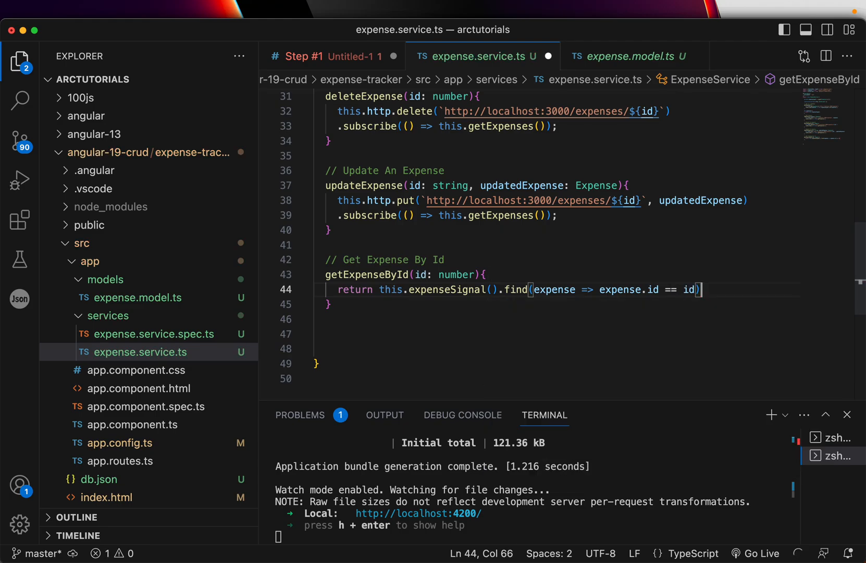
text(;)
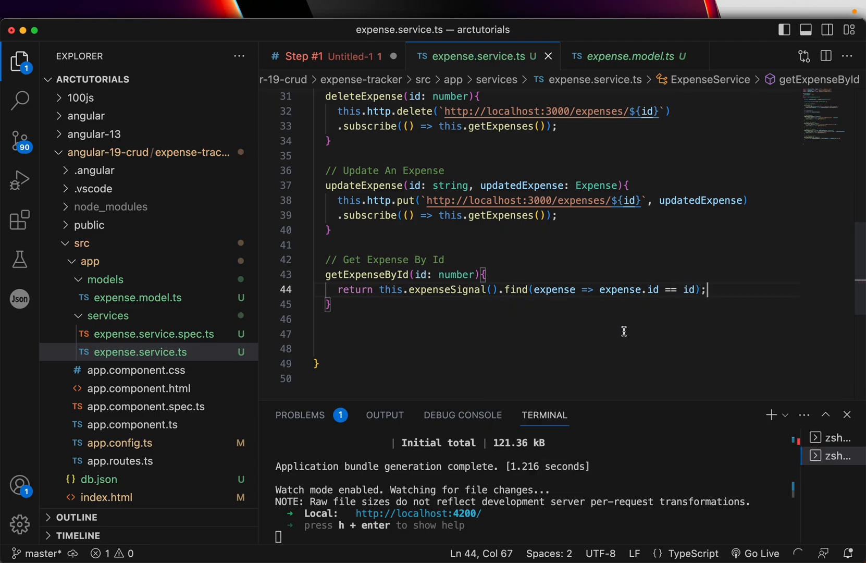
double_click(517, 289)
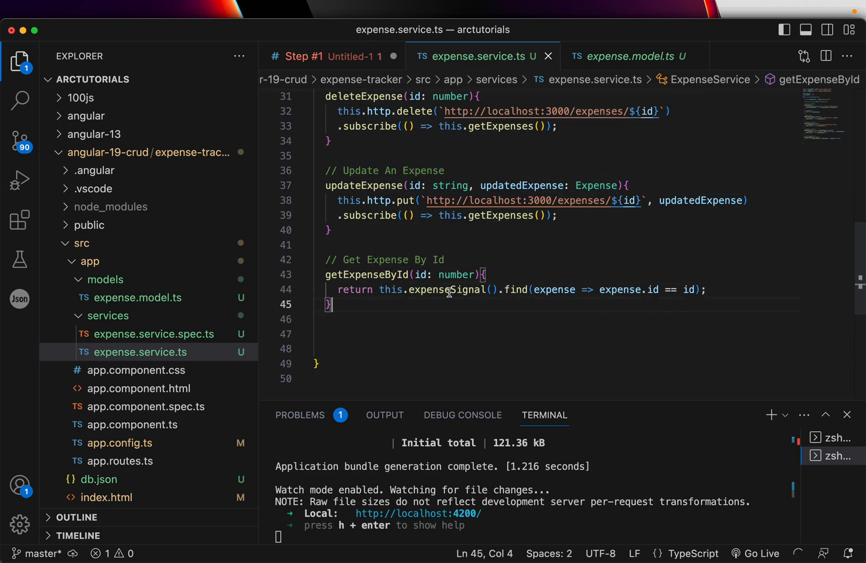
double_click(448, 290)
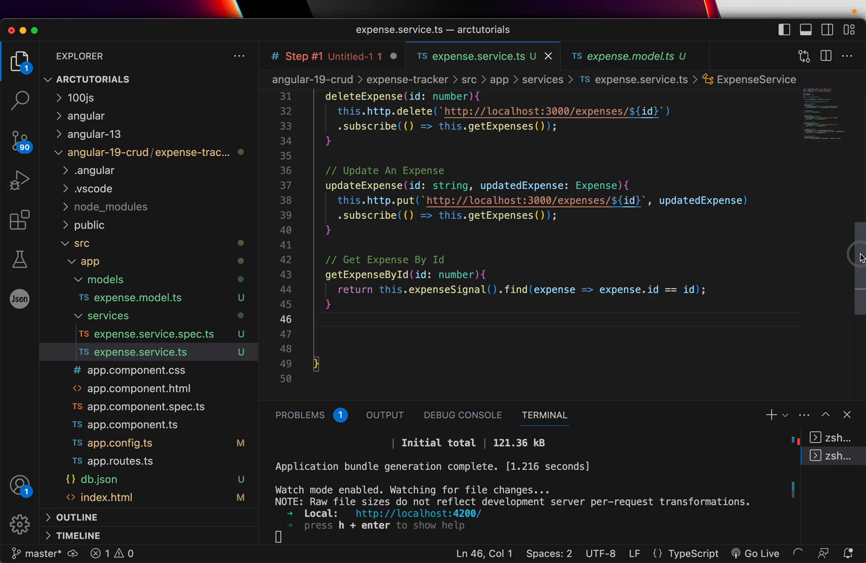
scroll(up, 3)
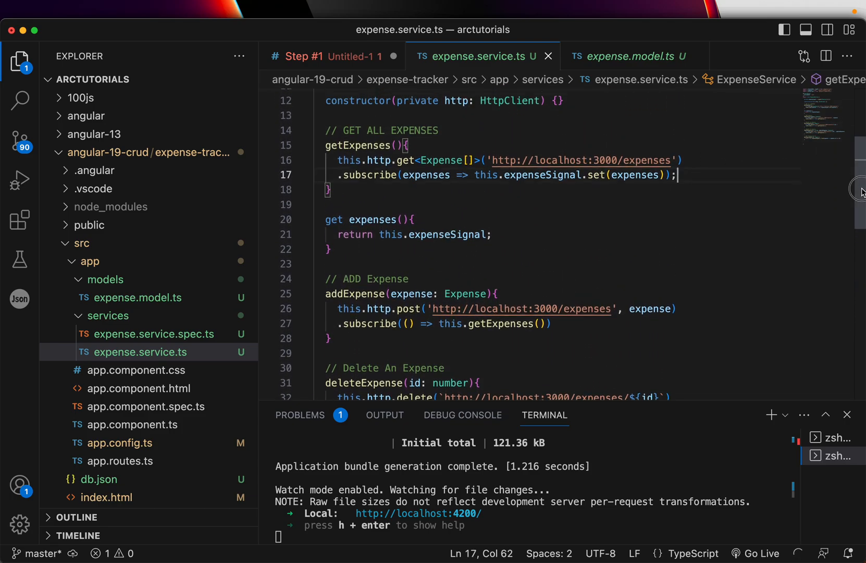
scroll(down, 3)
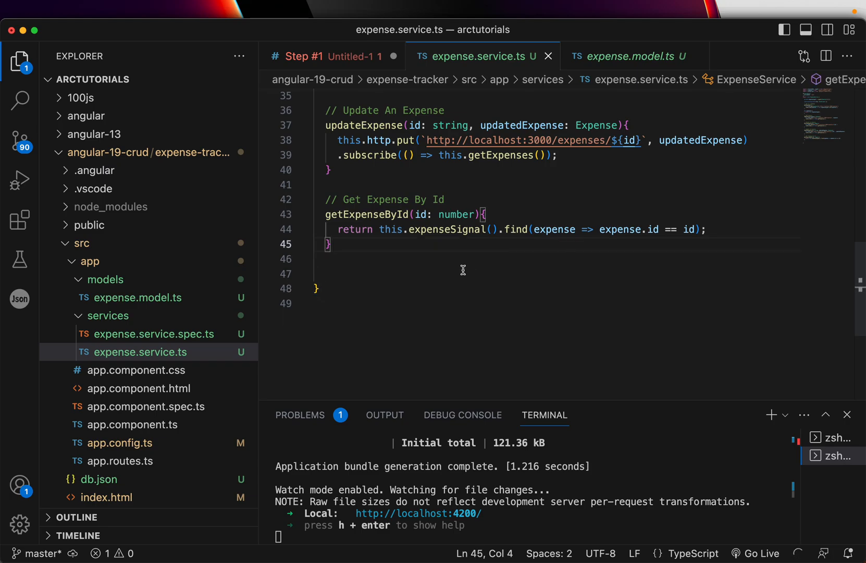
click(464, 229)
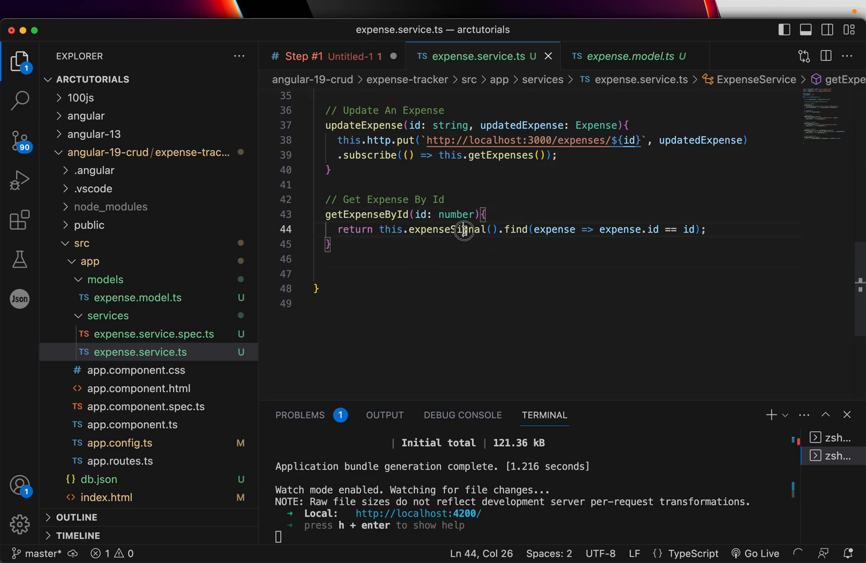
double_click(445, 229)
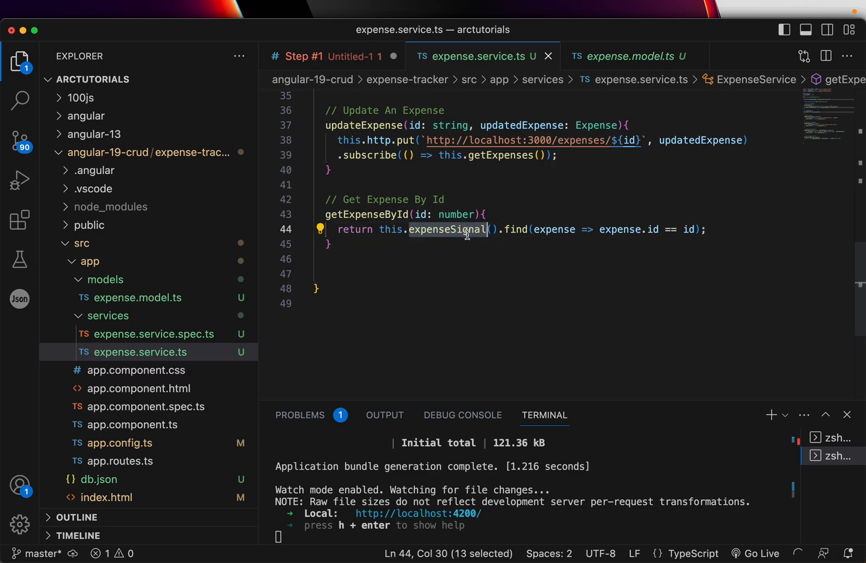
click(500, 259)
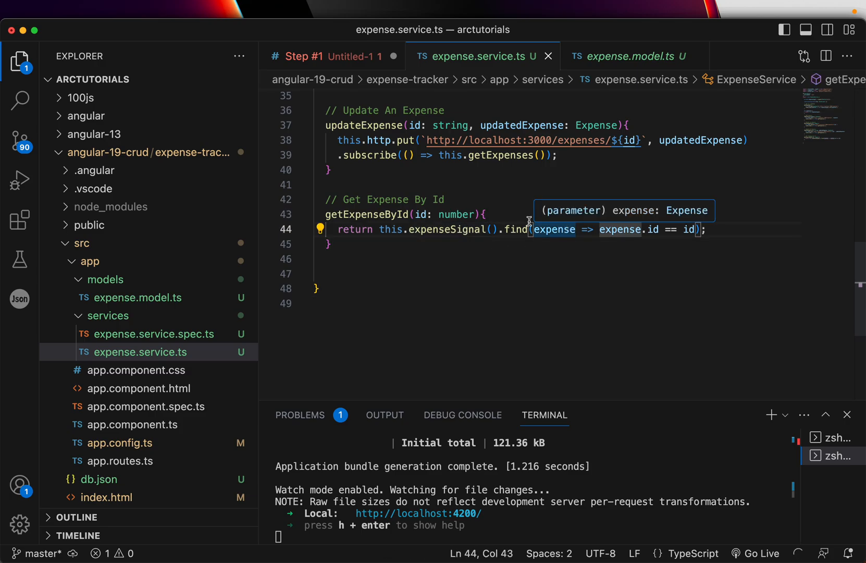
click(473, 214)
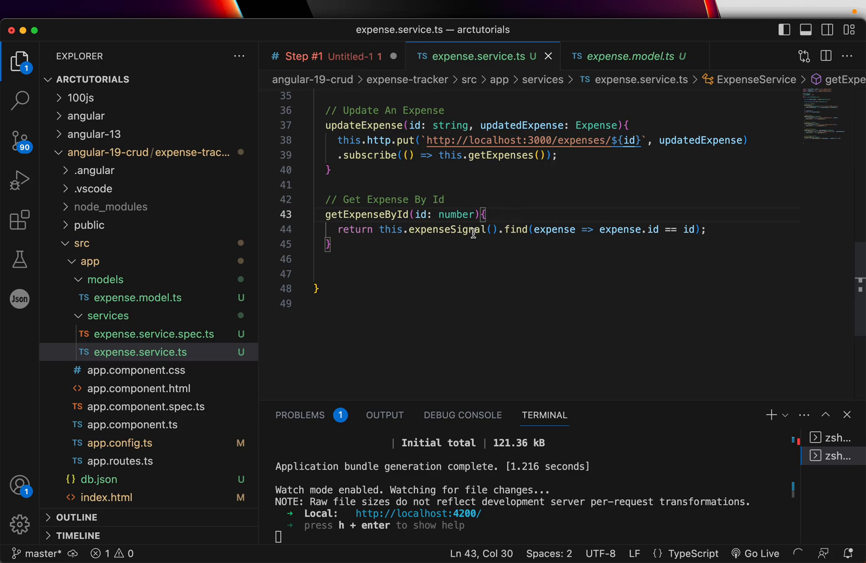
double_click(448, 230)
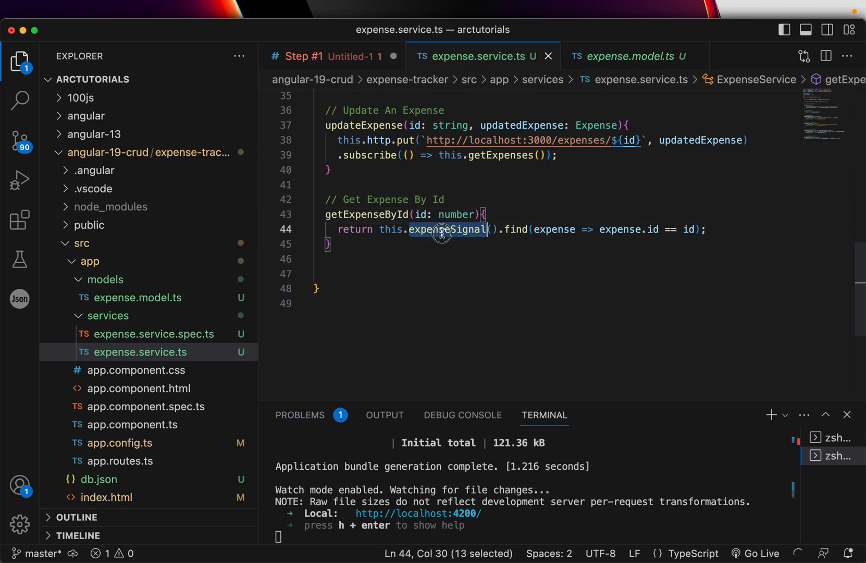
click(653, 243)
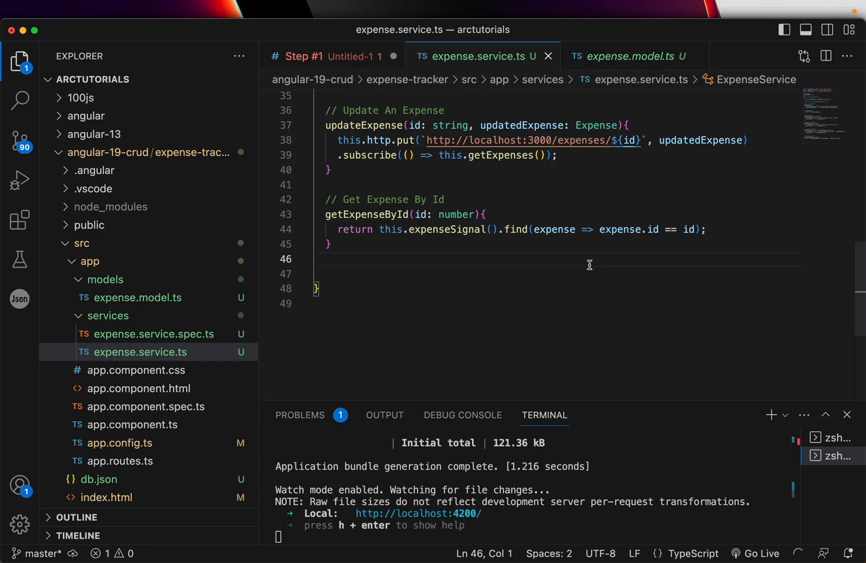
mouse_move(573, 253)
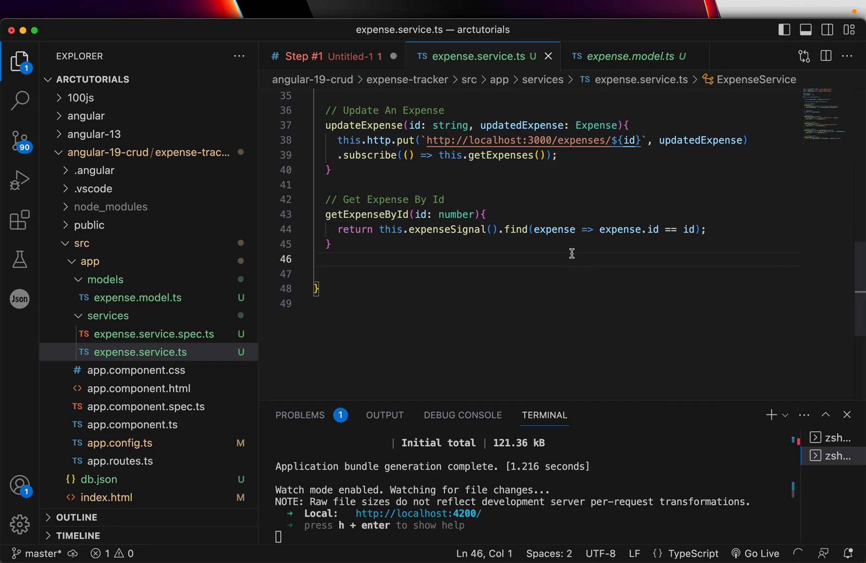
scroll(up, 3)
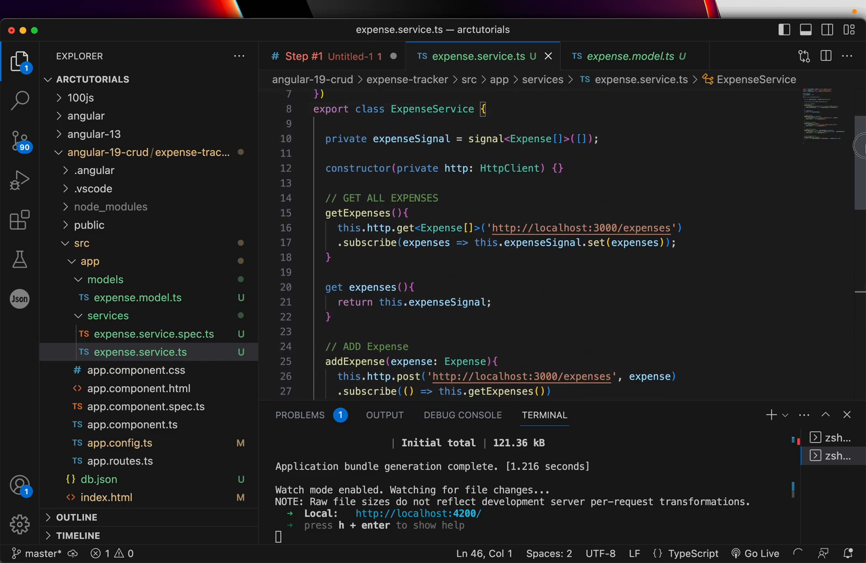
scroll(up, 3)
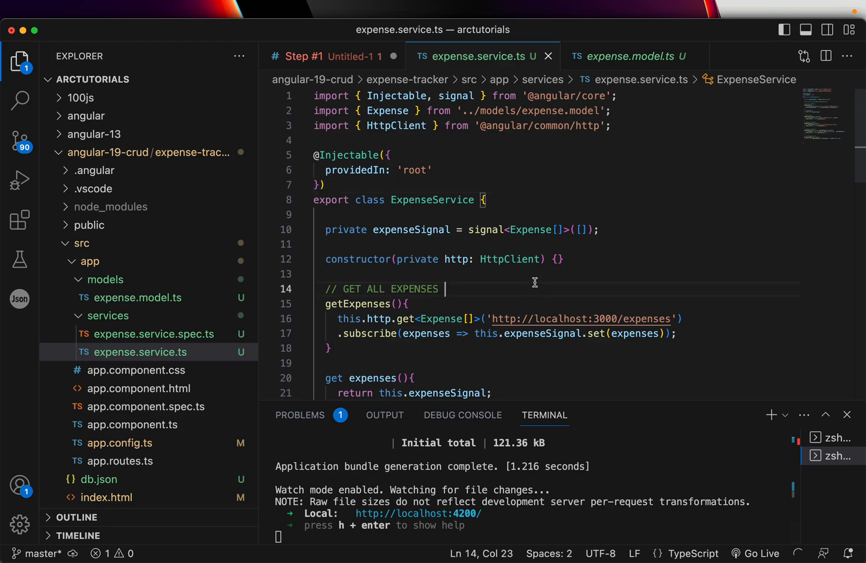
scroll(down, 3)
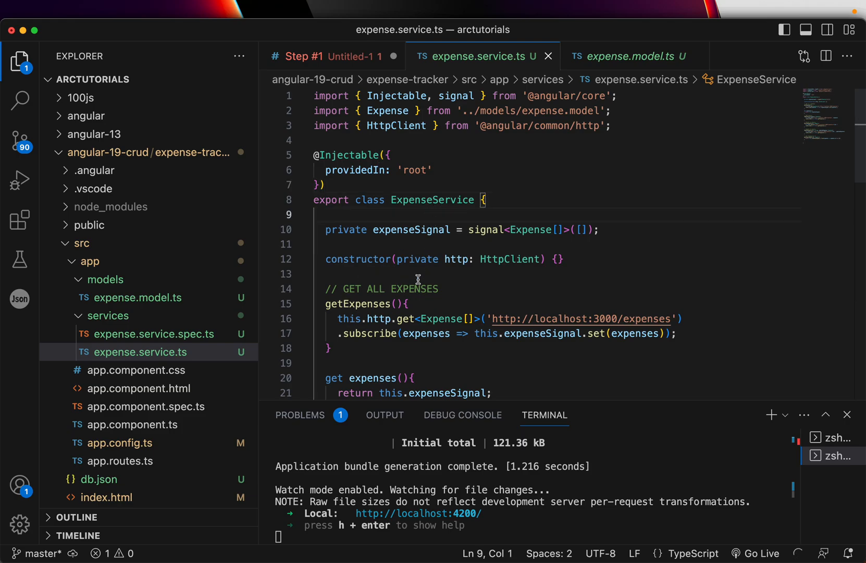
click(331, 243)
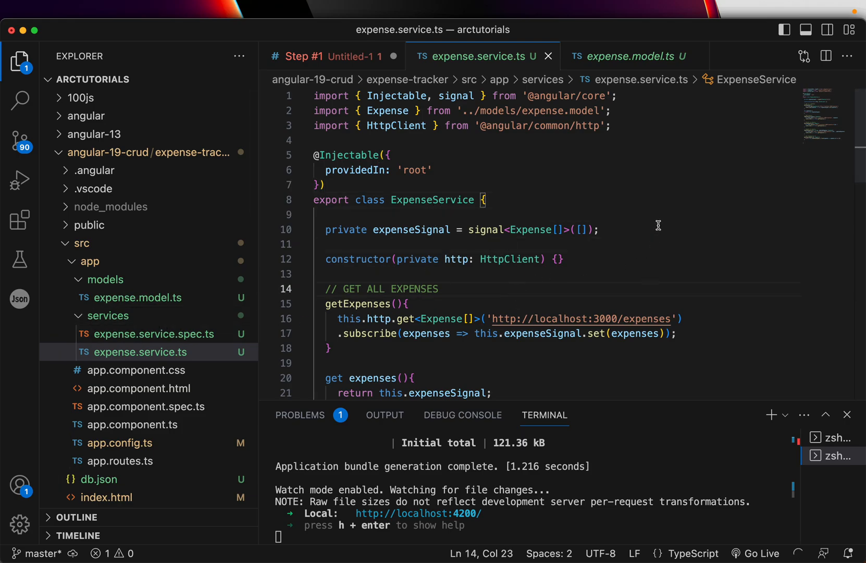
- Write 'Add the HTTP methods and Signal' under 'ng g service expense' in the Step #1 notes
click(320, 55)
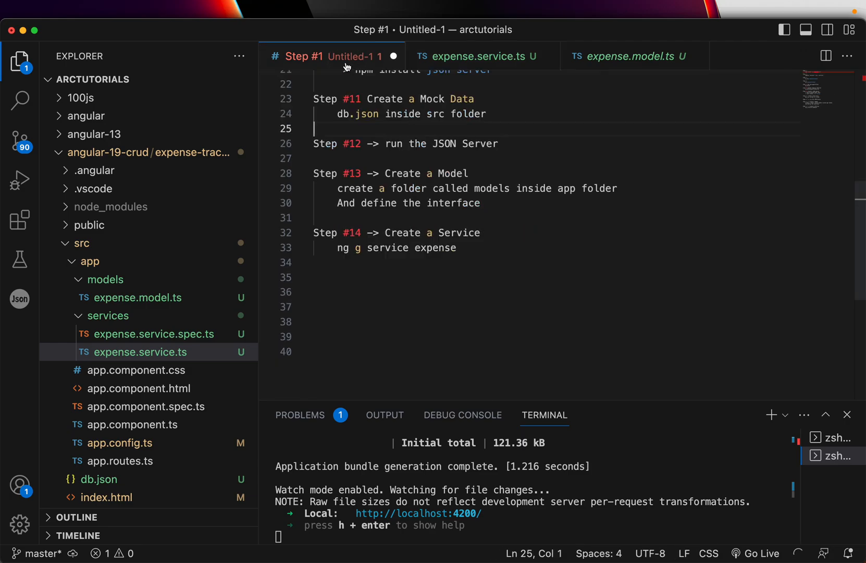
click(338, 262)
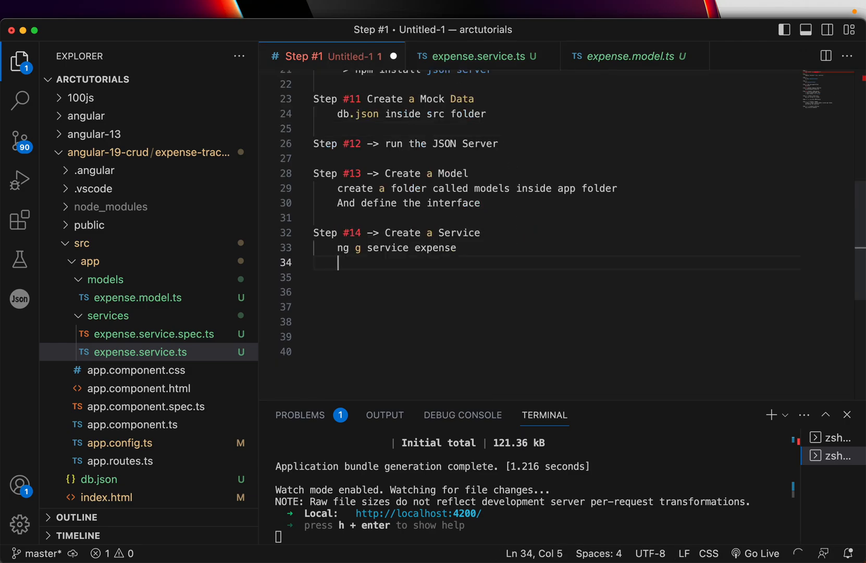
text(Add)
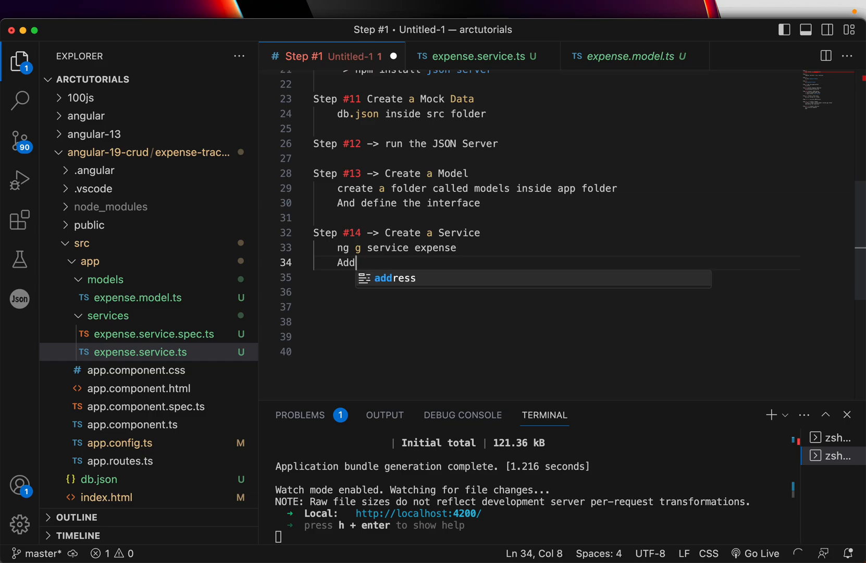
text(the HTTP)
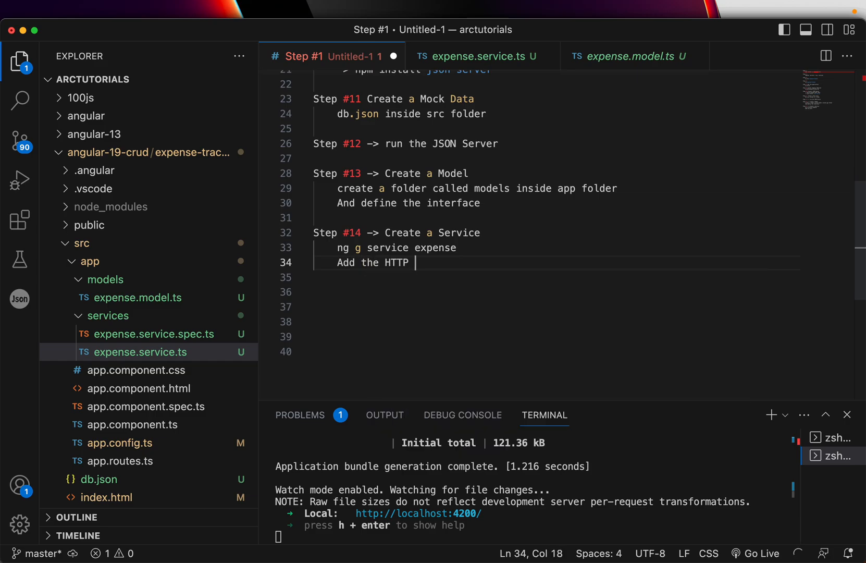
text(methods and Sing)
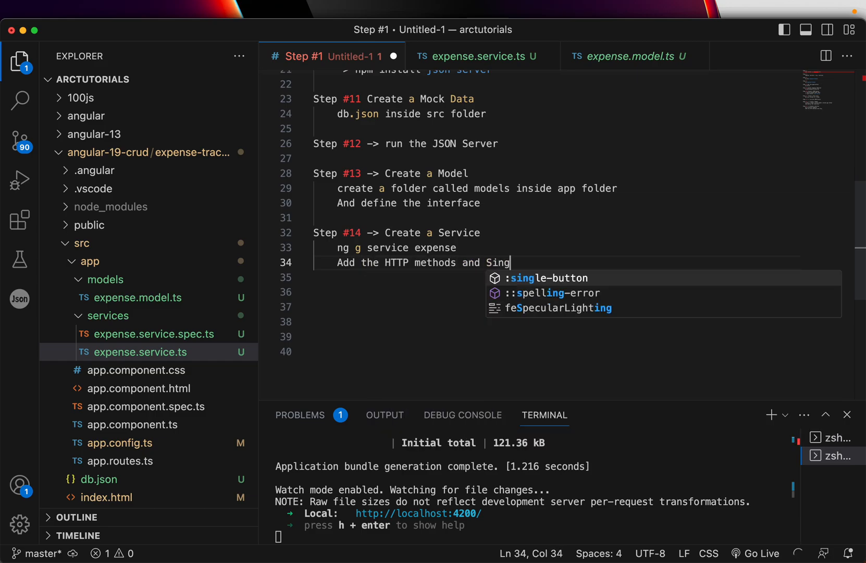
key(Enter)
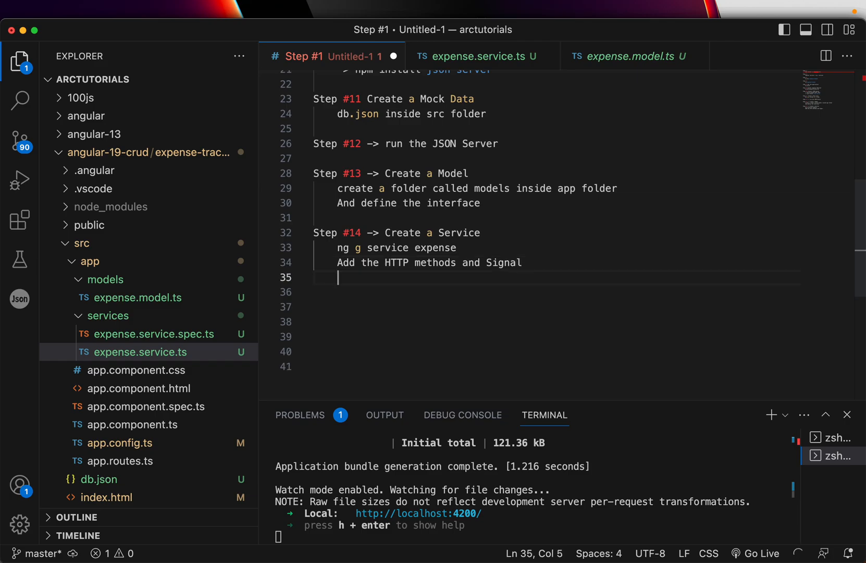
click(475, 56)
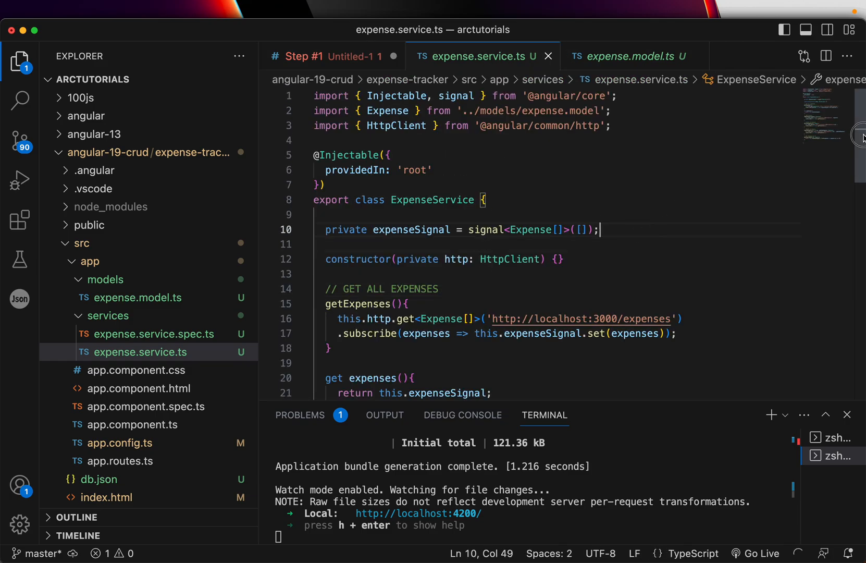
- Scroll through expense.service.ts reviewing the CRUD methods and getExpenseById, then click the class declaration
scroll(down, 3)
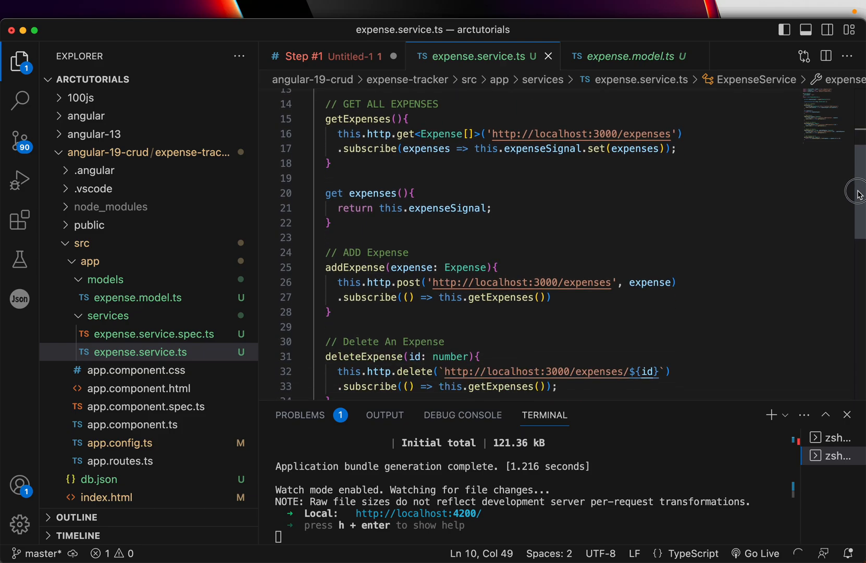
scroll(down, 3)
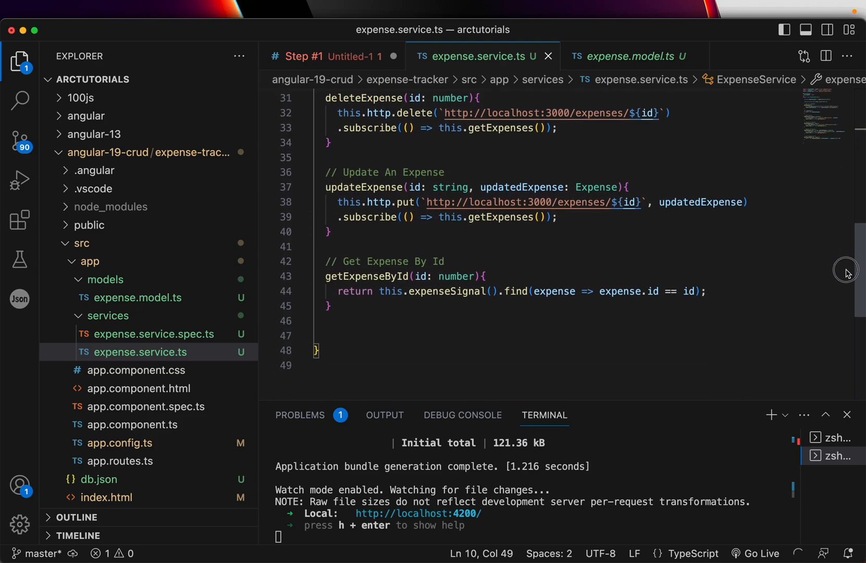
scroll(up, 3)
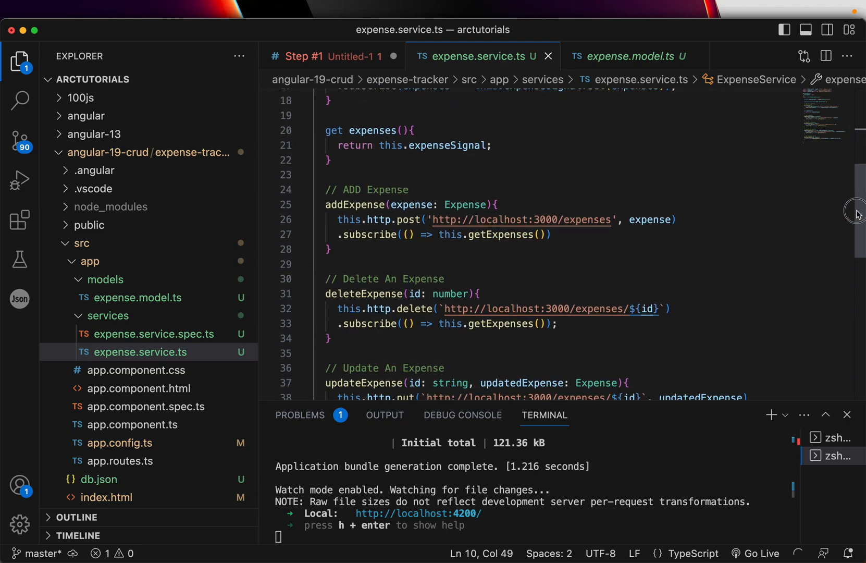
scroll(down, 3)
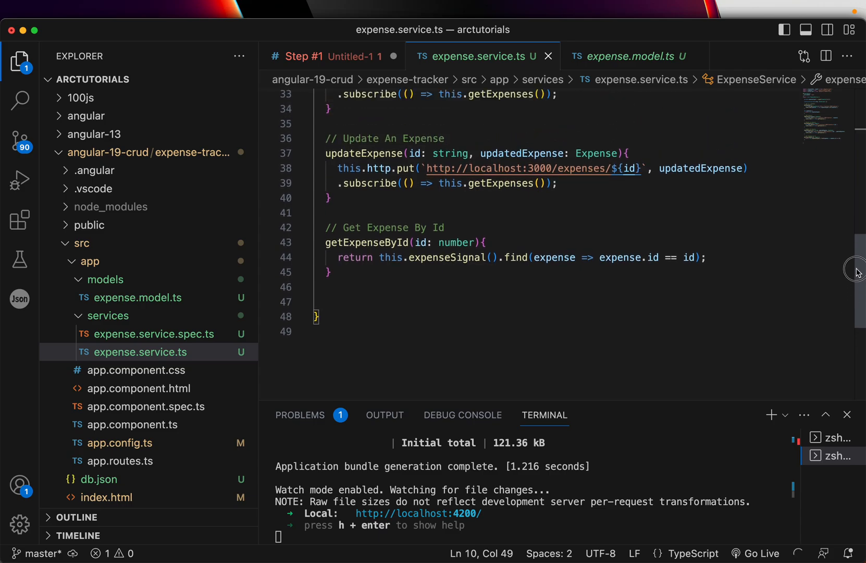
scroll(up, 3)
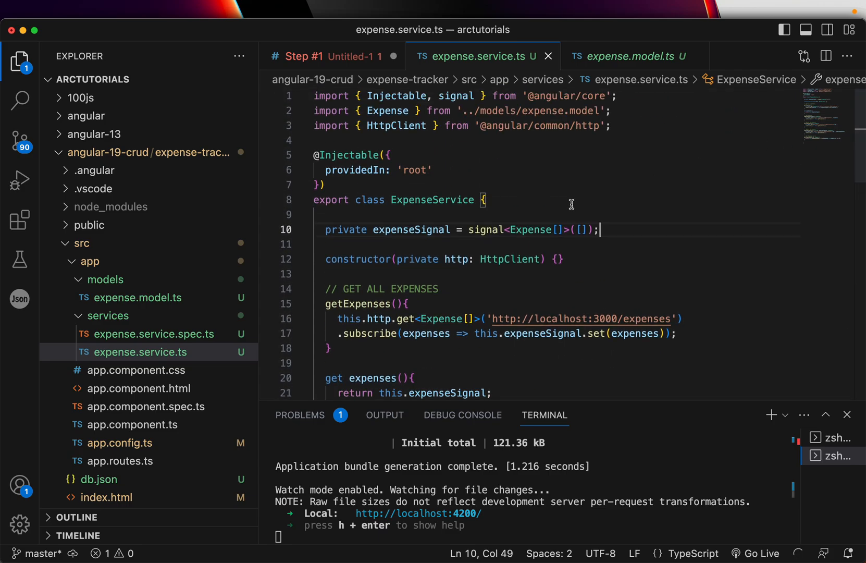
click(486, 200)
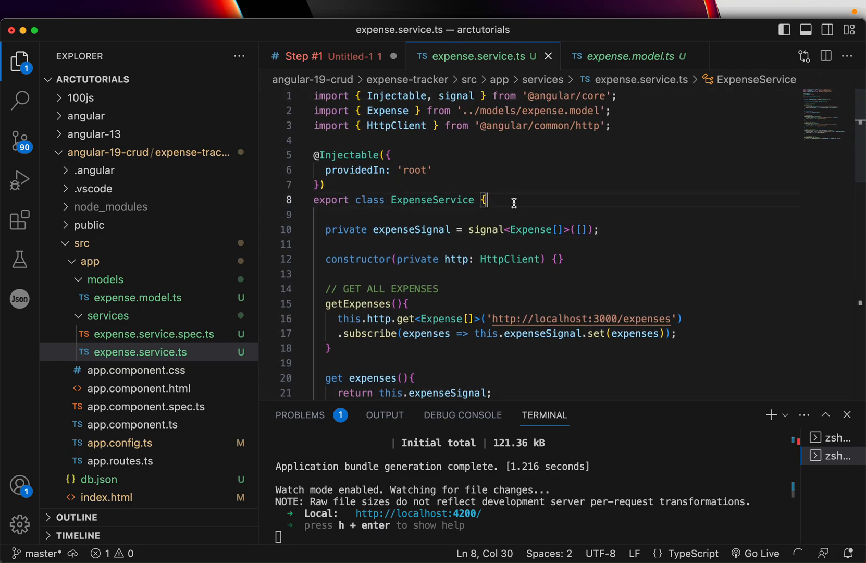